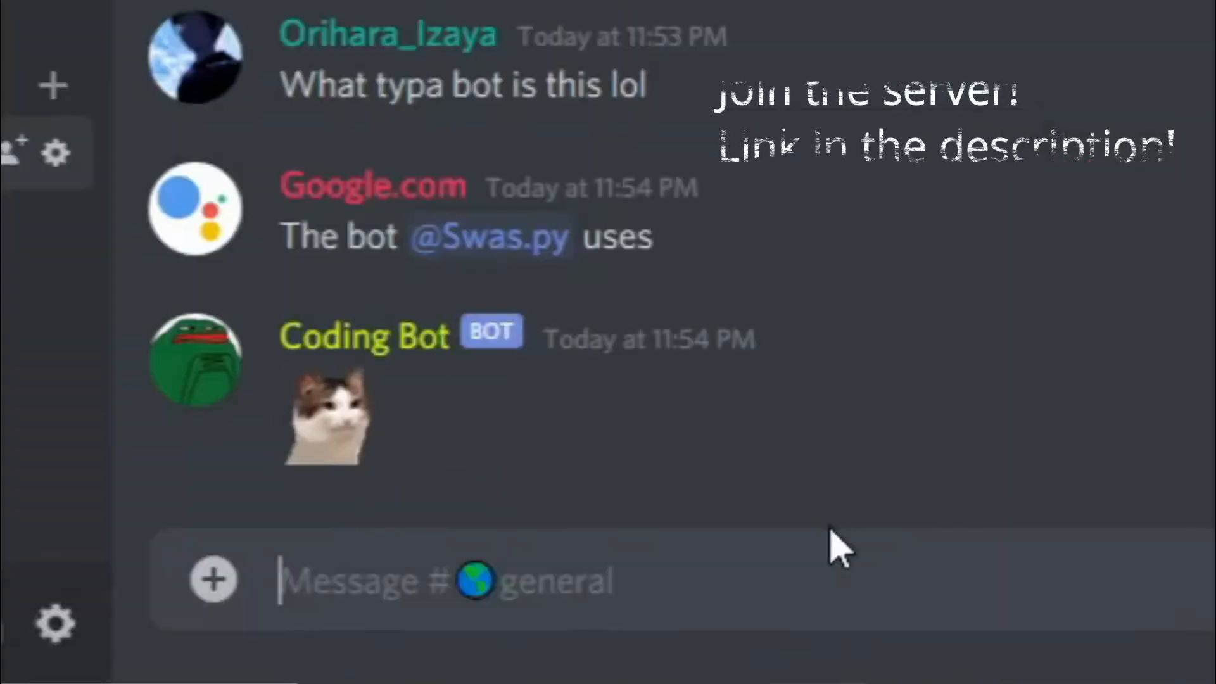
Step: Post '#kick me' and a bare '#kick' in #general to test the bot
{"action": "type", "text": "#kick"}
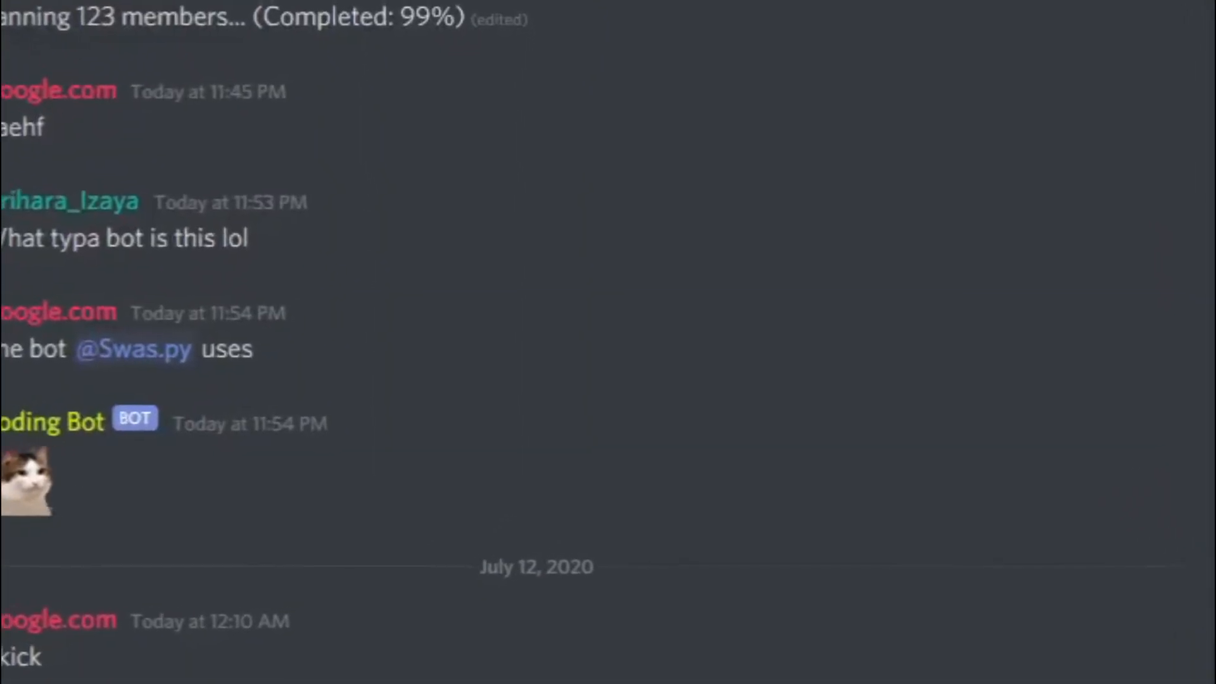
{"action": "type", "text": "#ki"}
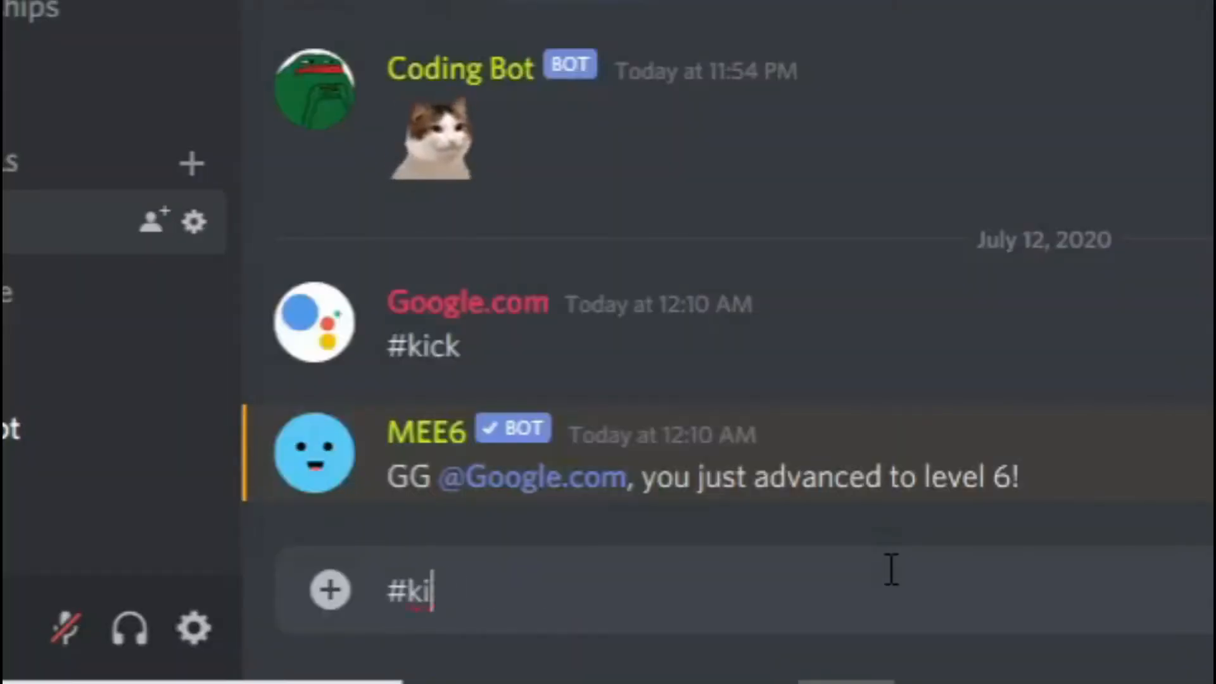
{"action": "type", "text": "ck"}
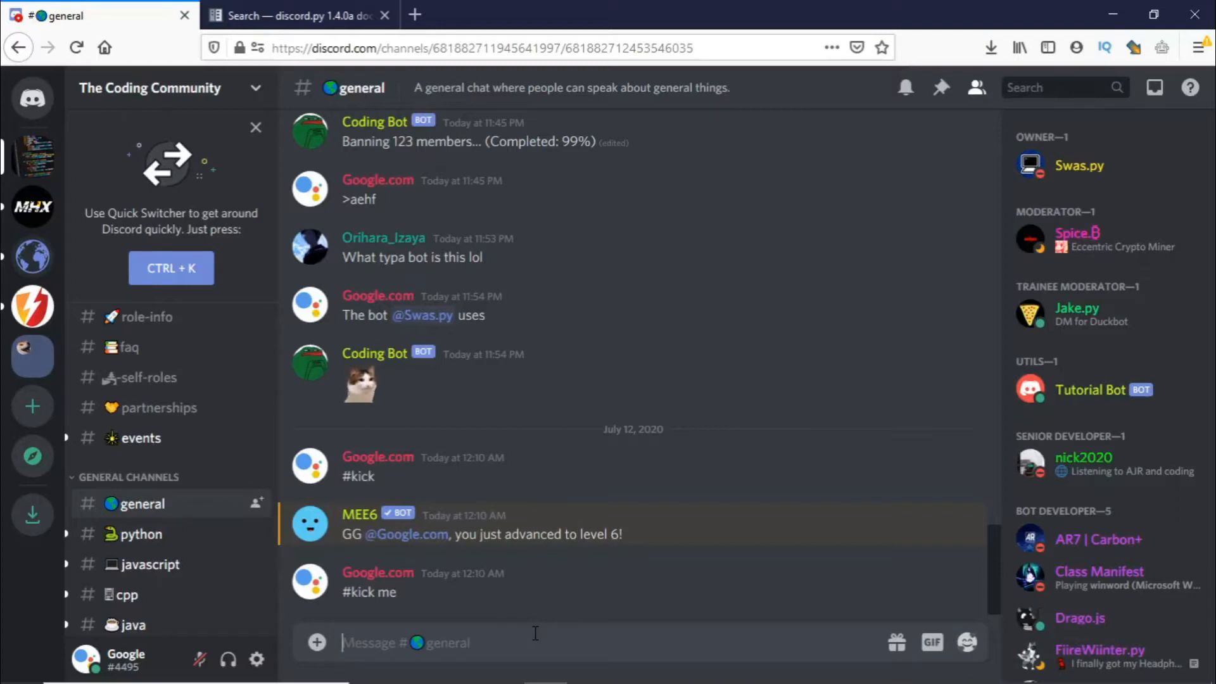
{"action": "type", "text": "#ki"}
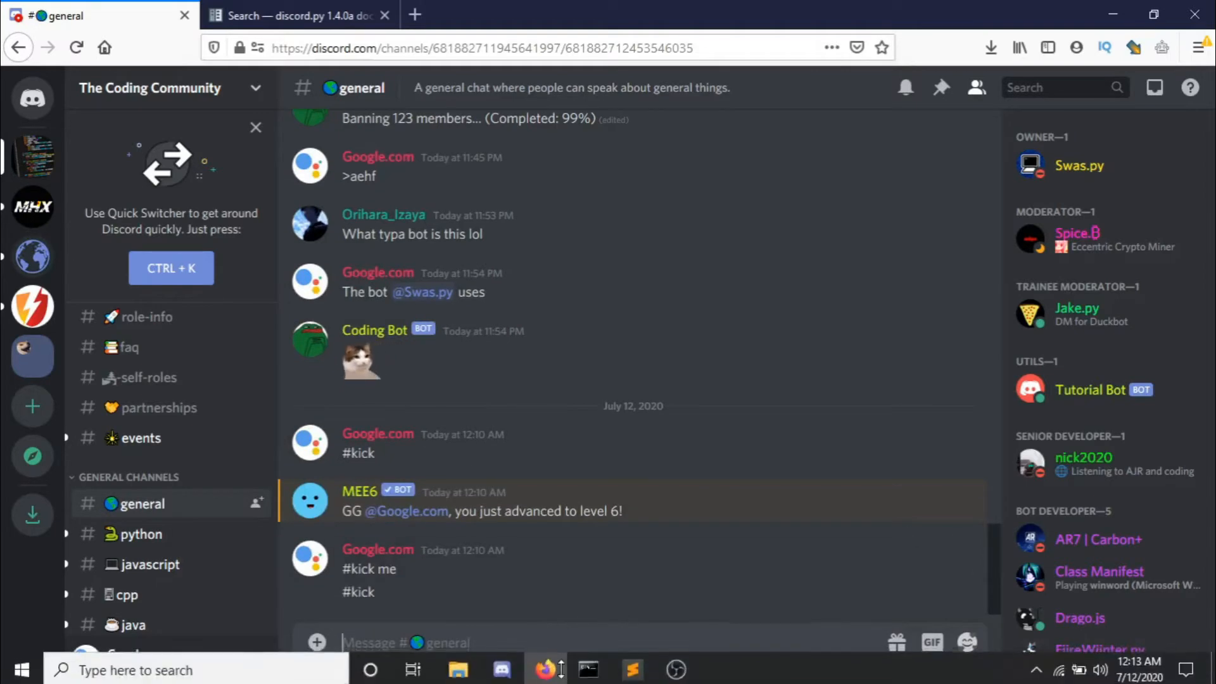
{"action": "left_click", "coordinate": [588, 669]}
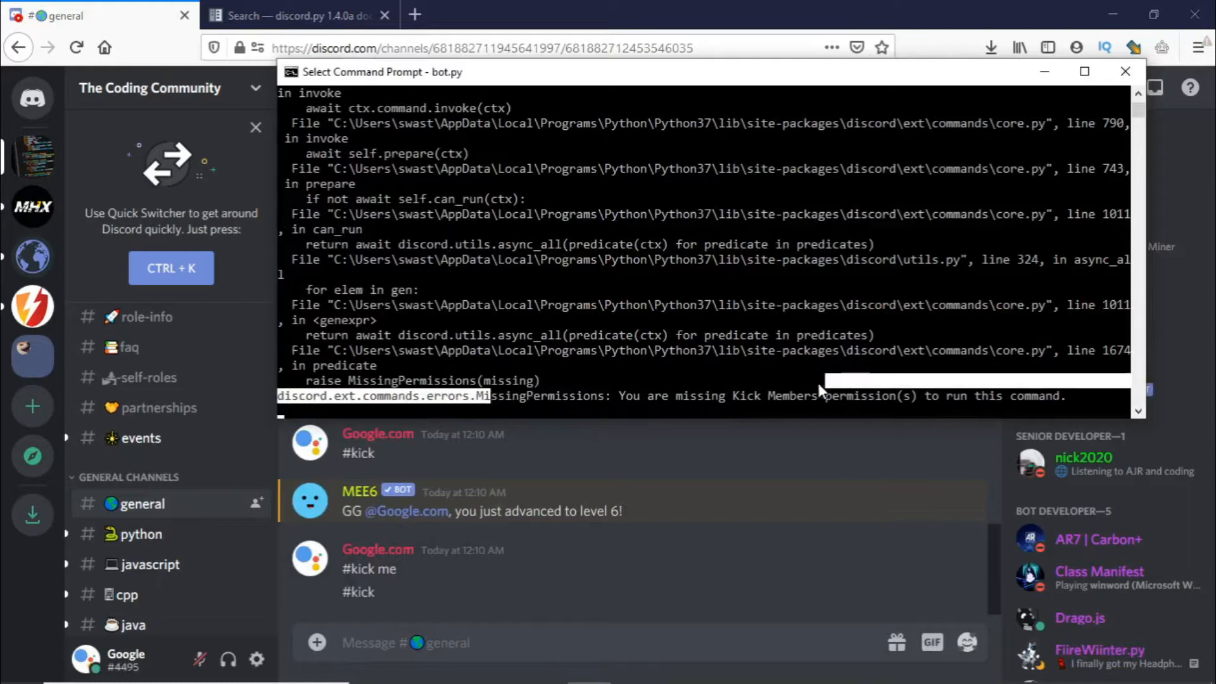
{"action": "scroll", "scroll_direction": "down", "scroll_amount": 3}
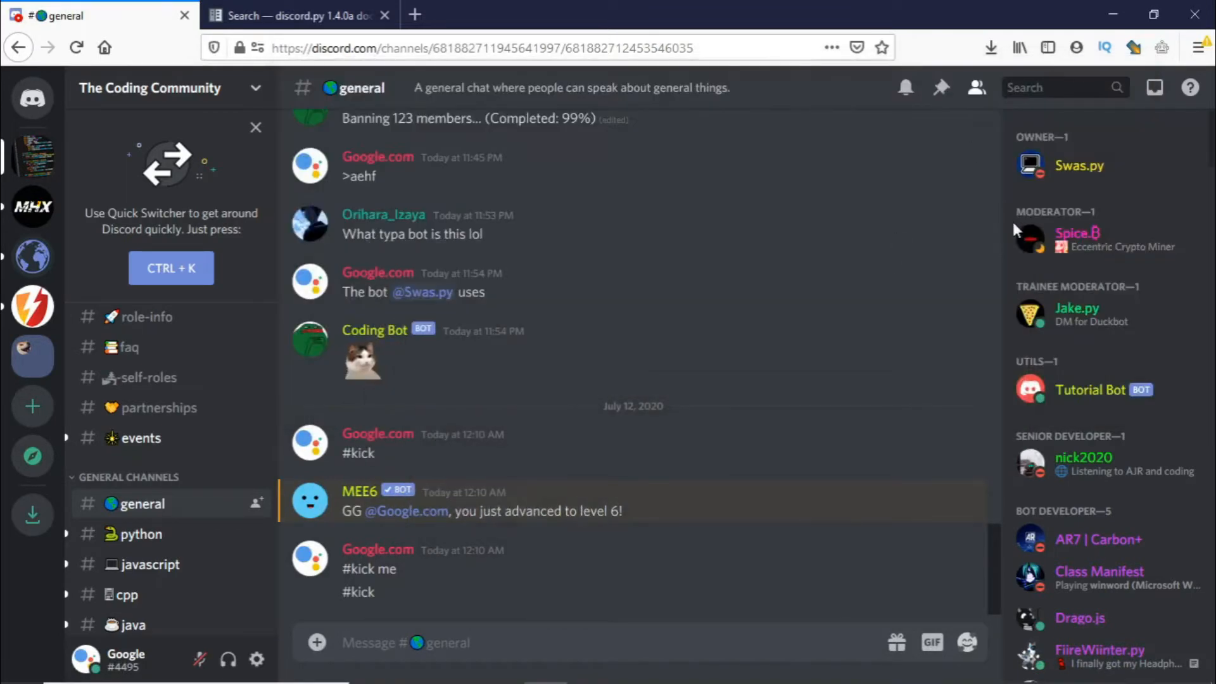
{"action": "mouse_move", "coordinate": [742, 487]}
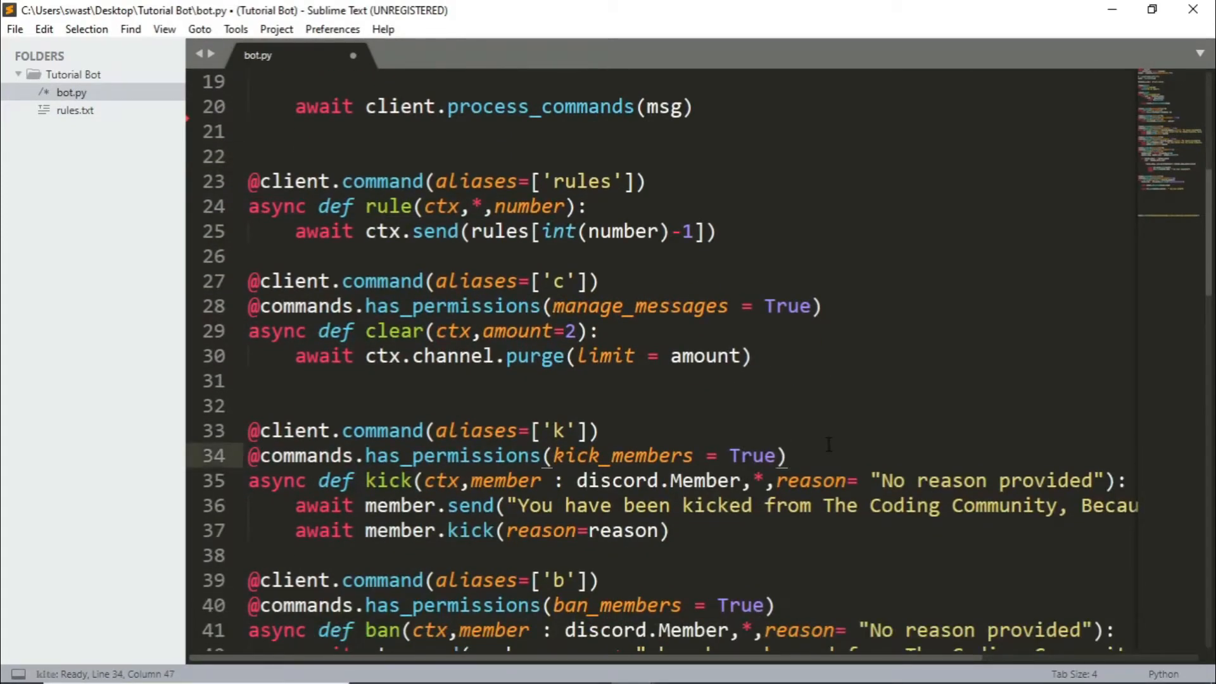
Step: Scroll to the kick command and insert a blank line before member.send
{"action": "scroll", "scroll_direction": "down", "scroll_amount": 3}
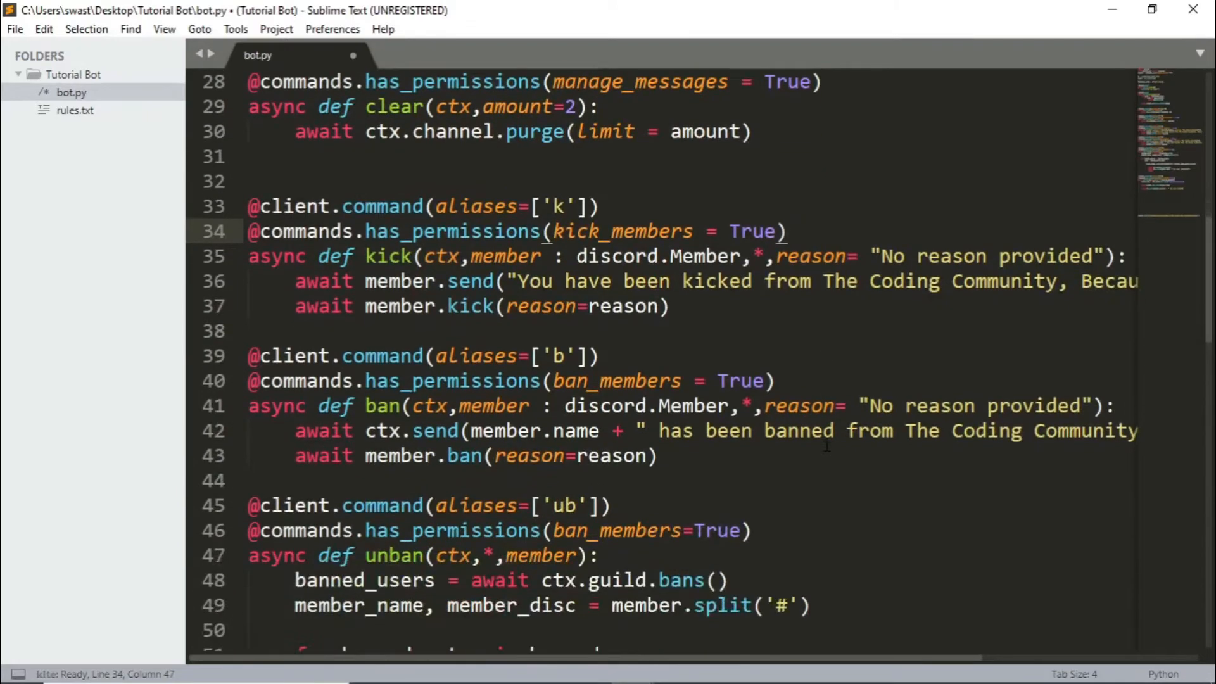
{"action": "scroll", "scroll_direction": "down", "scroll_amount": 3}
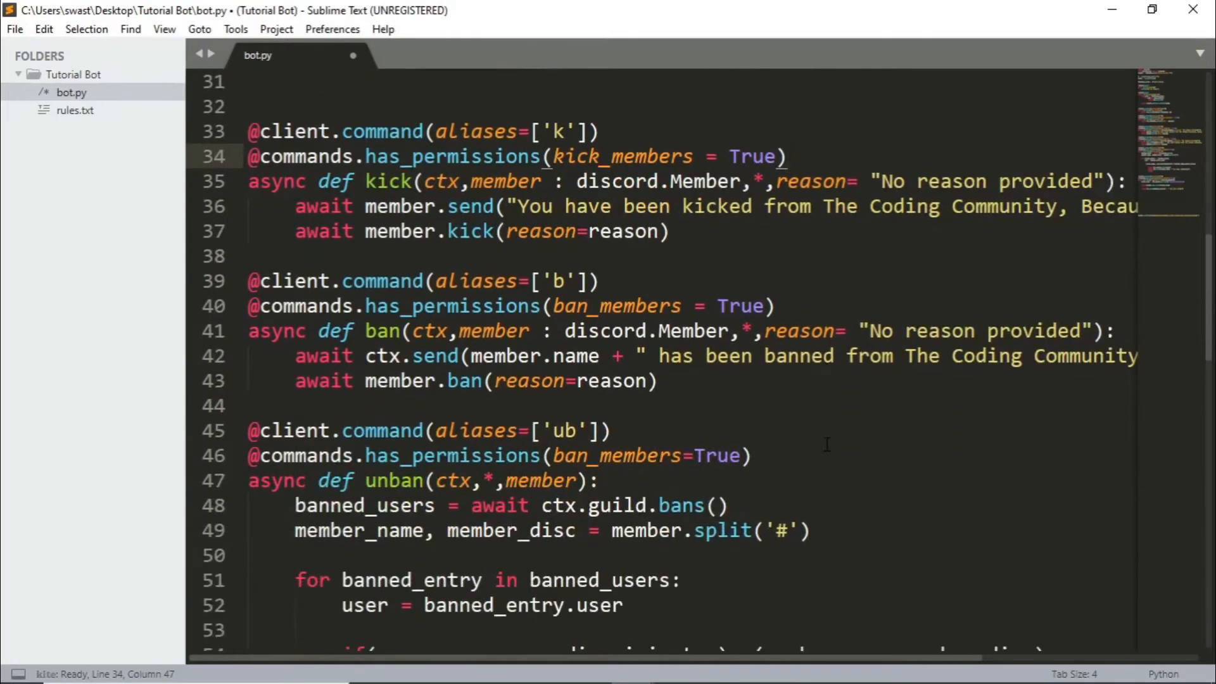
{"action": "scroll", "scroll_direction": "down", "scroll_amount": 3}
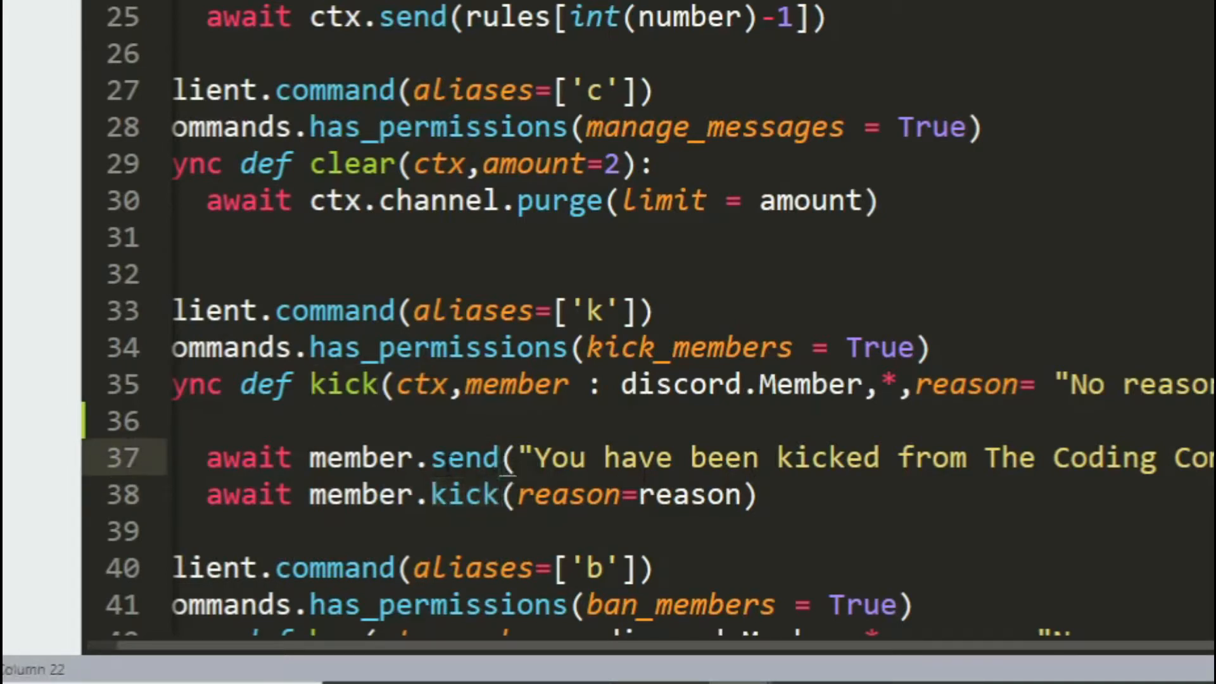
{"action": "left_click_drag", "start_coordinate": [205, 457], "coordinate": [725, 458]}
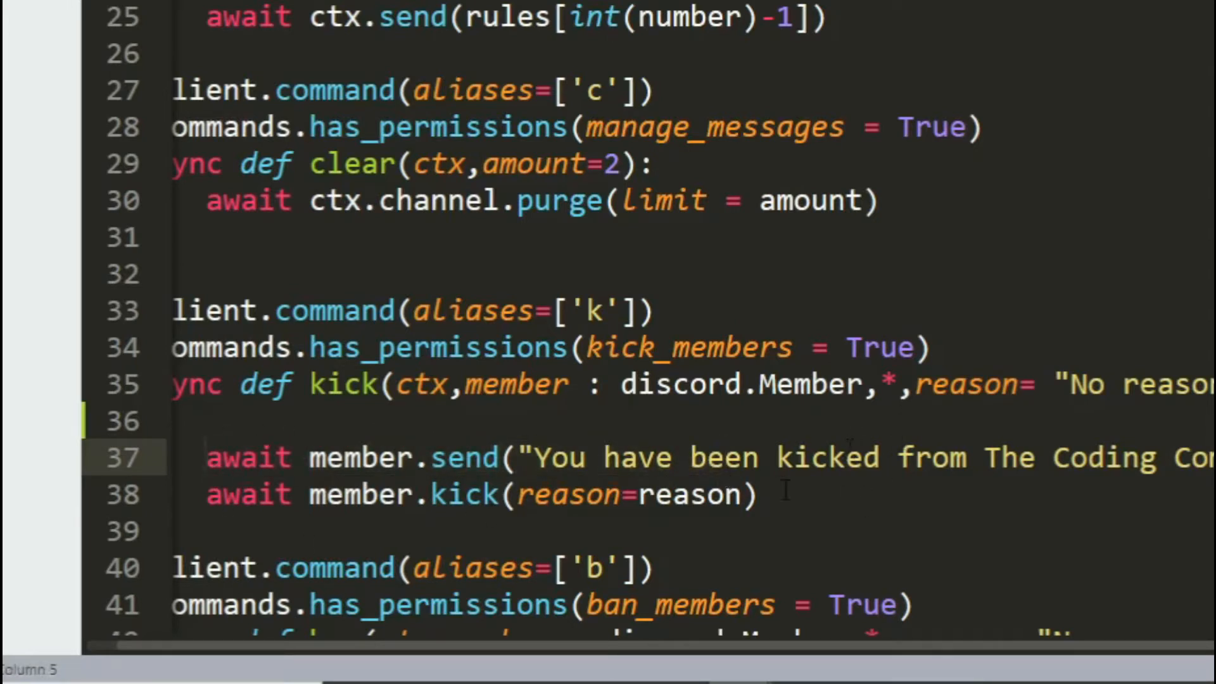
{"action": "triple_click", "coordinate": [465, 495]}
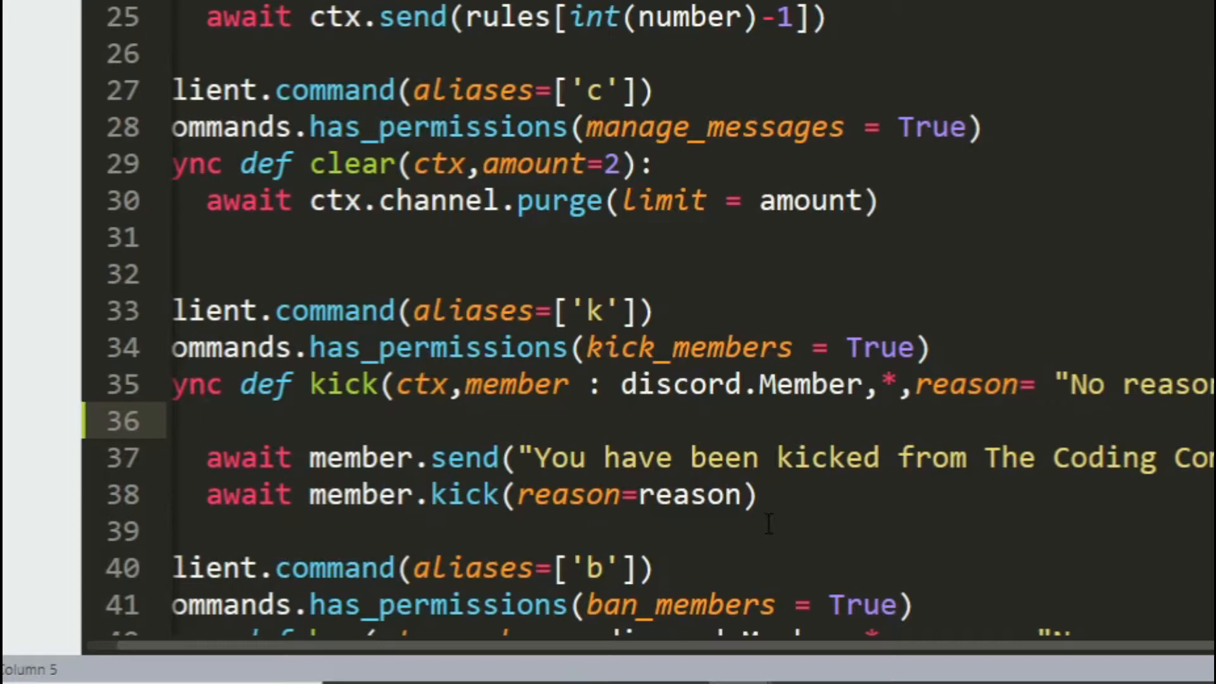
Step: Add try: and except: lines around the kick command's member.send call
{"action": "type", "text": "try:"}
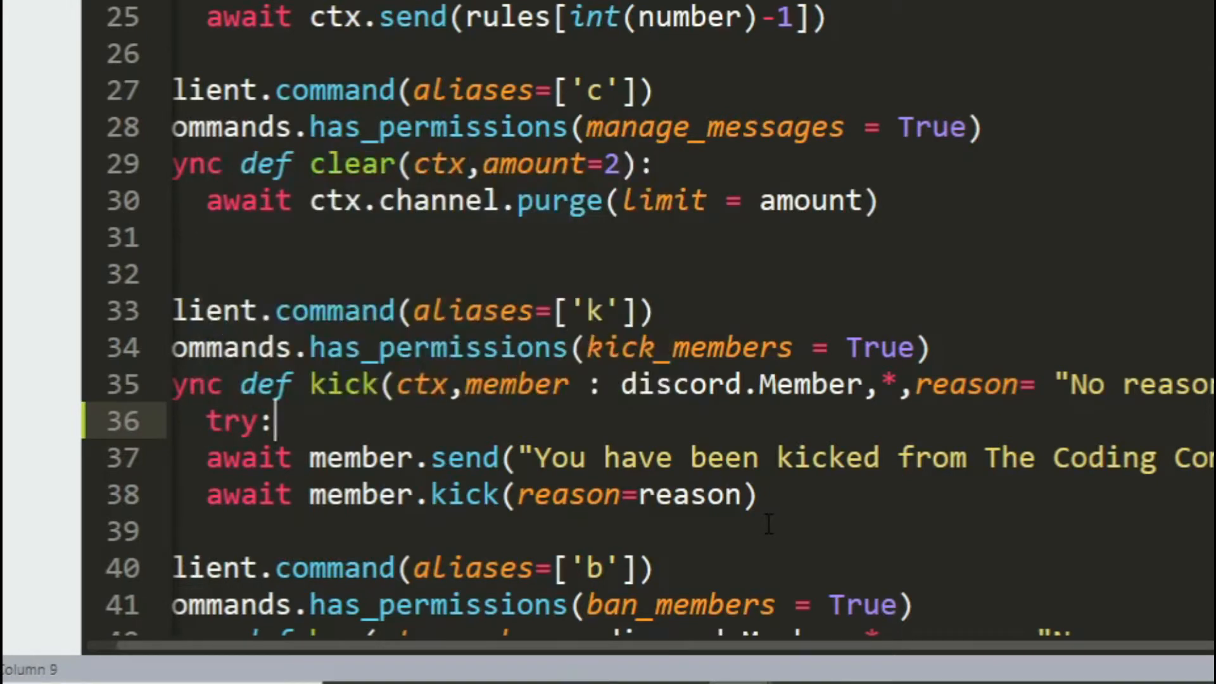
{"action": "left_click", "coordinate": [205, 495]}
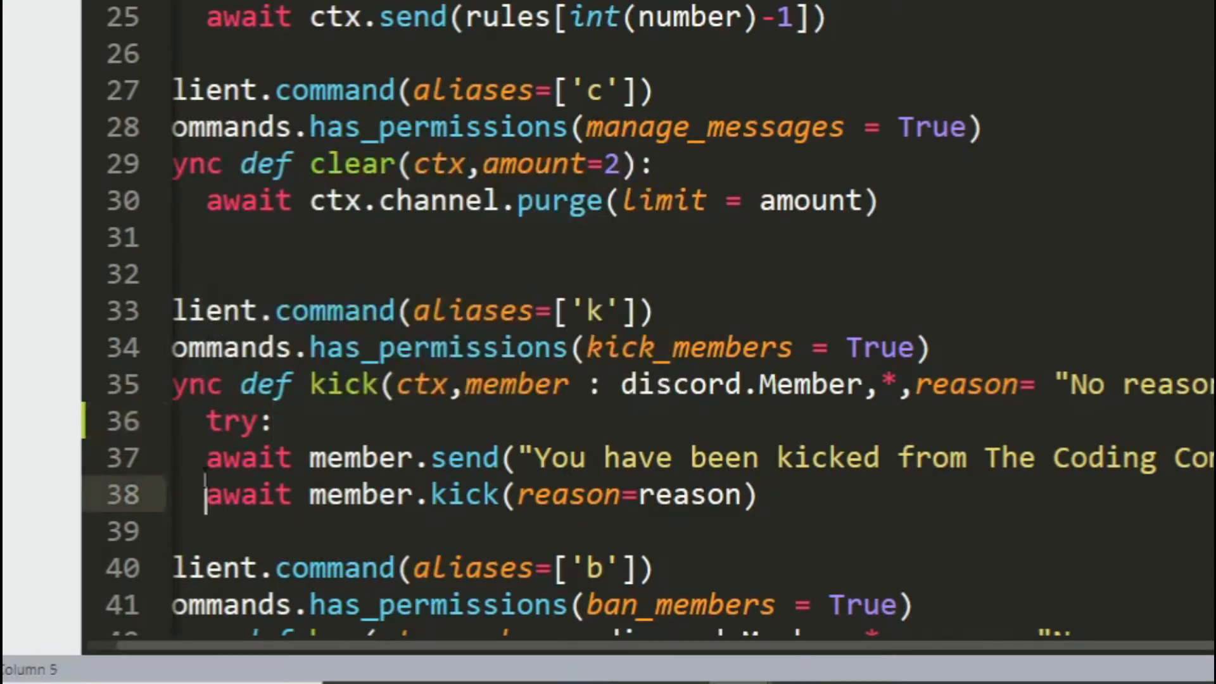
{"action": "type", "text": "e"}
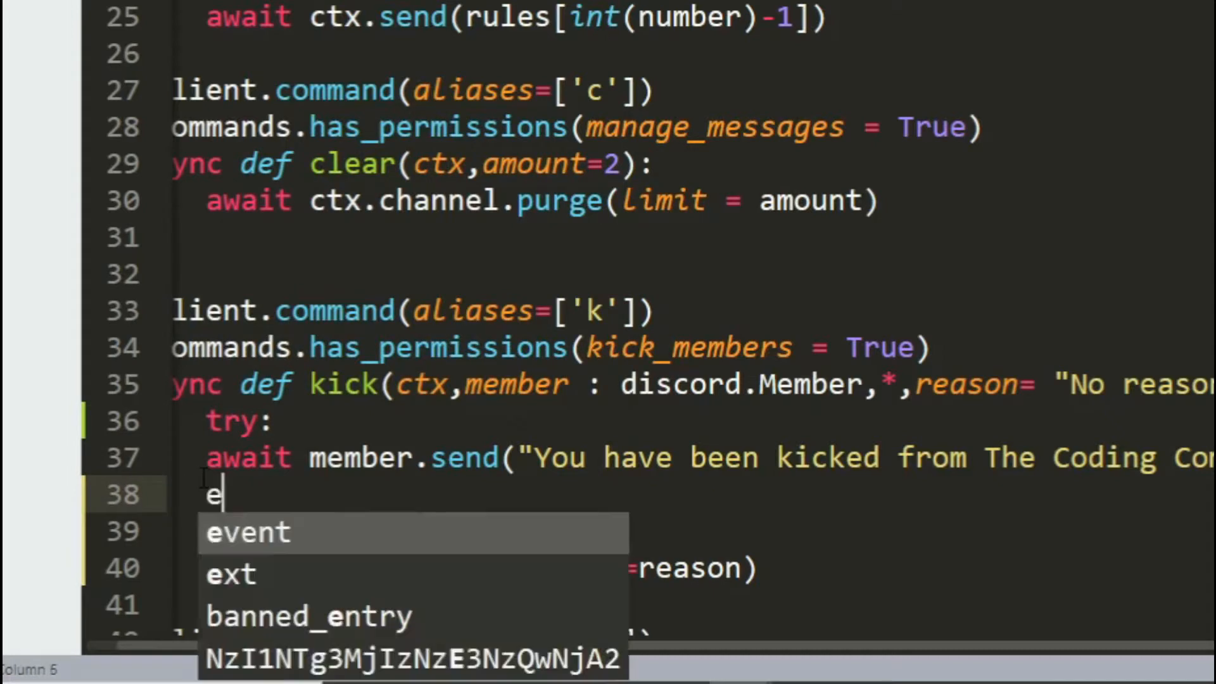
{"action": "type", "text": "xcept"}
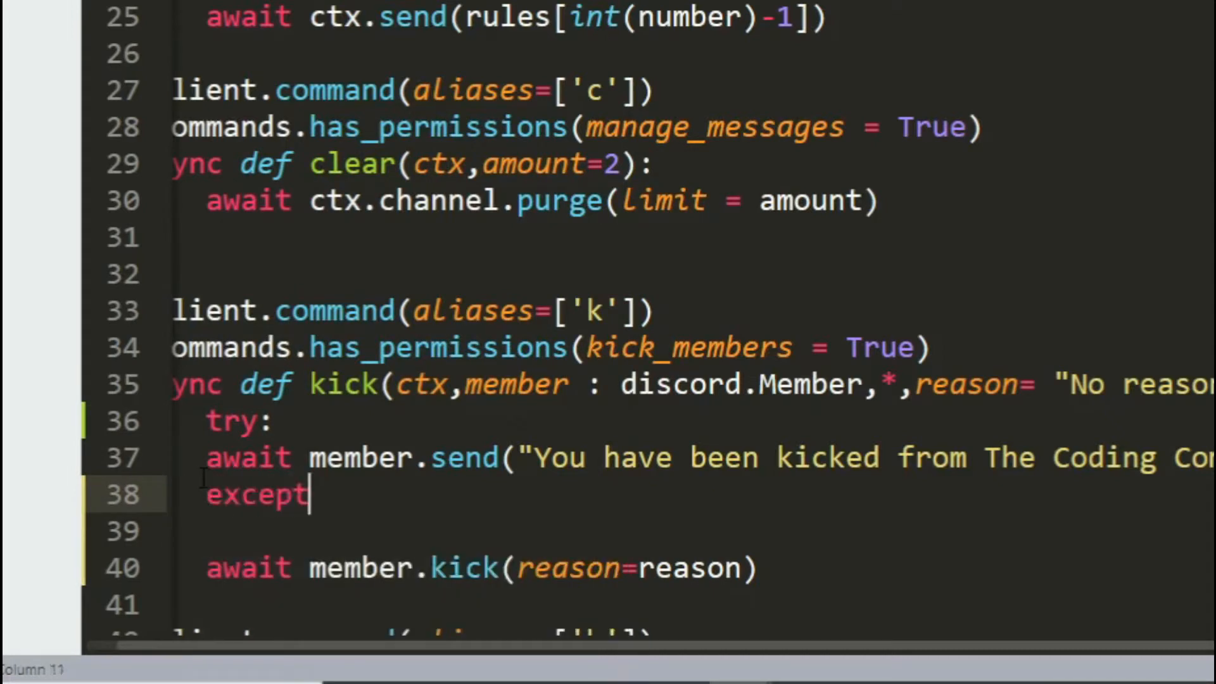
{"action": "type", "text": ":"}
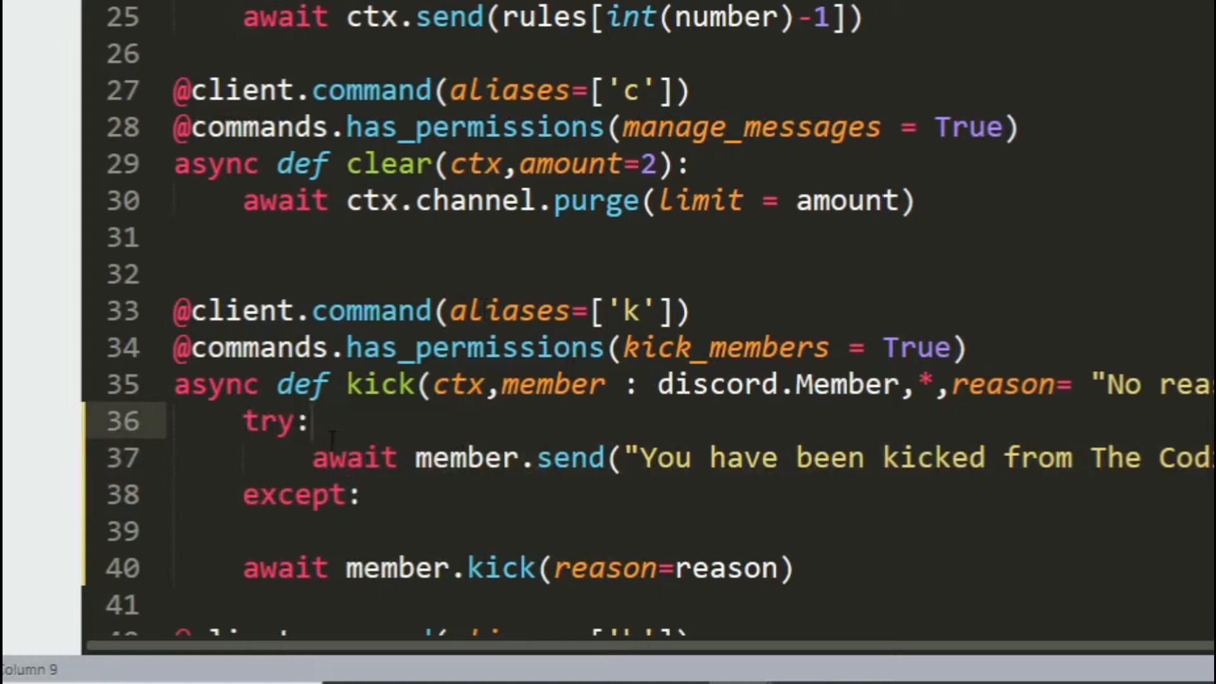
Step: Make the except branch run await ctx.send("The member has their dms closed.")
{"action": "left_click", "coordinate": [311, 422]}
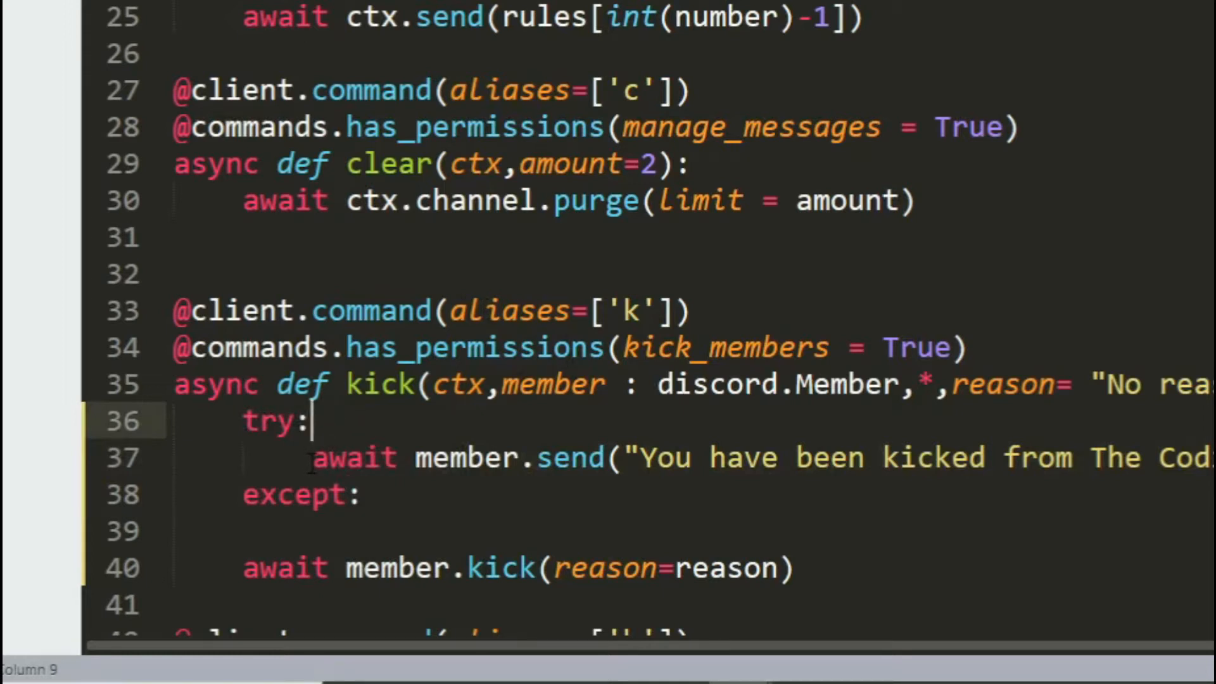
{"action": "double_click", "coordinate": [353, 457]}
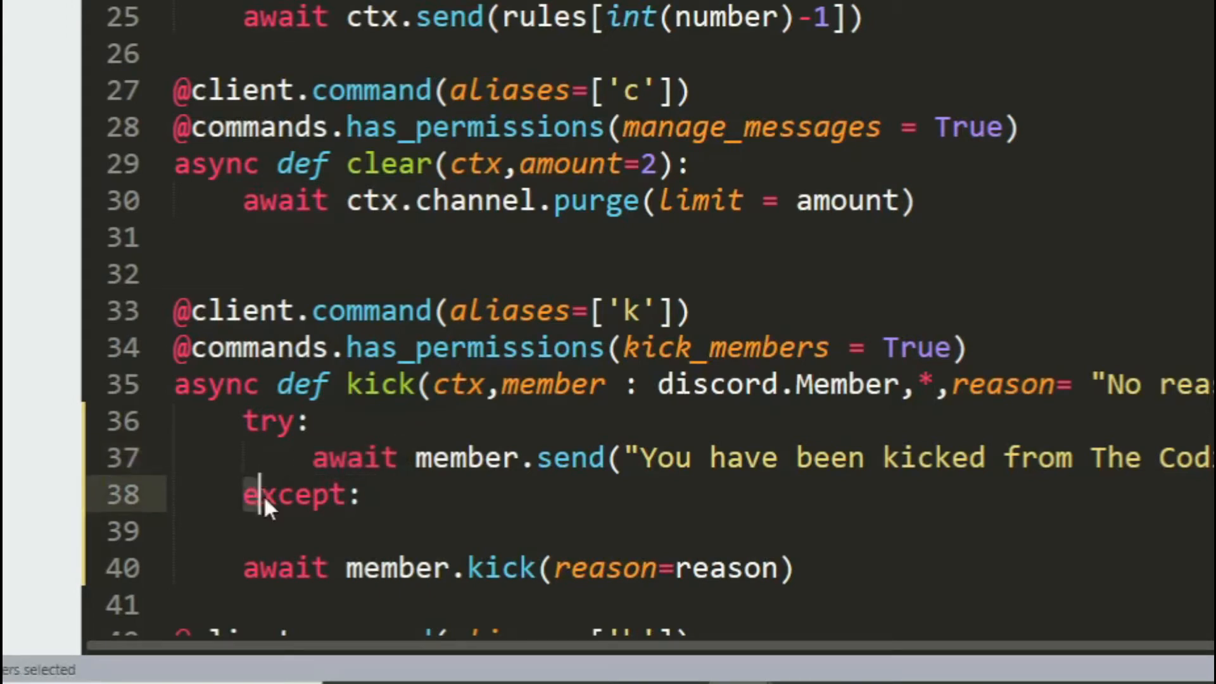
{"action": "type", "text": "await"}
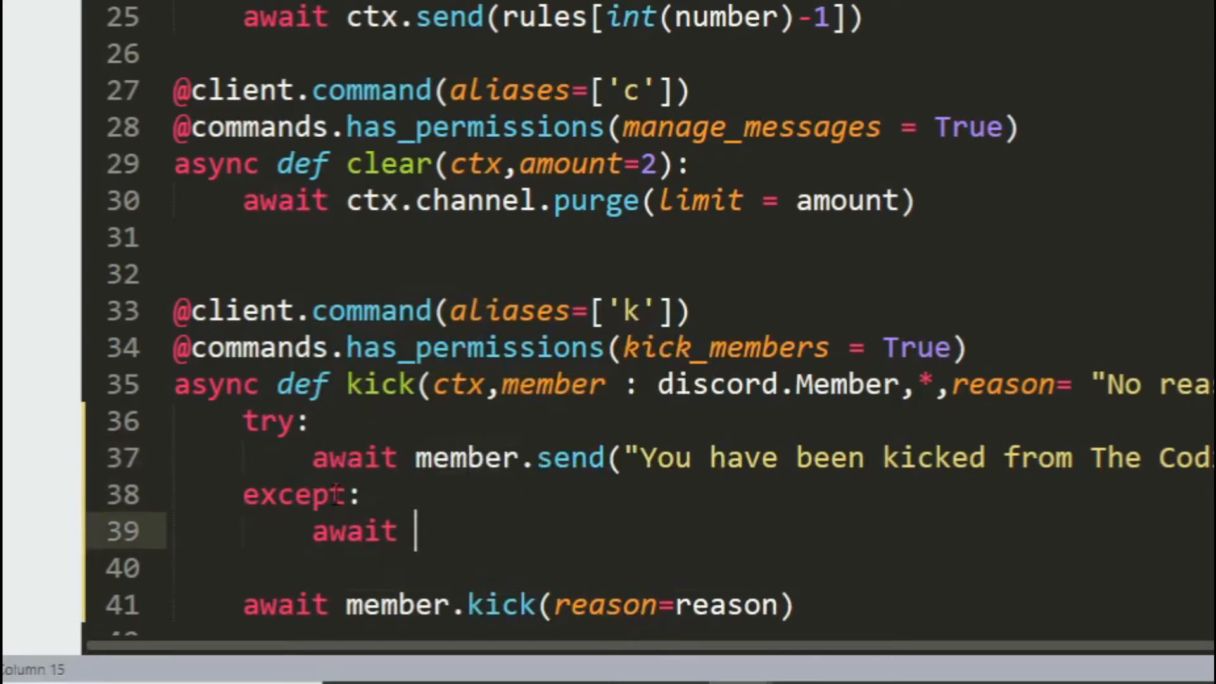
{"action": "type", "text": "ctz"}
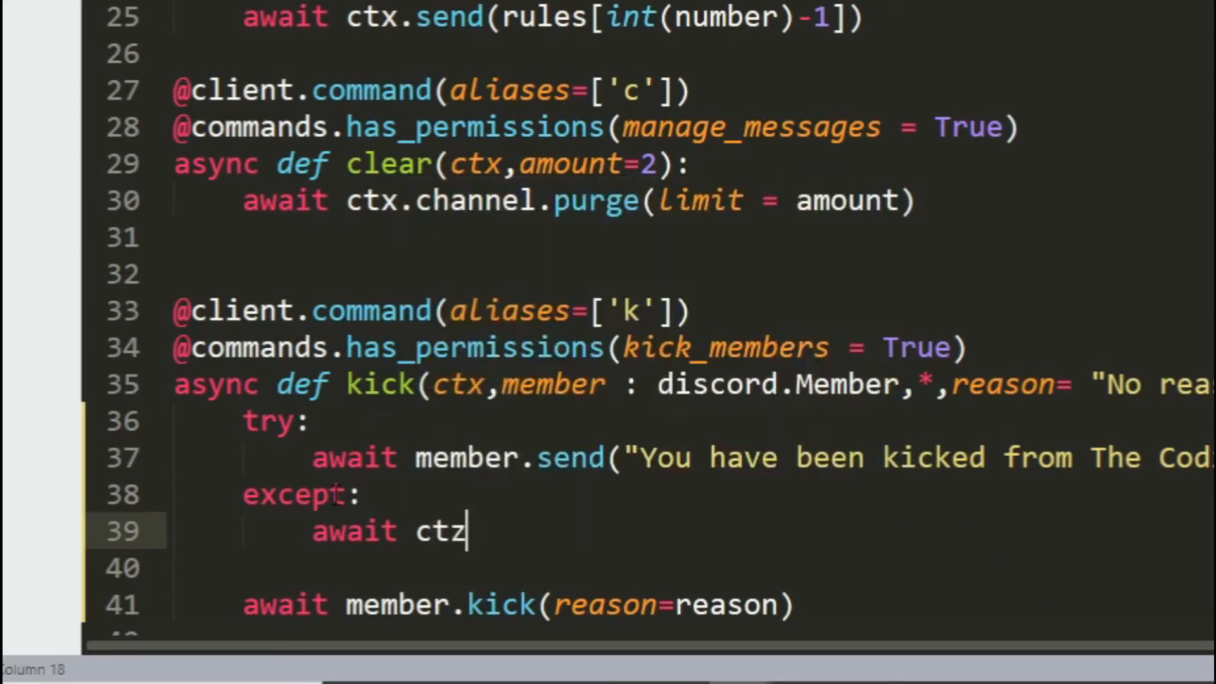
{"action": "type", "text": "x.send"}
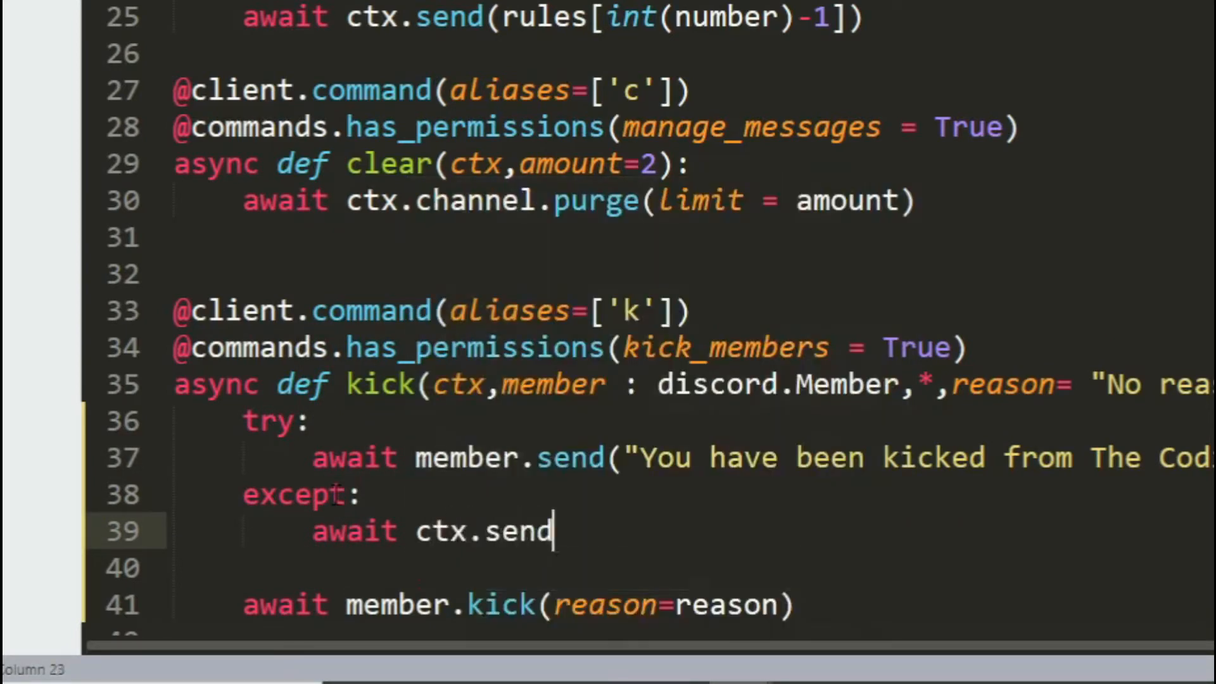
{"action": "type", "text": "(\"The\")"}
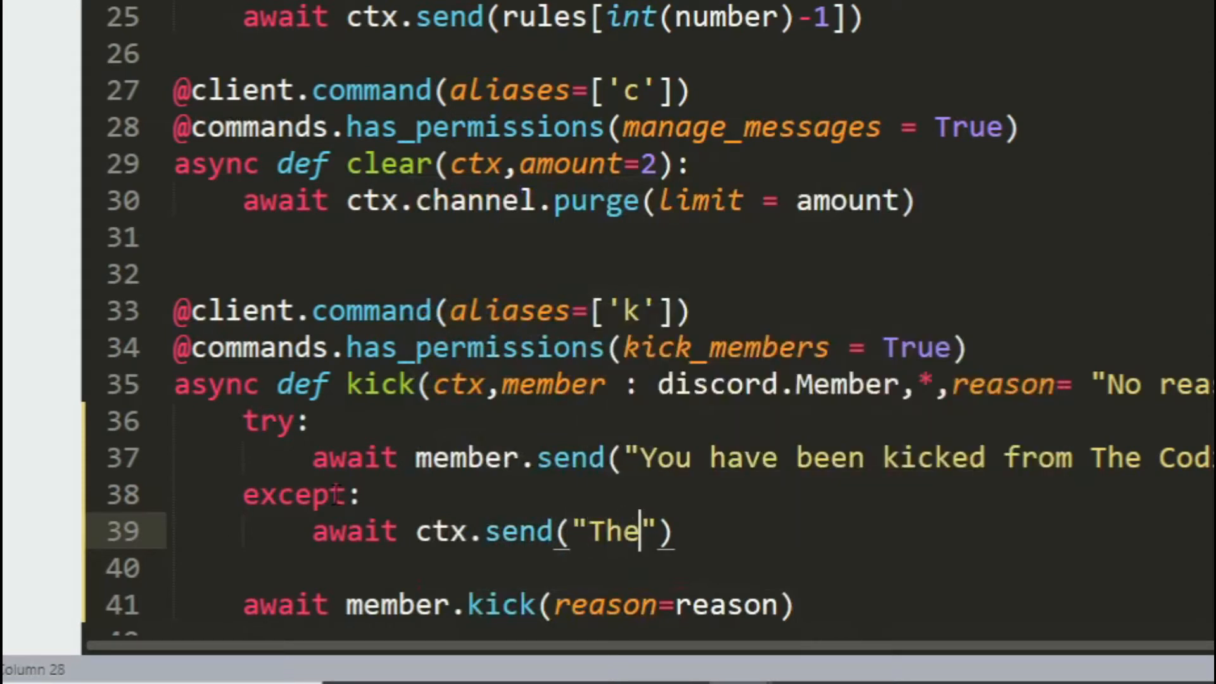
{"action": "type", "text": "member has their dms c"}
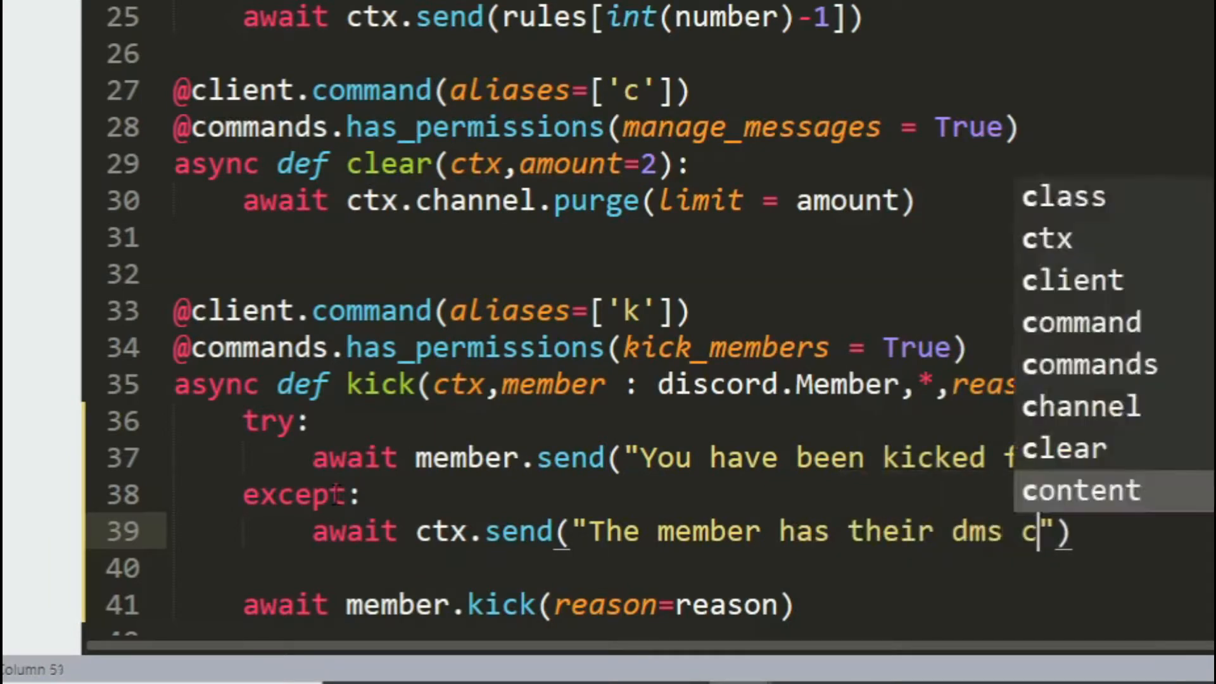
{"action": "type", "text": "losed."}
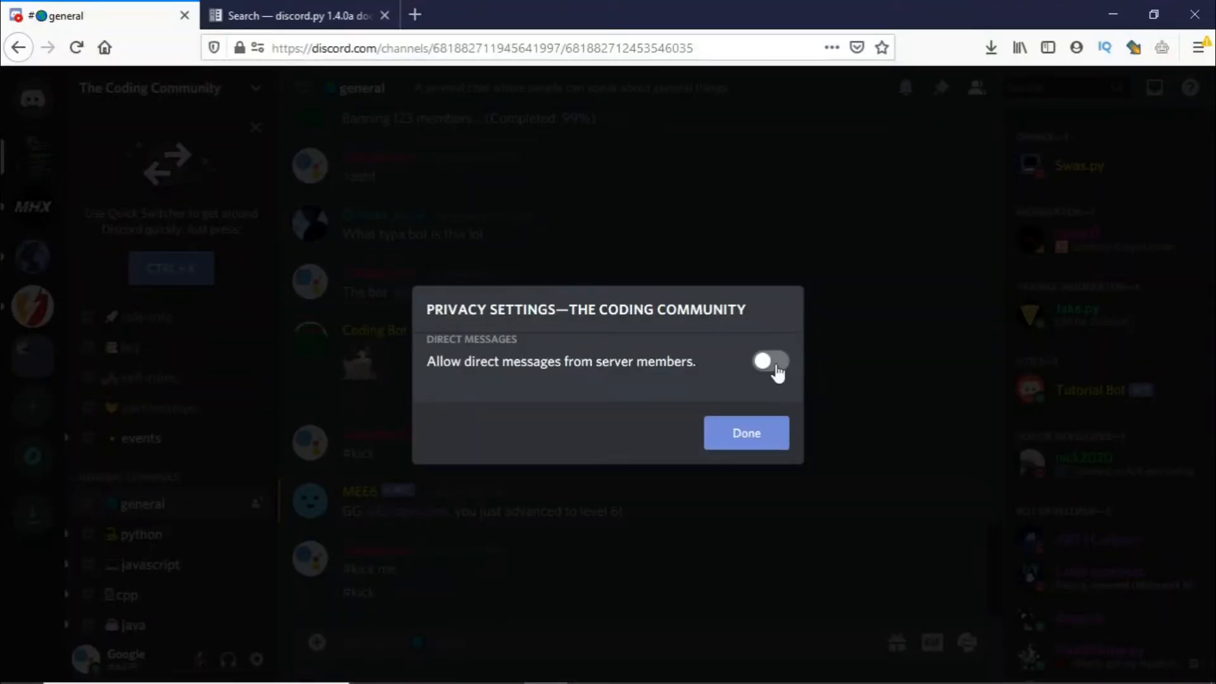
Step: Disable server-member DMs, then view Coding Bot's kick notice and rejoin invite
{"action": "left_click", "coordinate": [745, 433]}
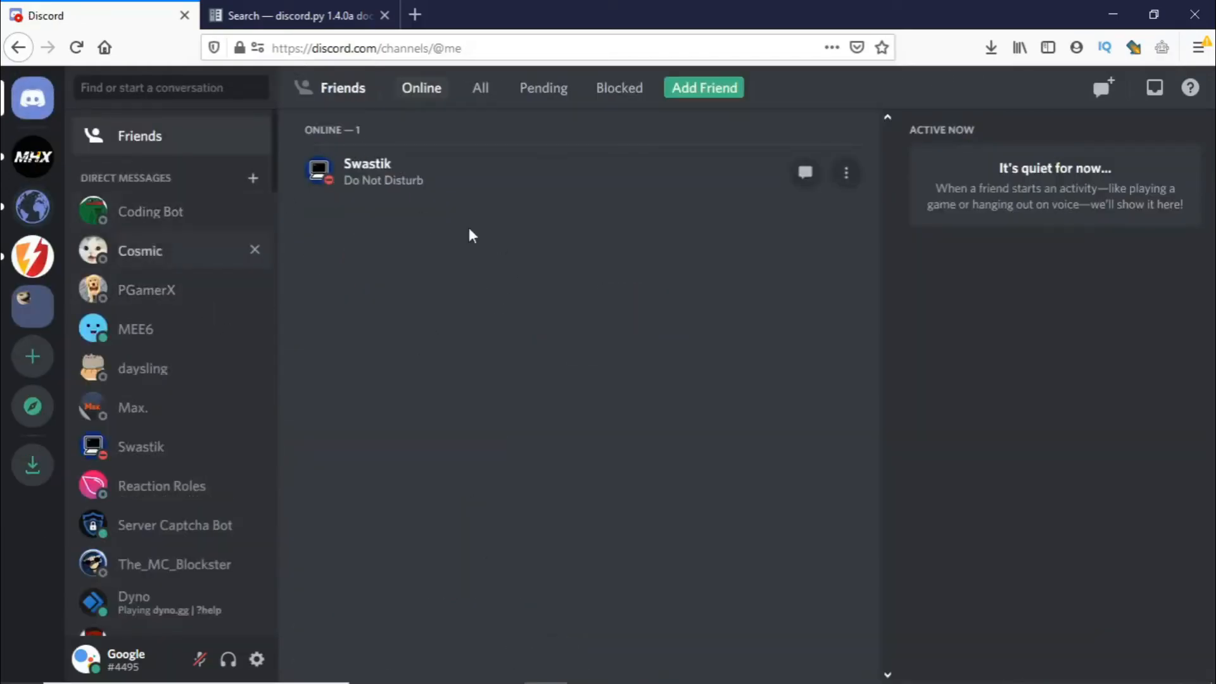
{"action": "left_click", "coordinate": [150, 212]}
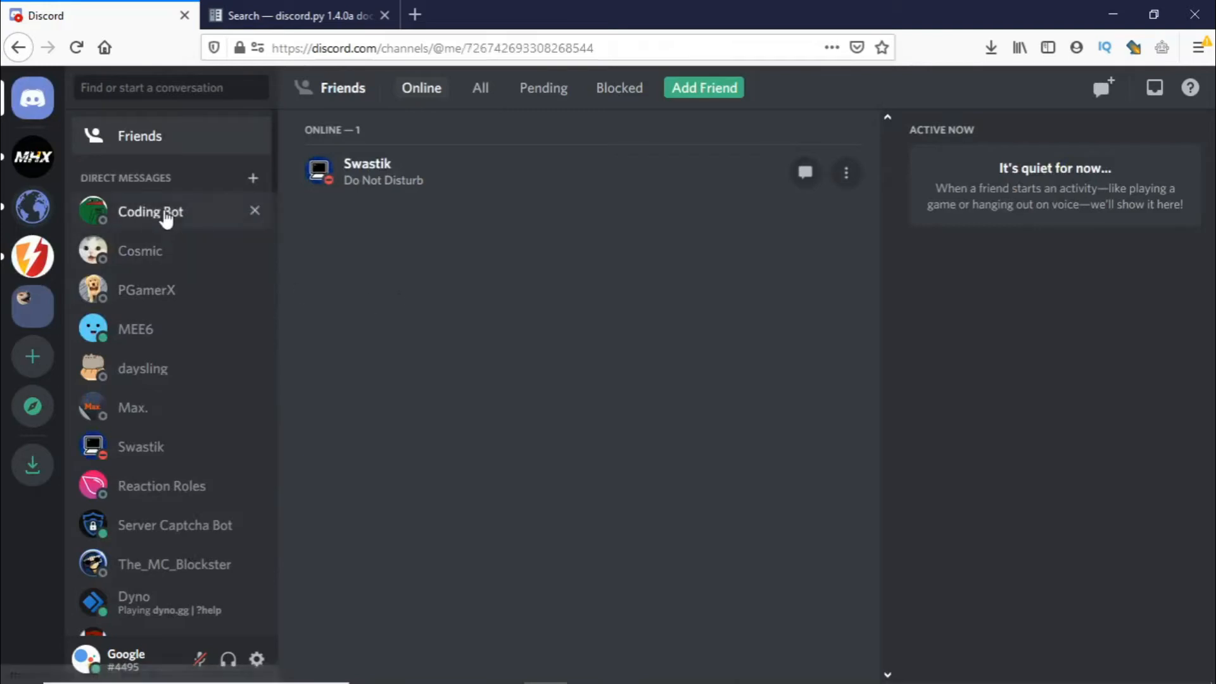
{"action": "left_click", "coordinate": [150, 211]}
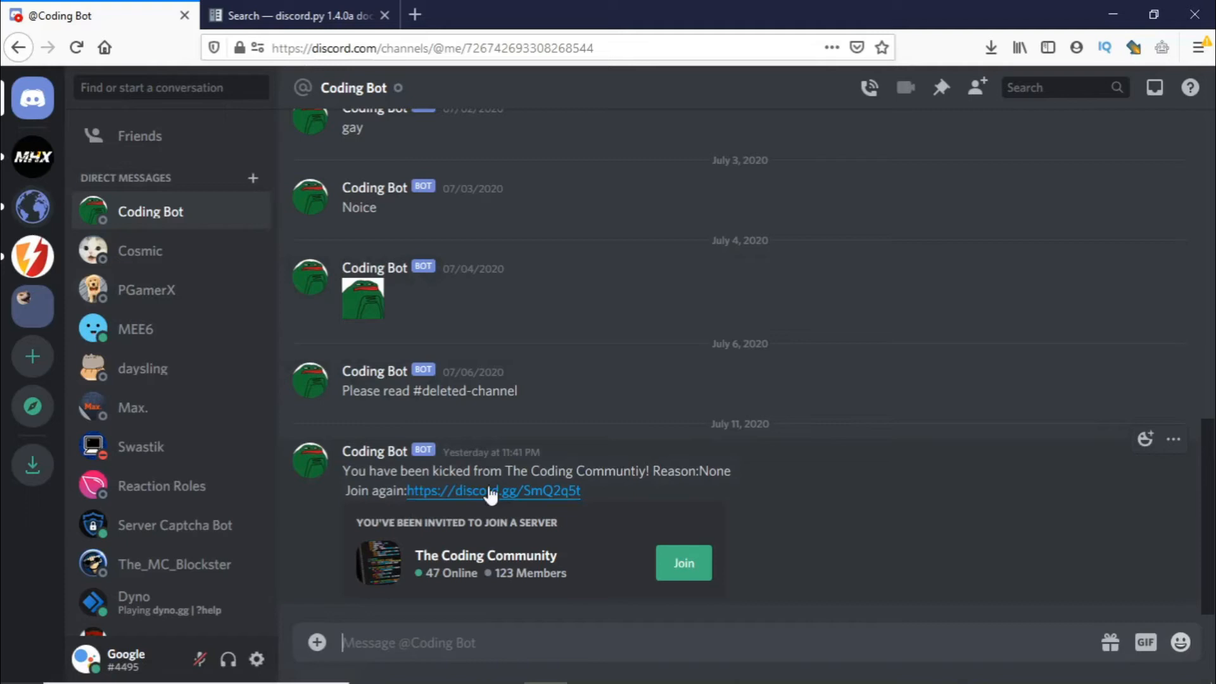
{"action": "left_click_drag", "start_coordinate": [343, 470], "coordinate": [729, 470]}
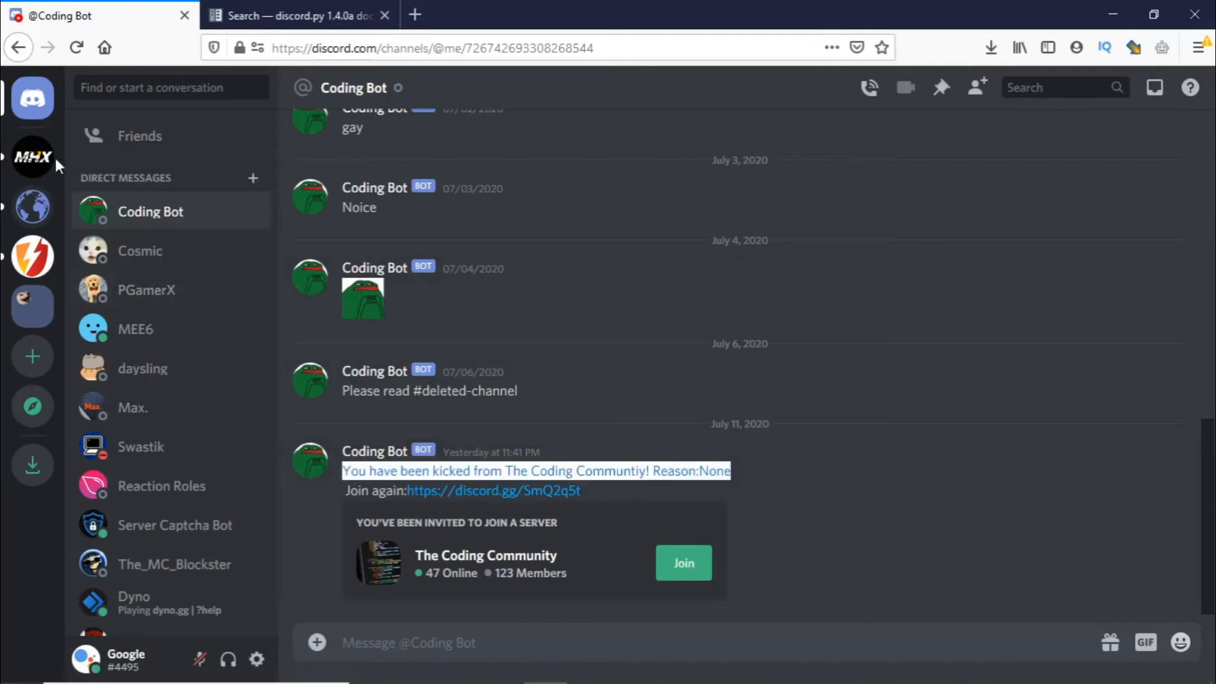
{"action": "mouse_move", "coordinate": [243, 225]}
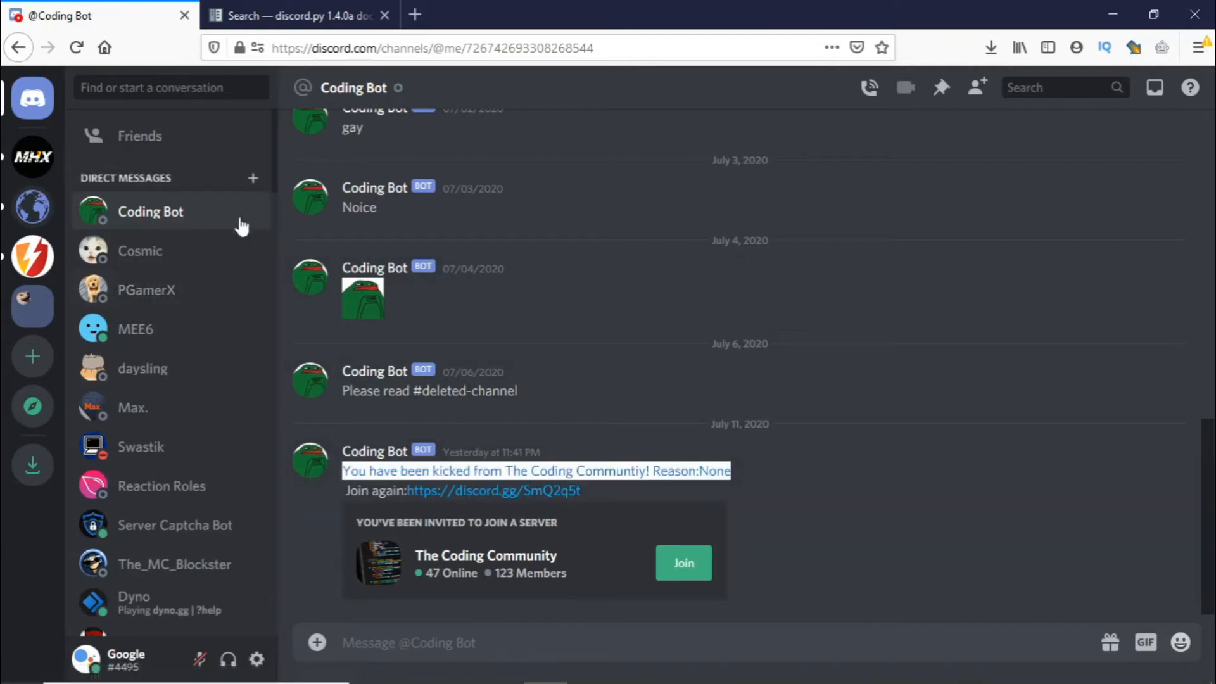
{"action": "mouse_move", "coordinate": [139, 251]}
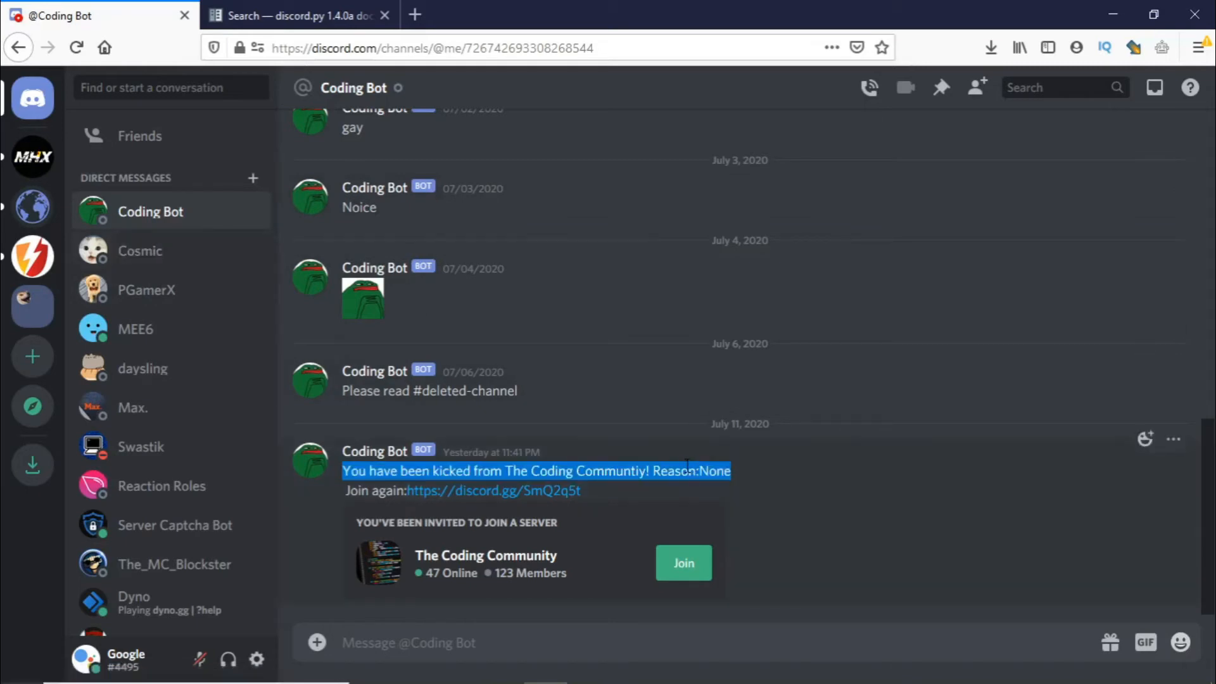
{"action": "left_click", "coordinate": [687, 471]}
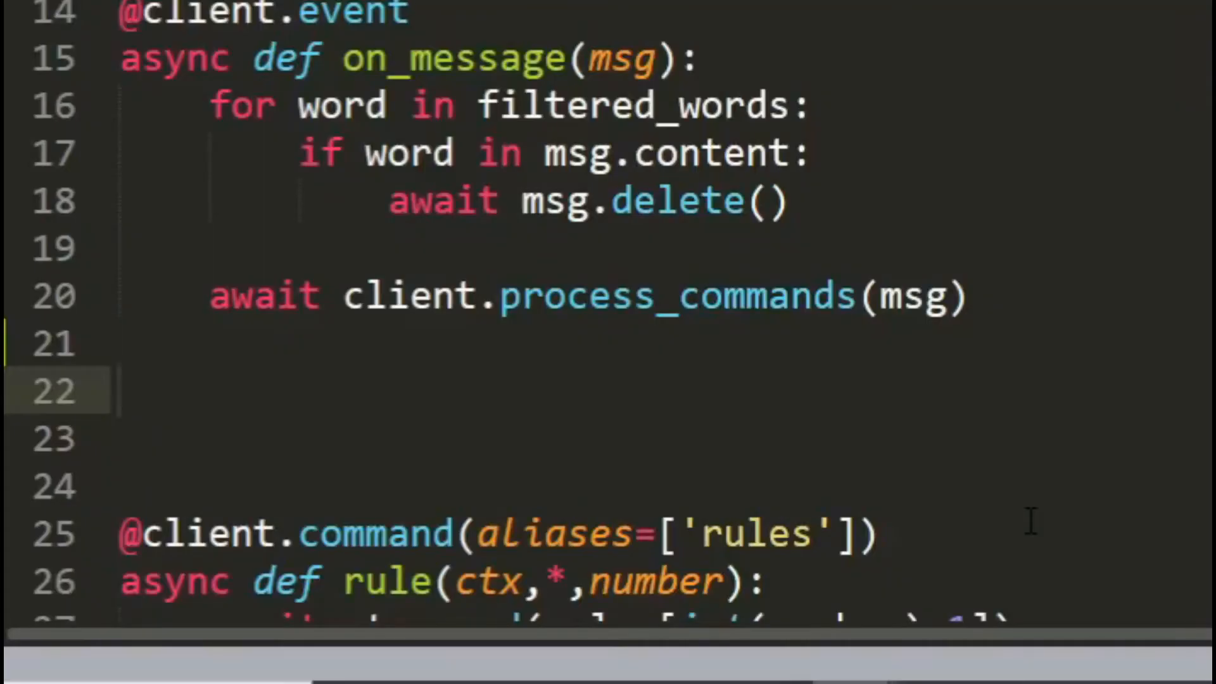
{"action": "type", "text": "@client.event"}
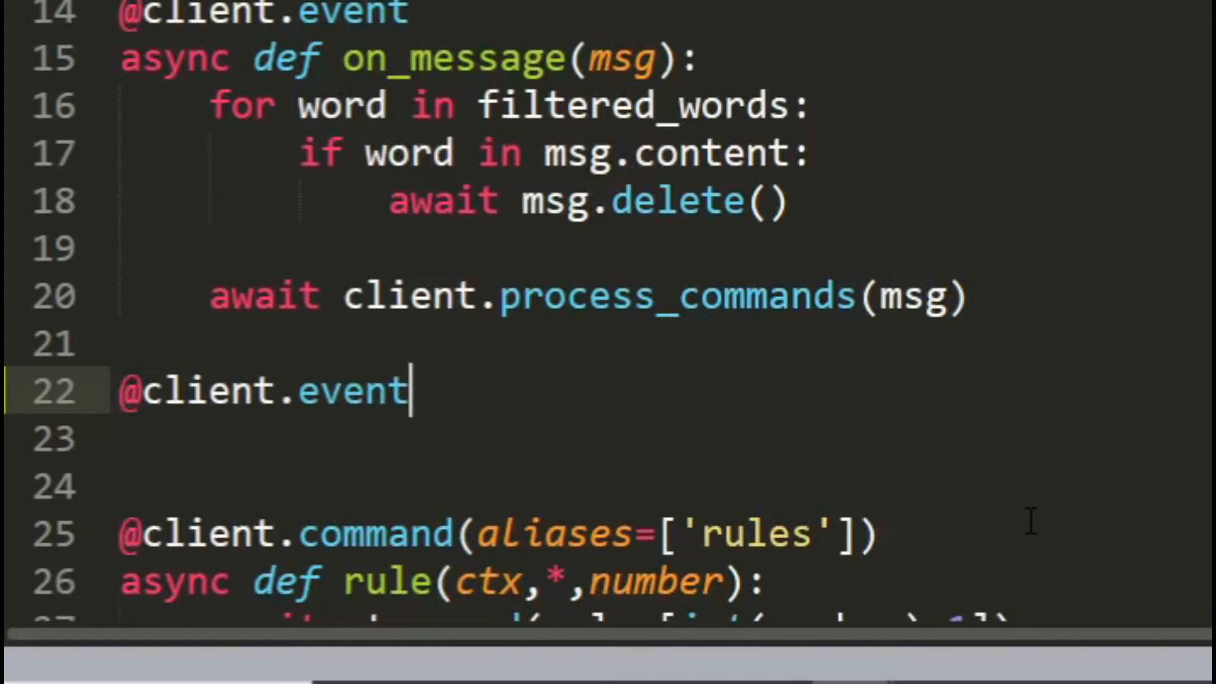
{"action": "key", "text": "enter"}
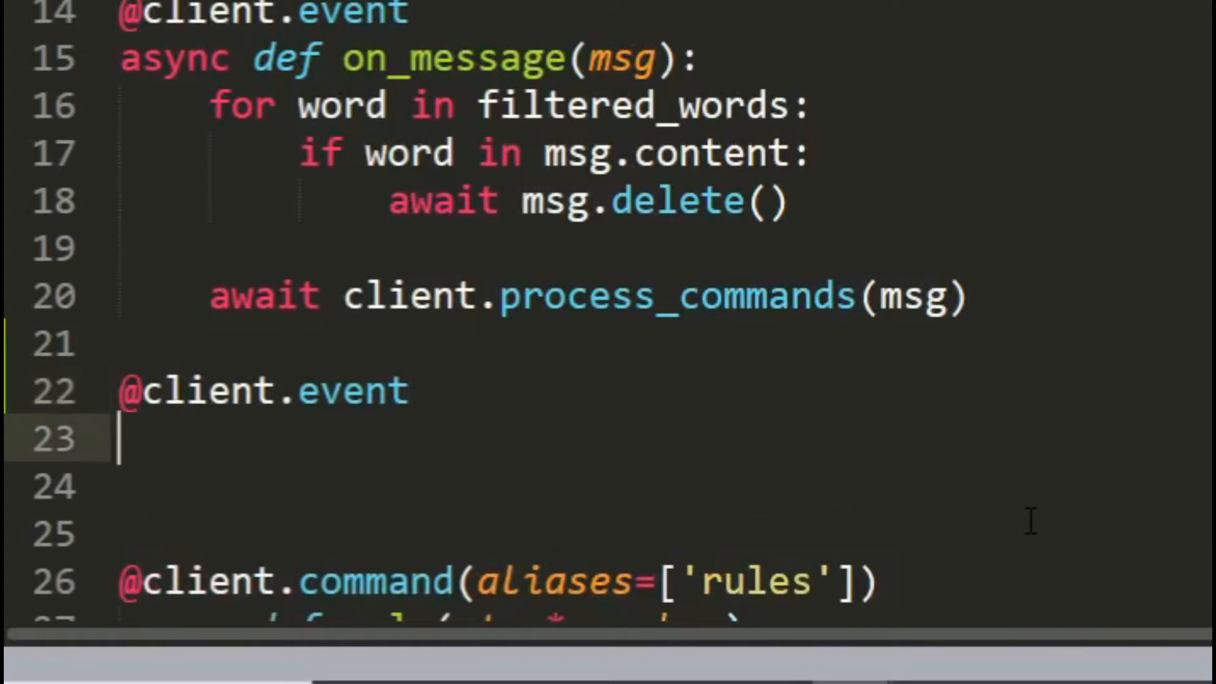
{"action": "type", "text": "async"}
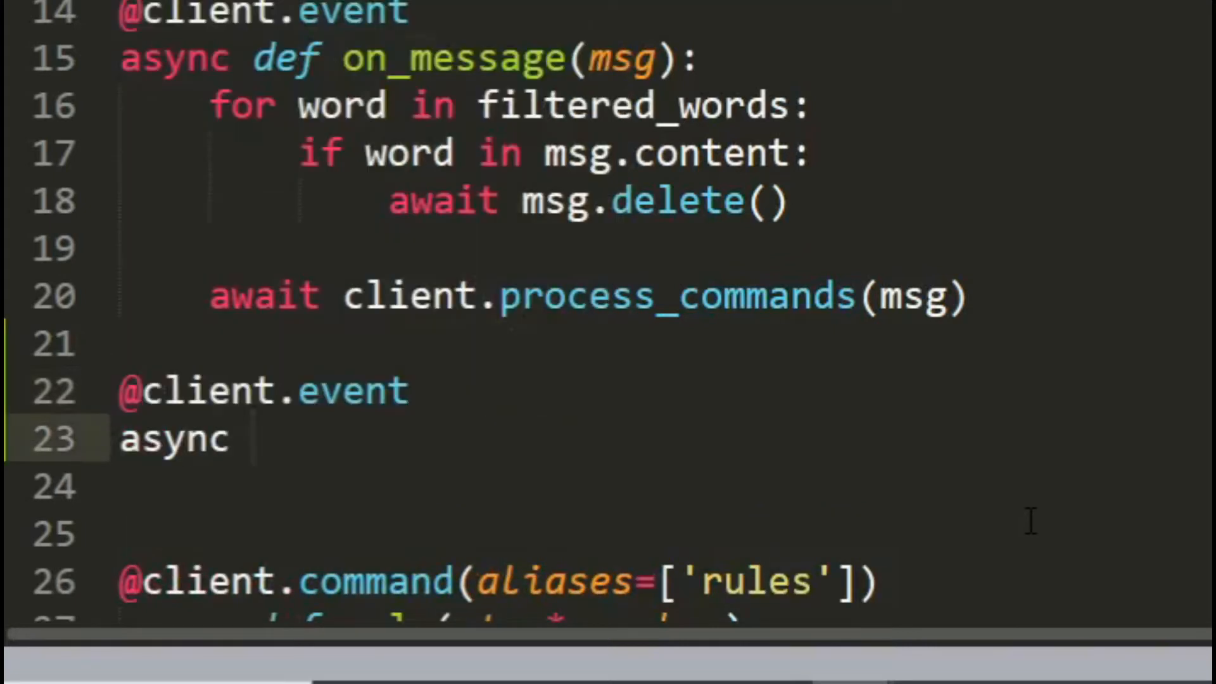
{"action": "type", "text": "def on"}
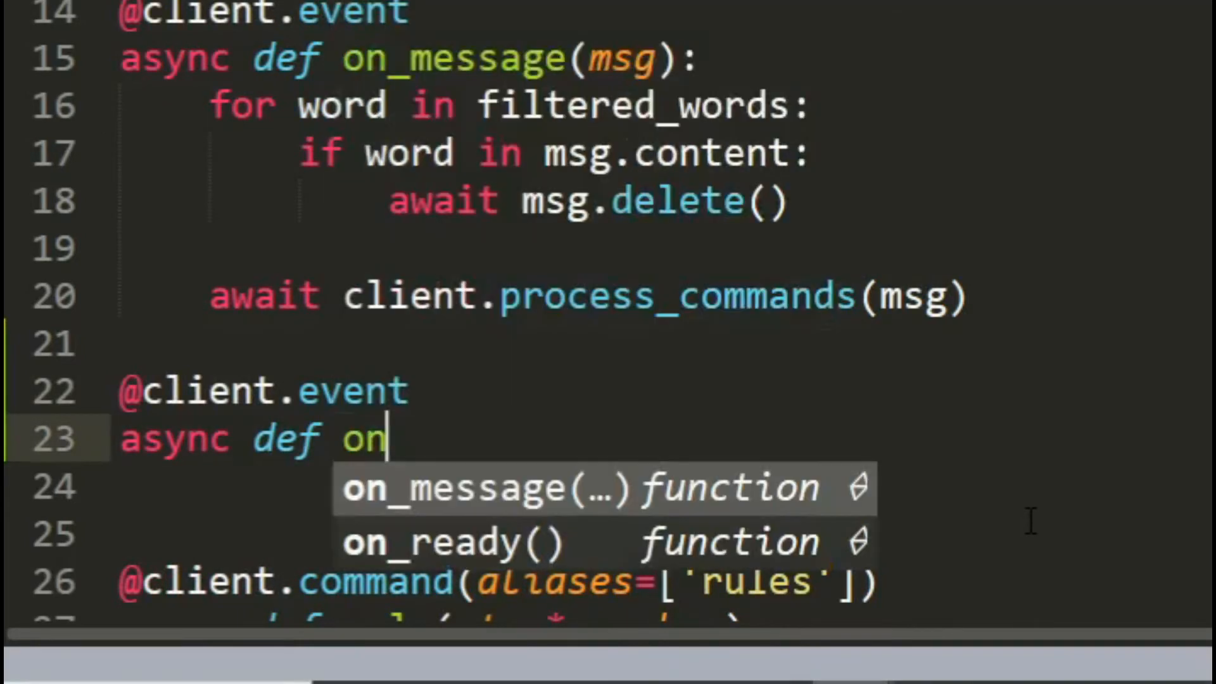
{"action": "type", "text": "_comman"}
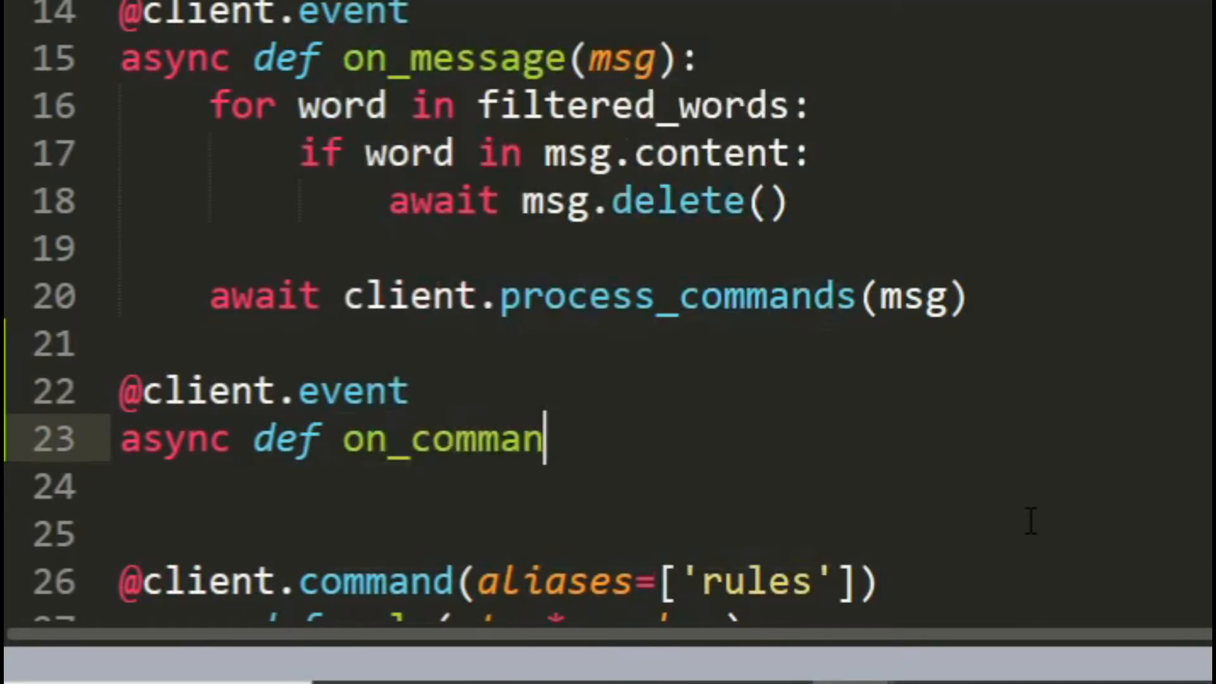
{"action": "type", "text": "d_error"}
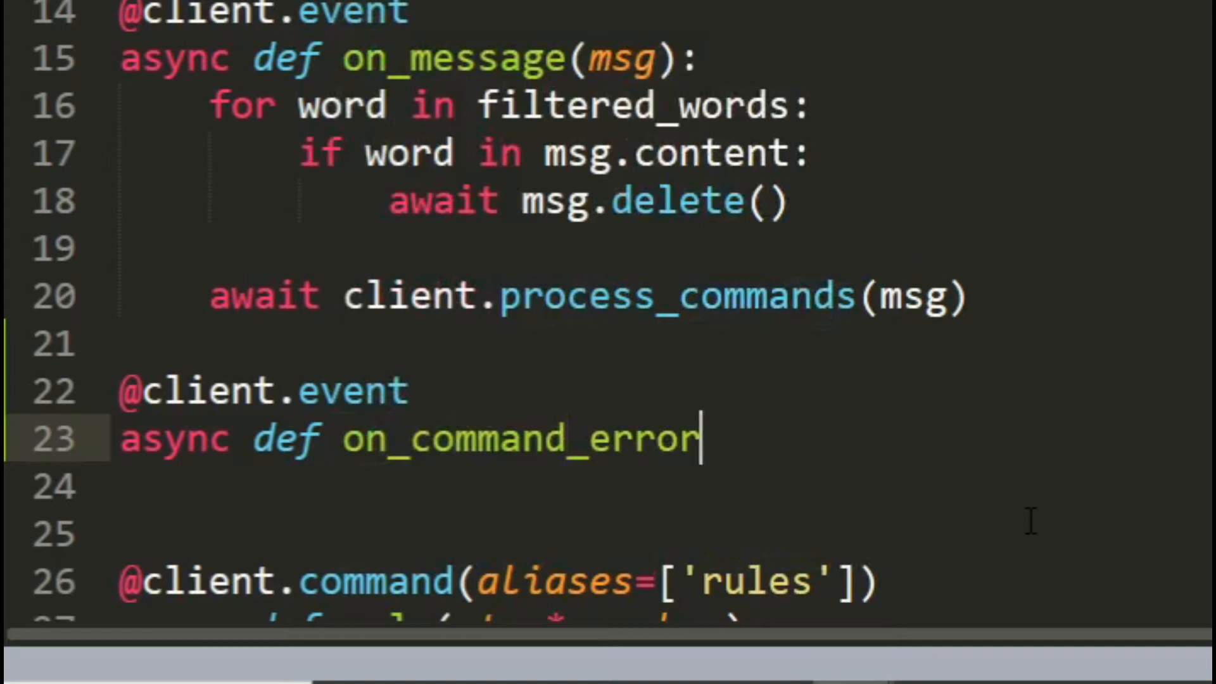
{"action": "type", "text": "(ct"}
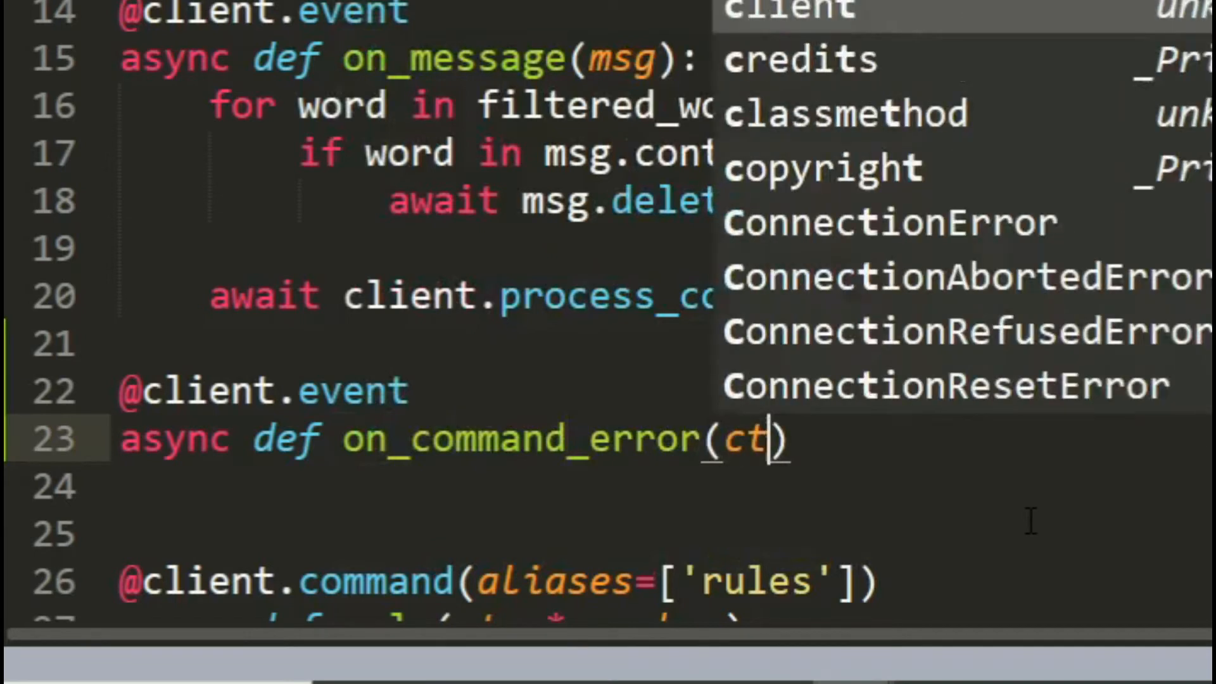
{"action": "type", "text": "x,wee"}
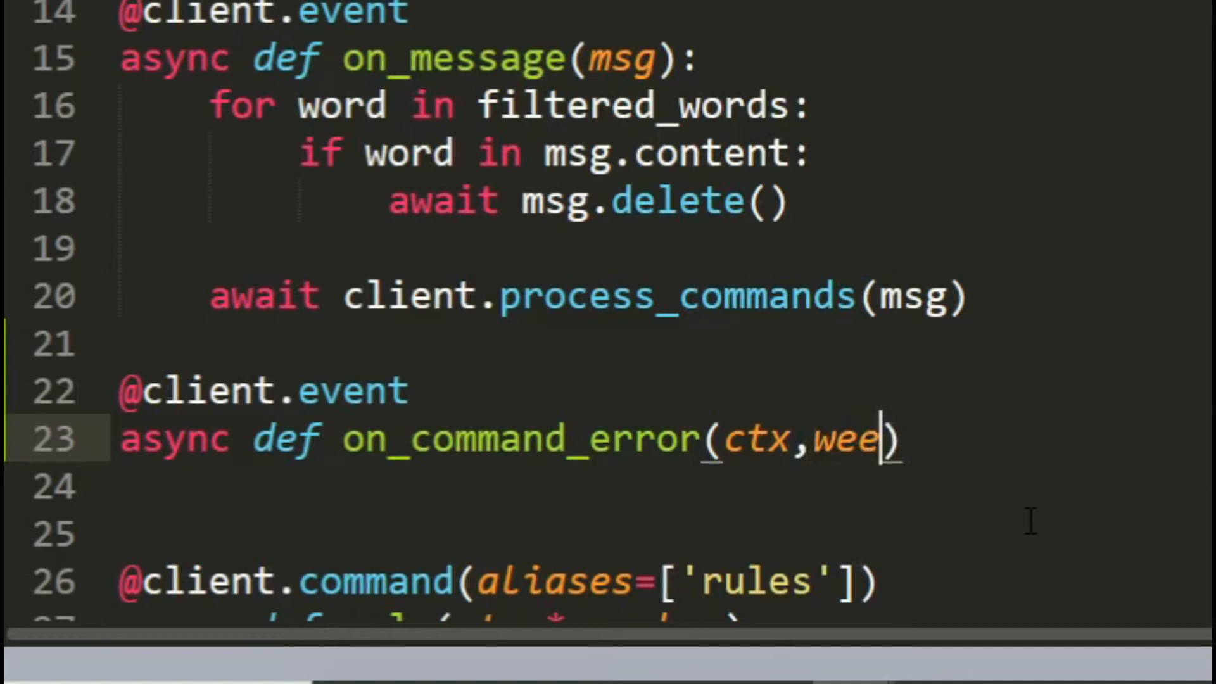
{"action": "type", "text": "rror"}
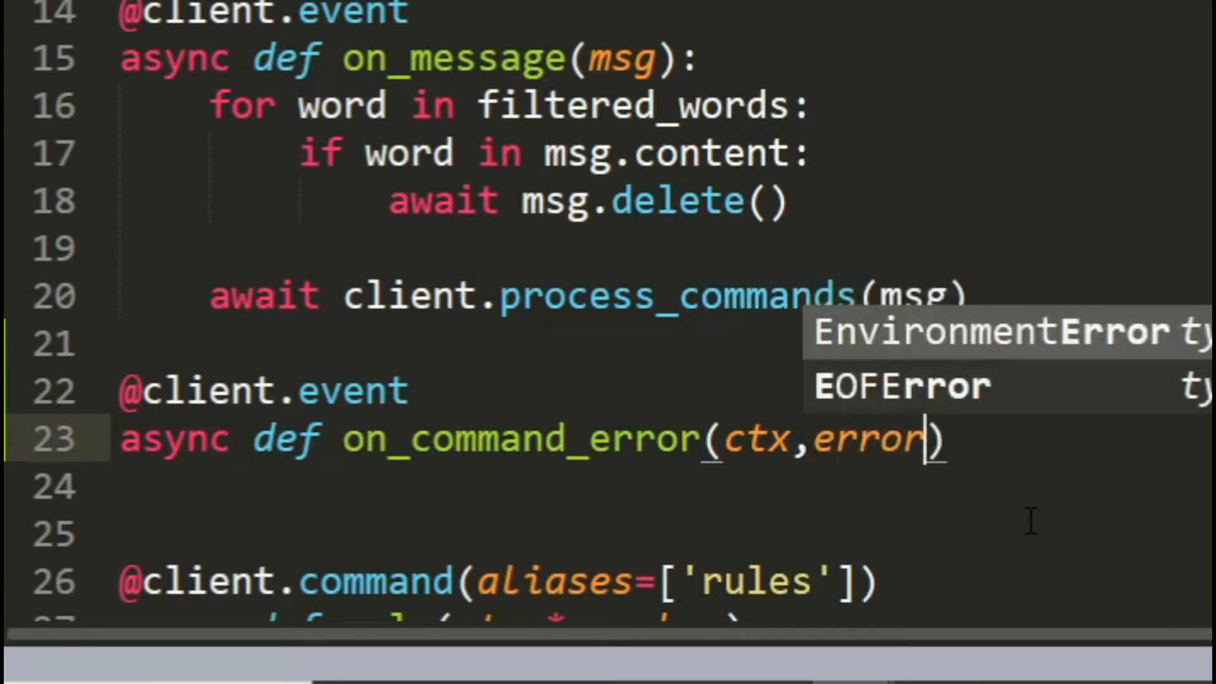
{"action": "type", "text": ":"}
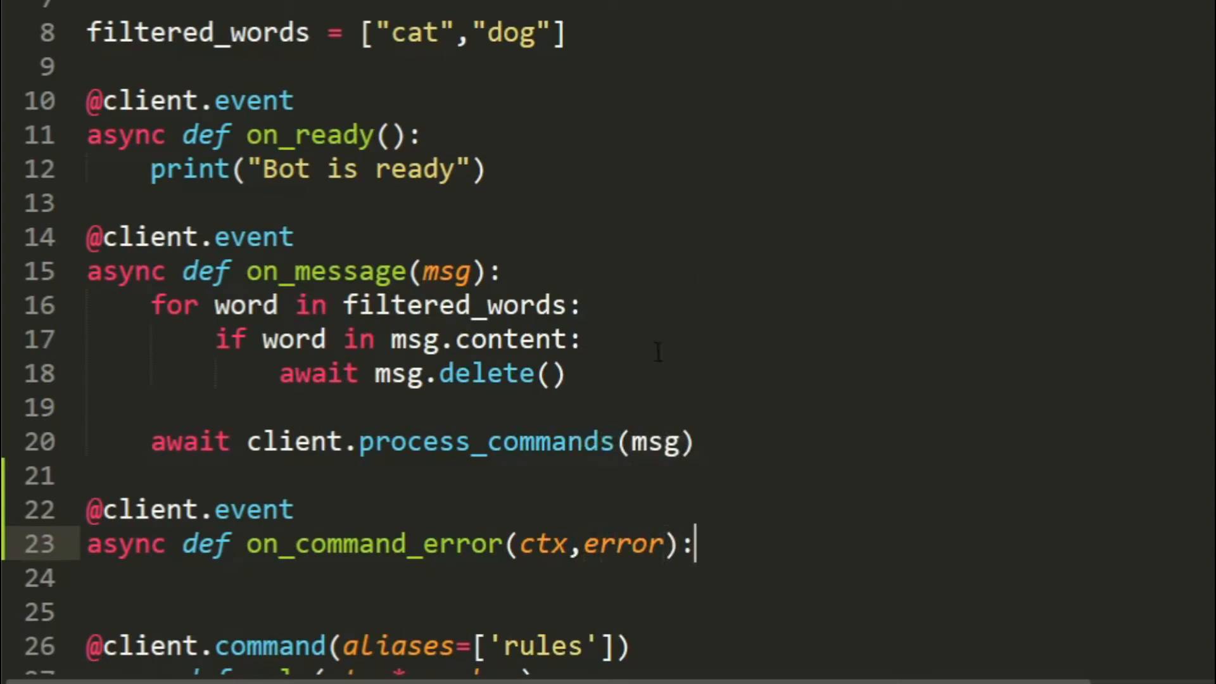
{"action": "key", "text": "enter"}
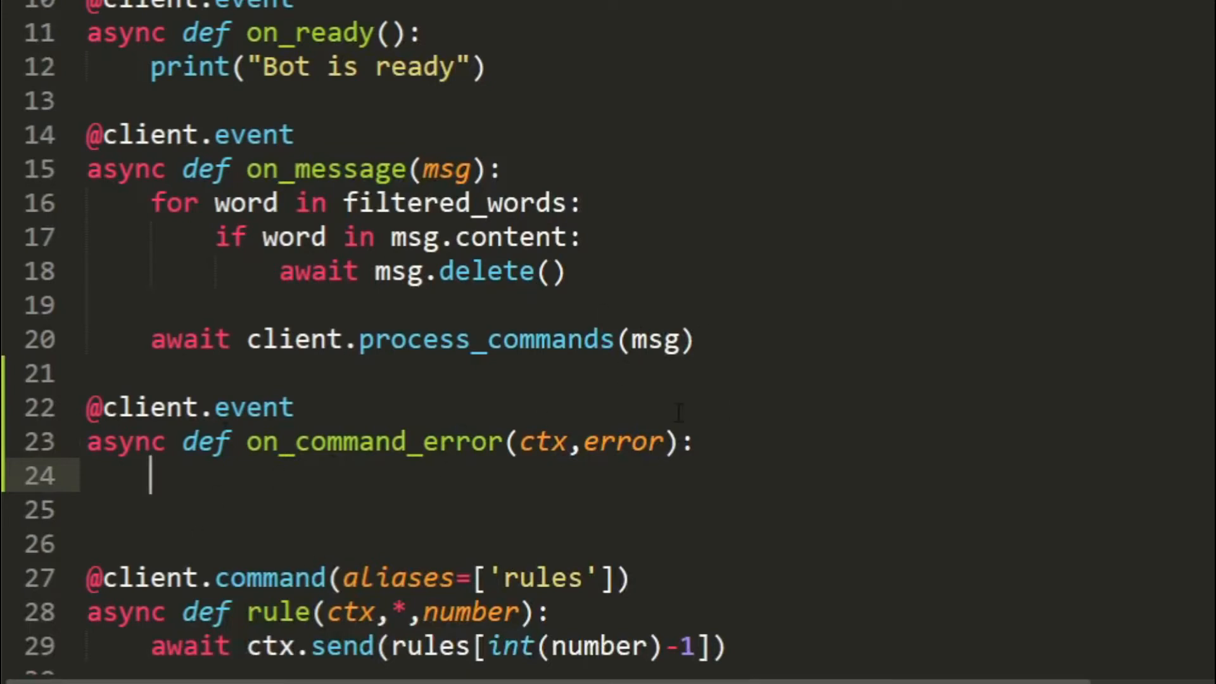
Step: Begin the handler body with if isinstance(error, commands.MissingPermissions)
{"action": "scroll", "scroll_direction": "down", "scroll_amount": 3}
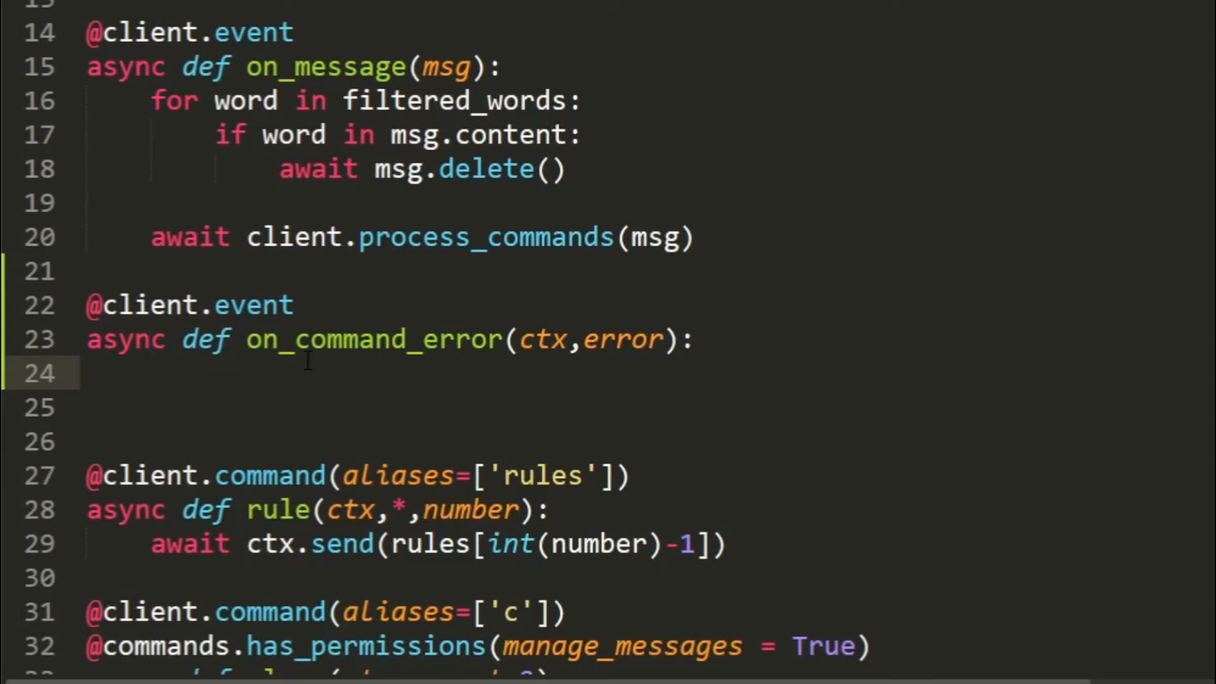
{"action": "type", "text": "aw"}
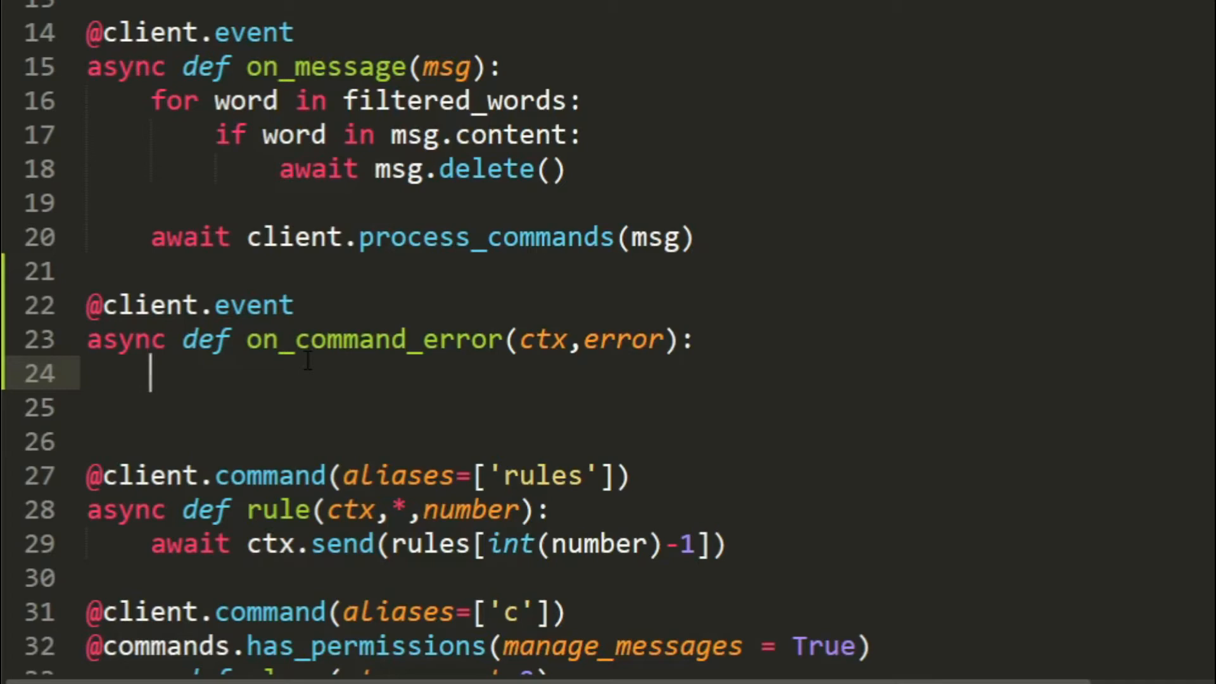
{"action": "type", "text": "uf"}
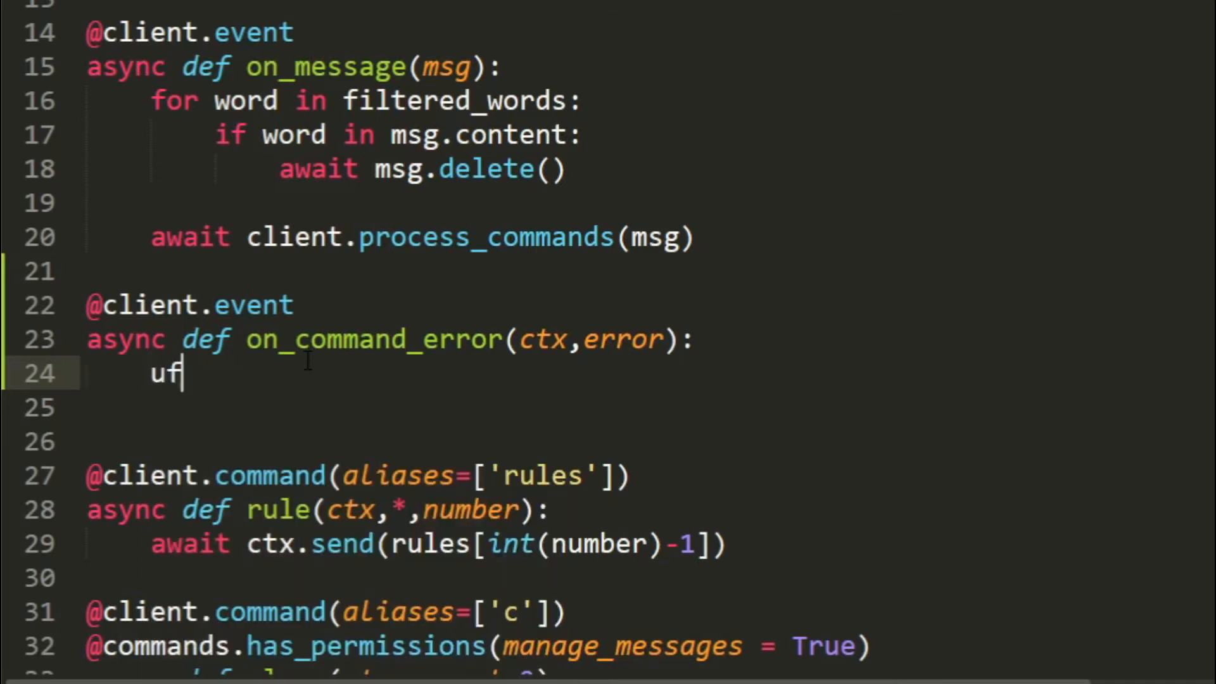
{"action": "type", "text": "if"}
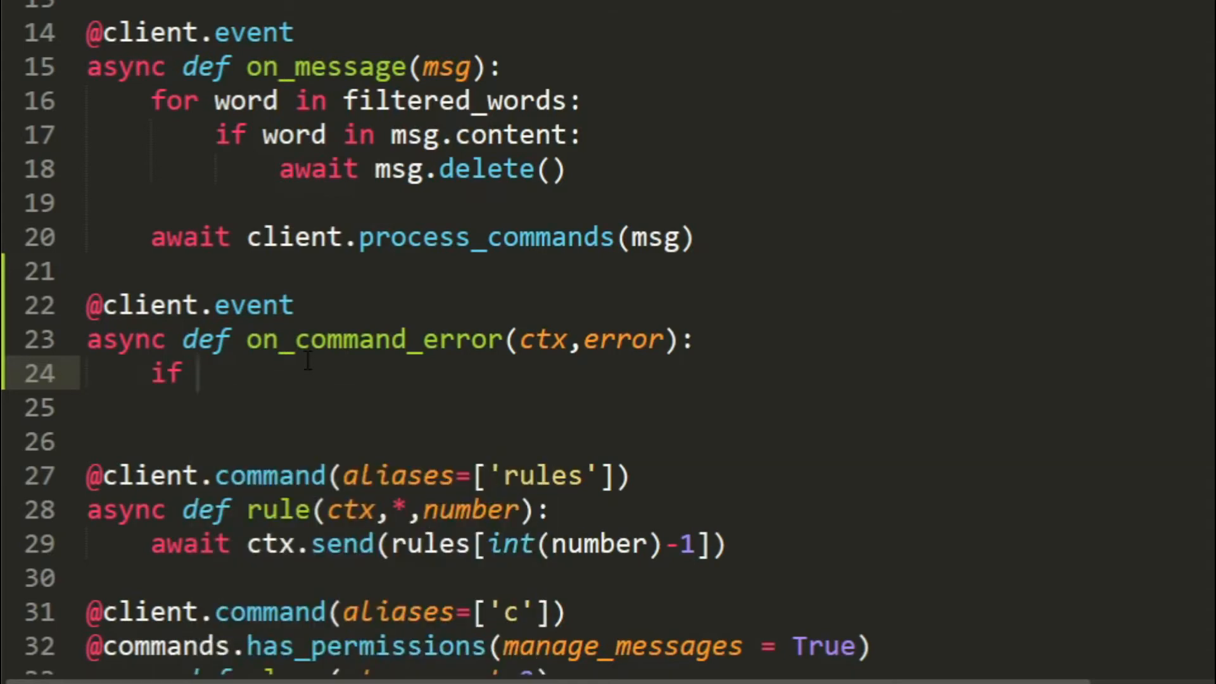
{"action": "type", "text": "isinstance"}
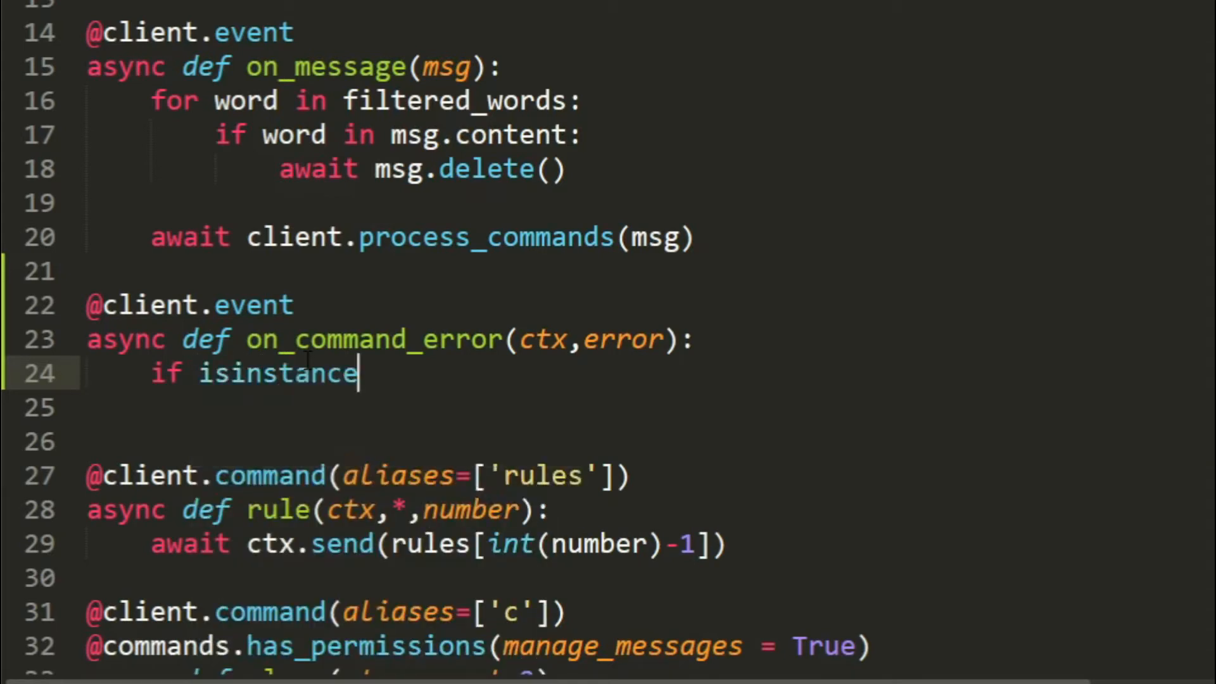
{"action": "type", "text": "("}
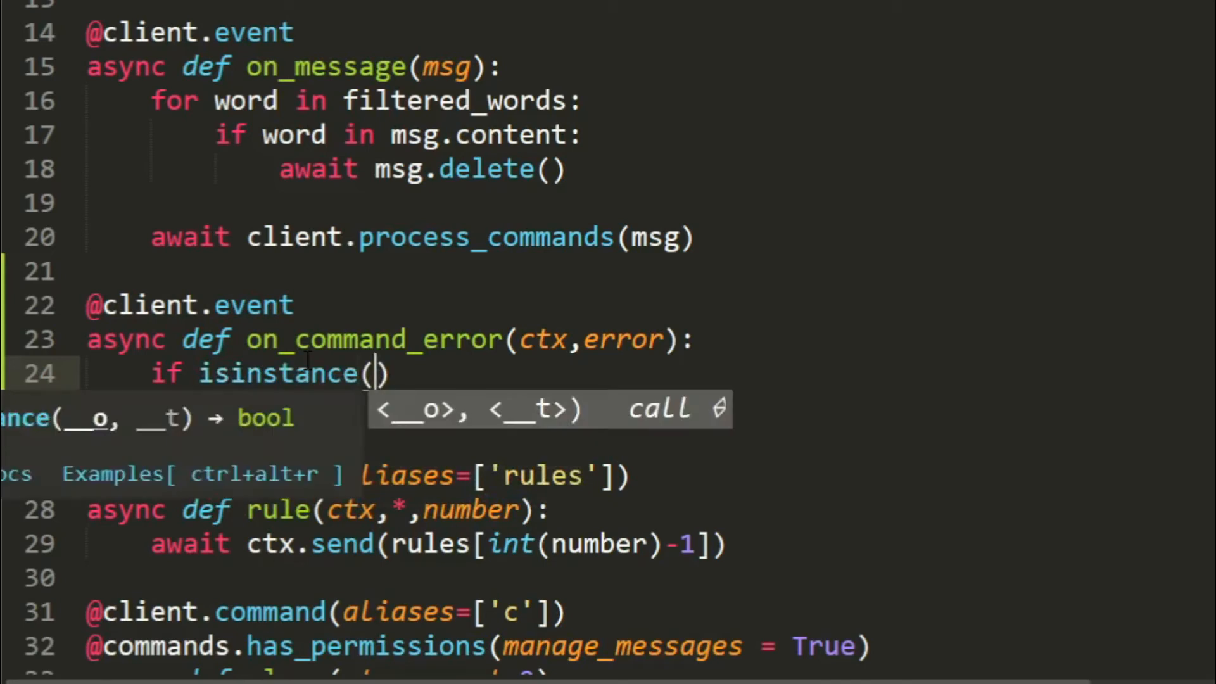
{"action": "type", "text": "err"}
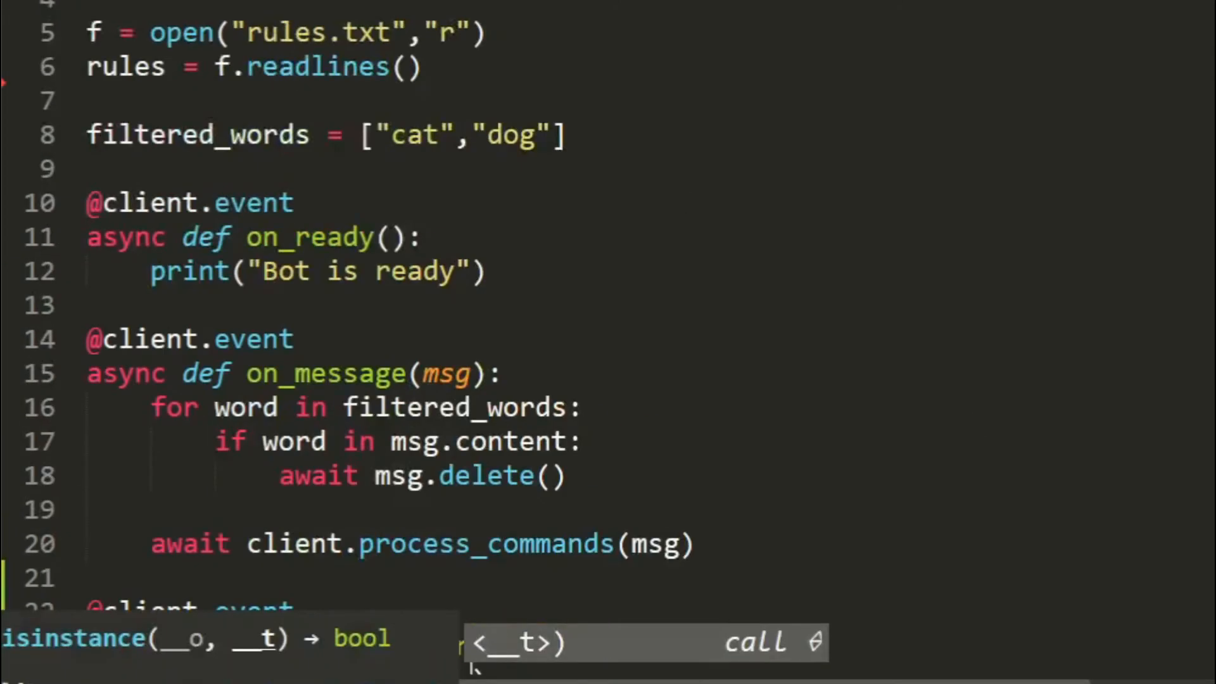
{"action": "scroll", "scroll_direction": "down", "scroll_amount": 3}
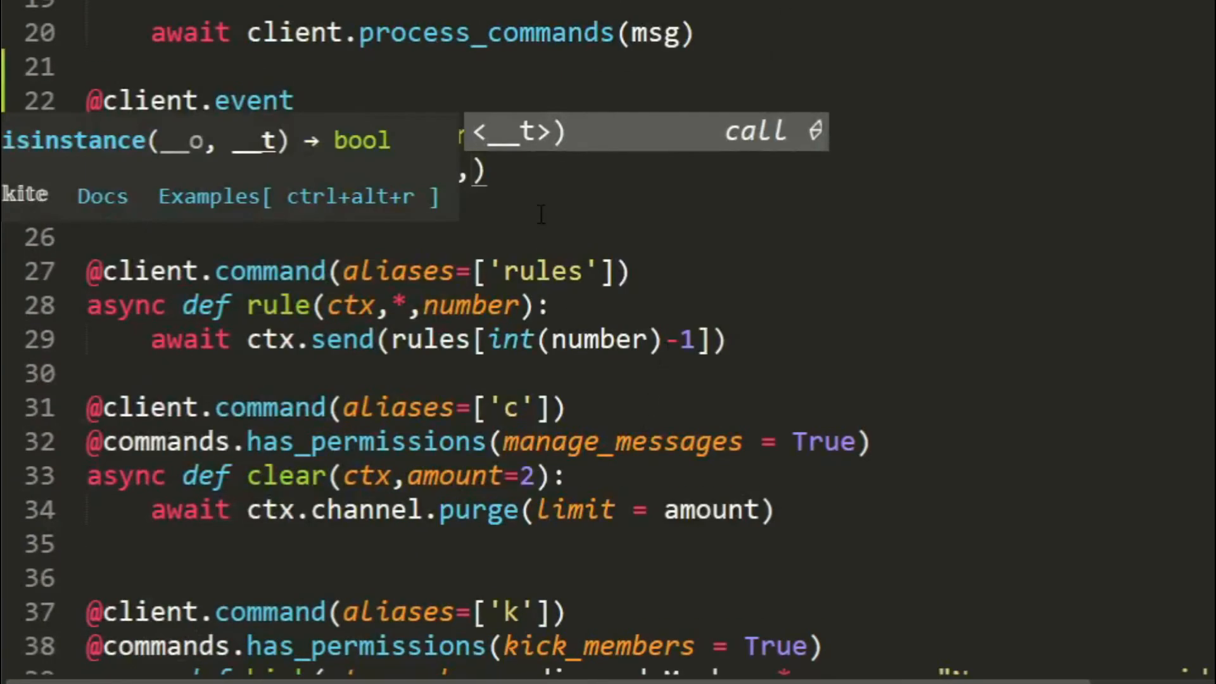
{"action": "type", "text": "commands"}
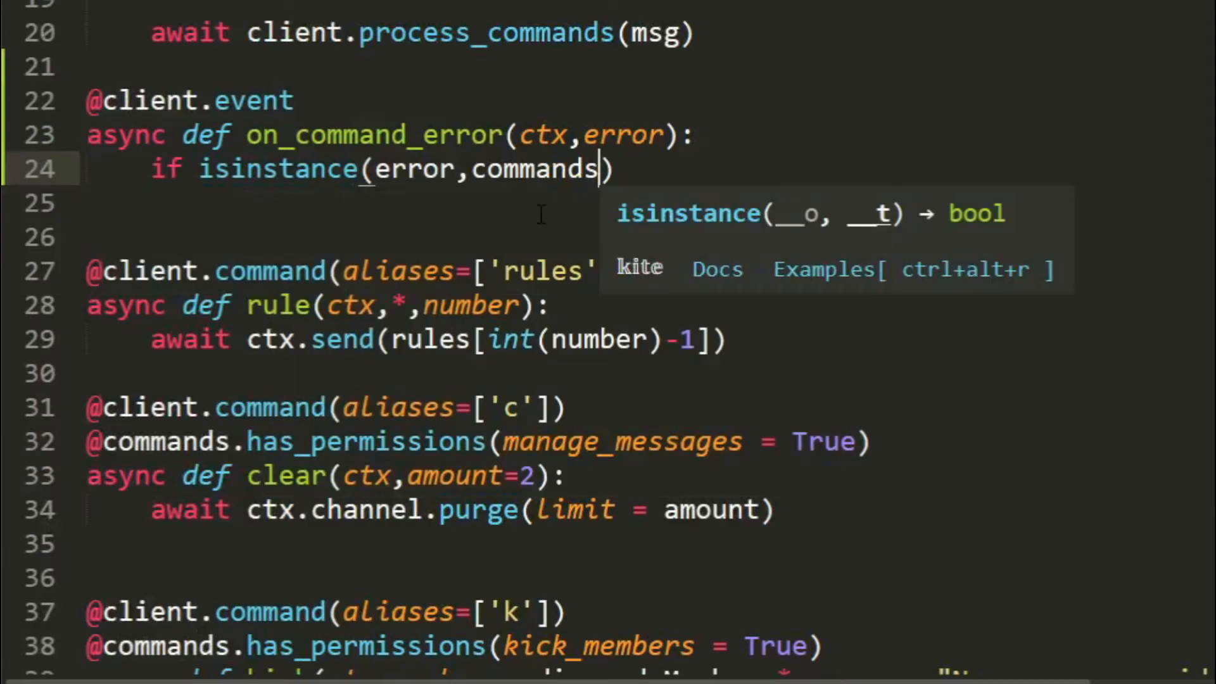
{"action": "type", "text": "."}
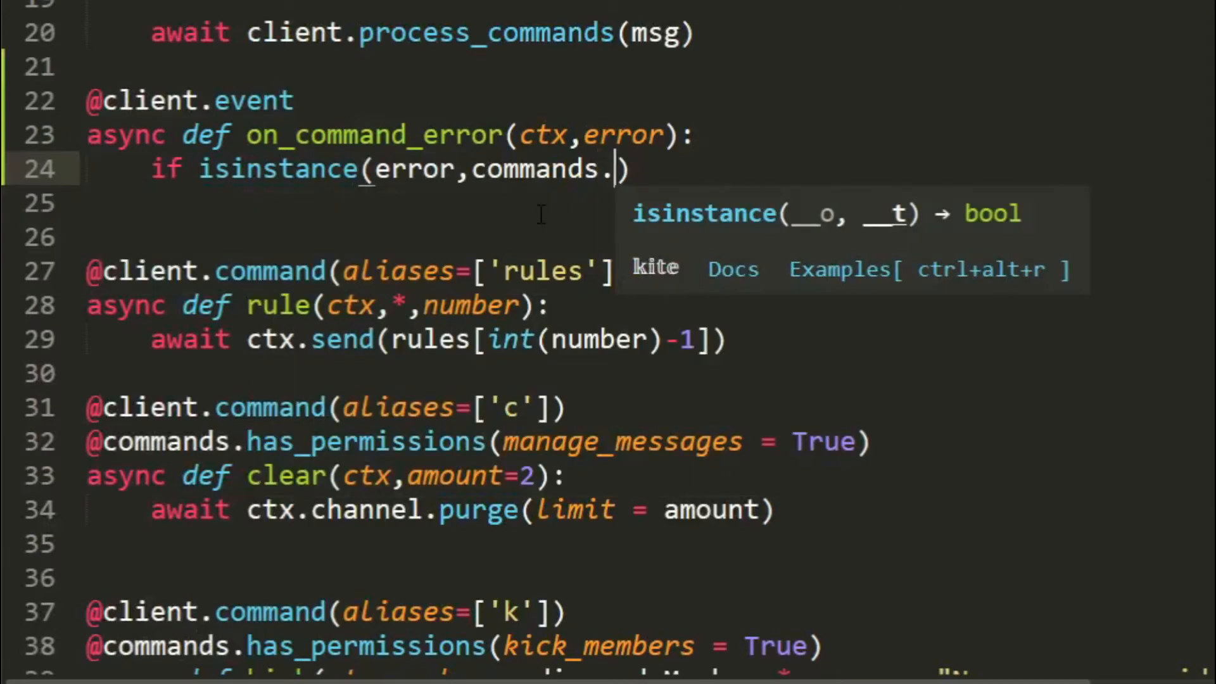
{"action": "type", "text": "MissingPermiss"}
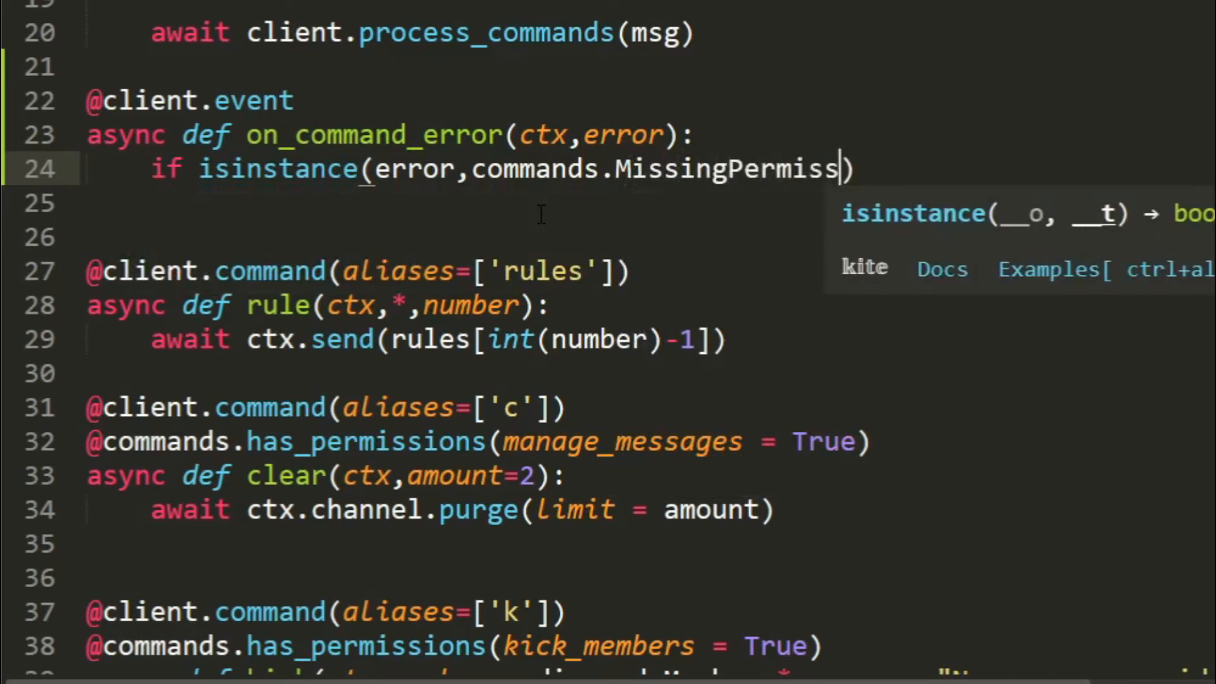
{"action": "type", "text": "ions"}
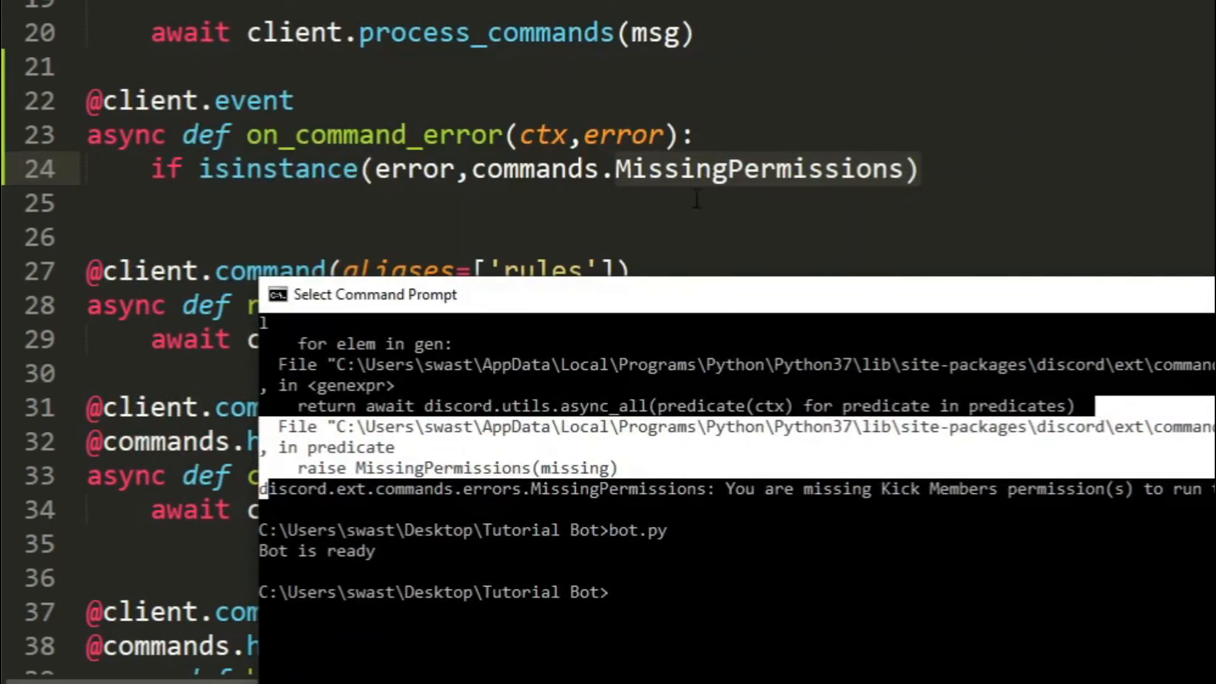
{"action": "mouse_move", "coordinate": [718, 298]}
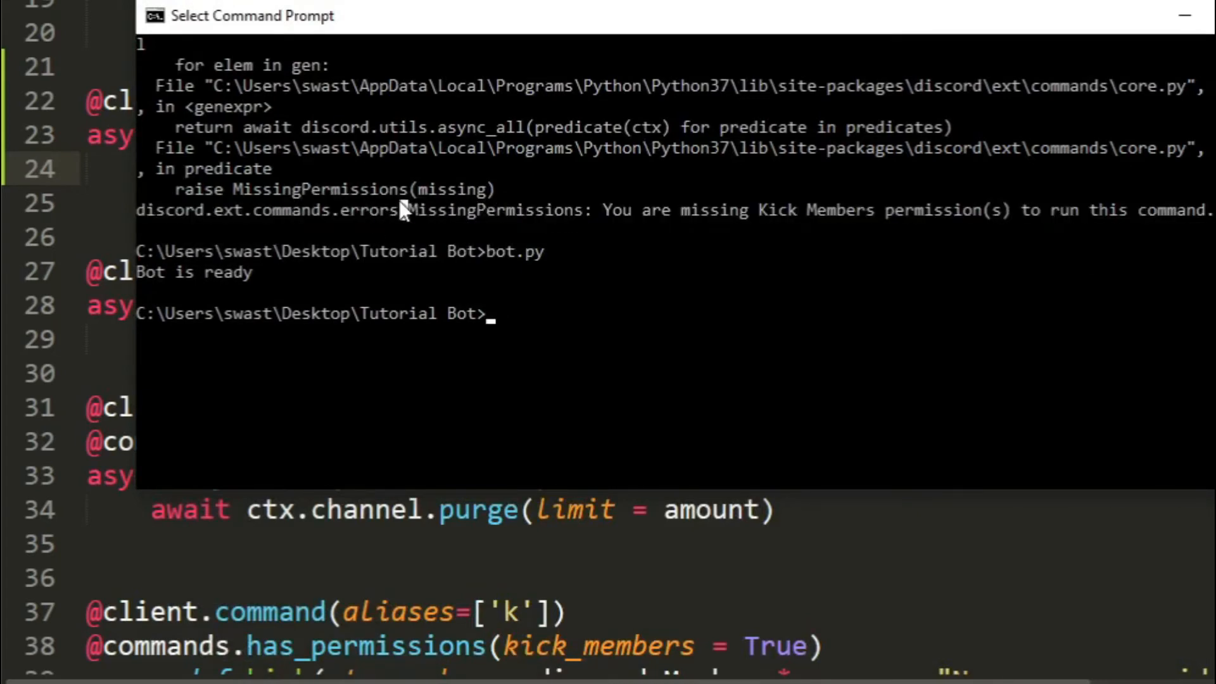
{"action": "double_click", "coordinate": [493, 210]}
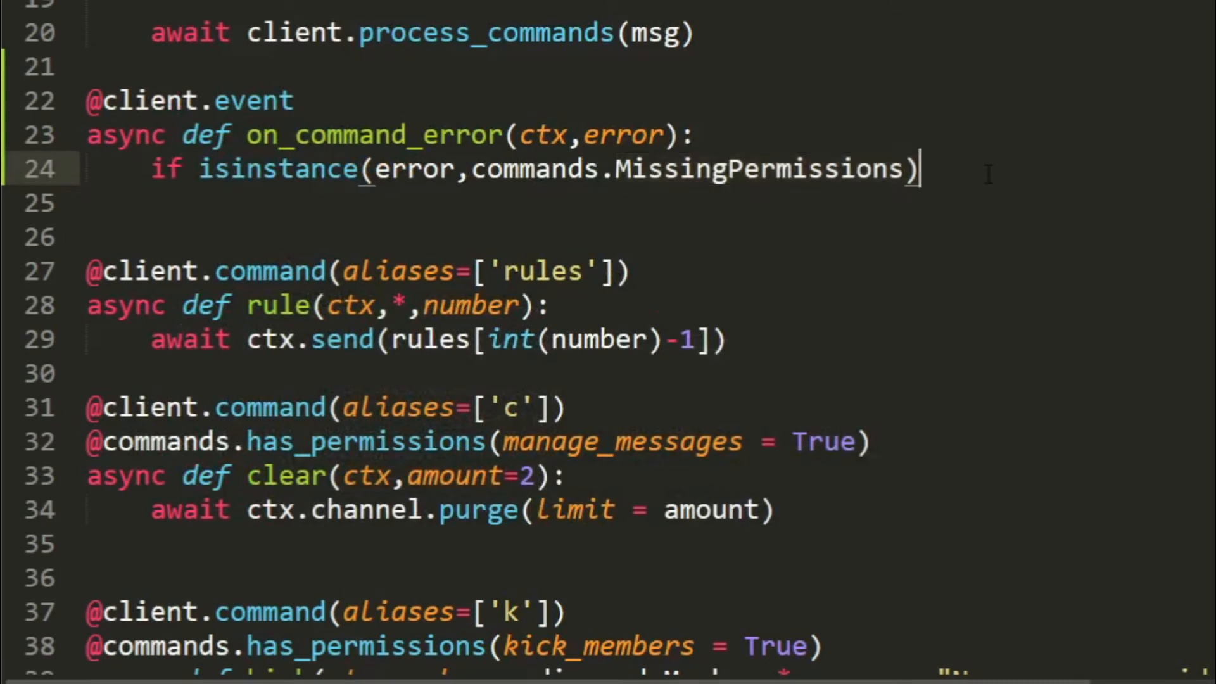
Step: Add await ctx.send("You can't do that ;-;") under the MissingPermissions check
{"action": "type", "text": ":"}
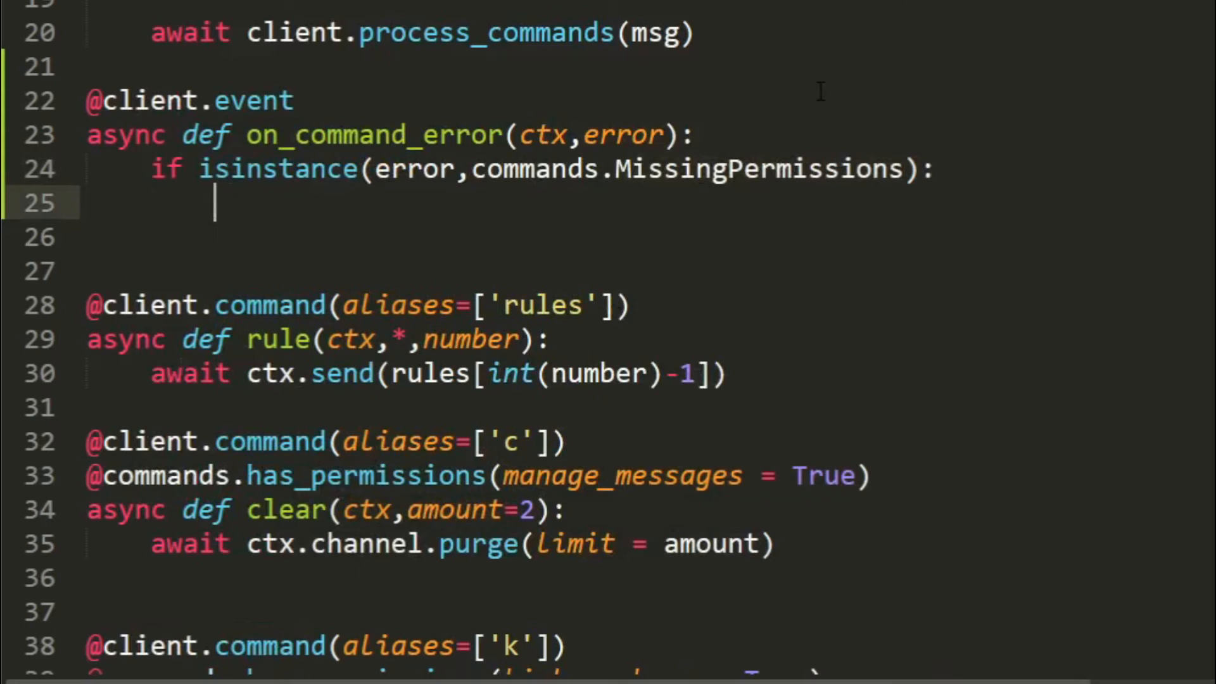
{"action": "type", "text": "awa"}
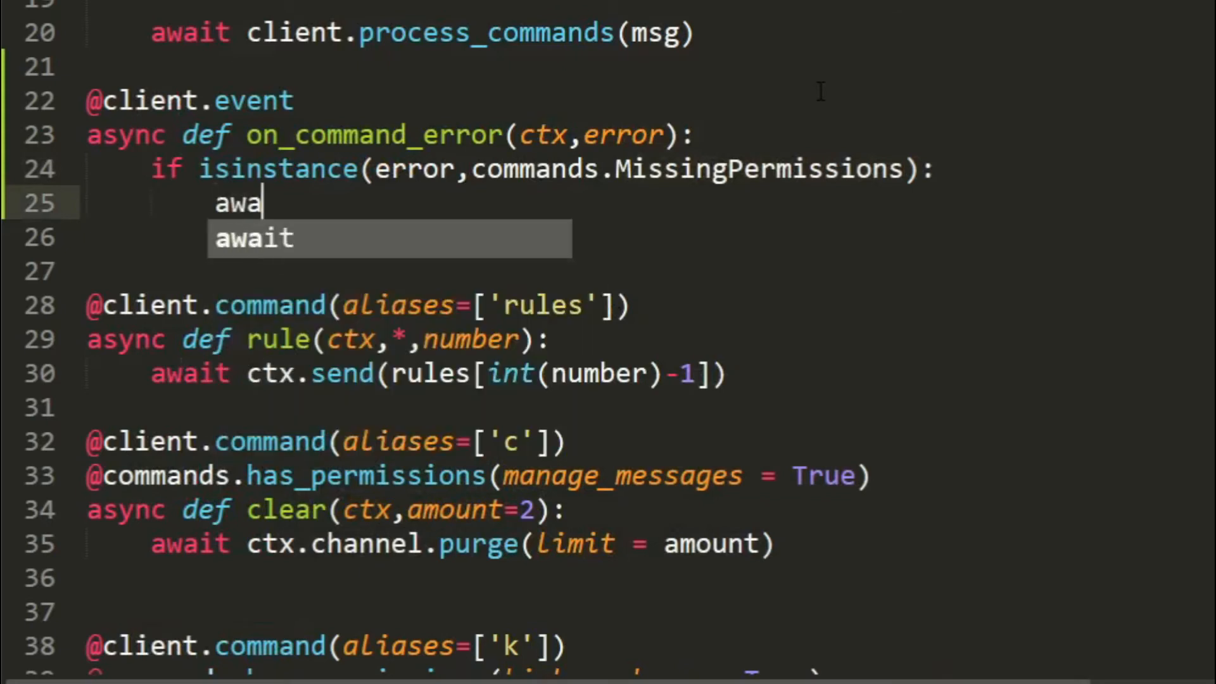
{"action": "key", "text": "Tab"}
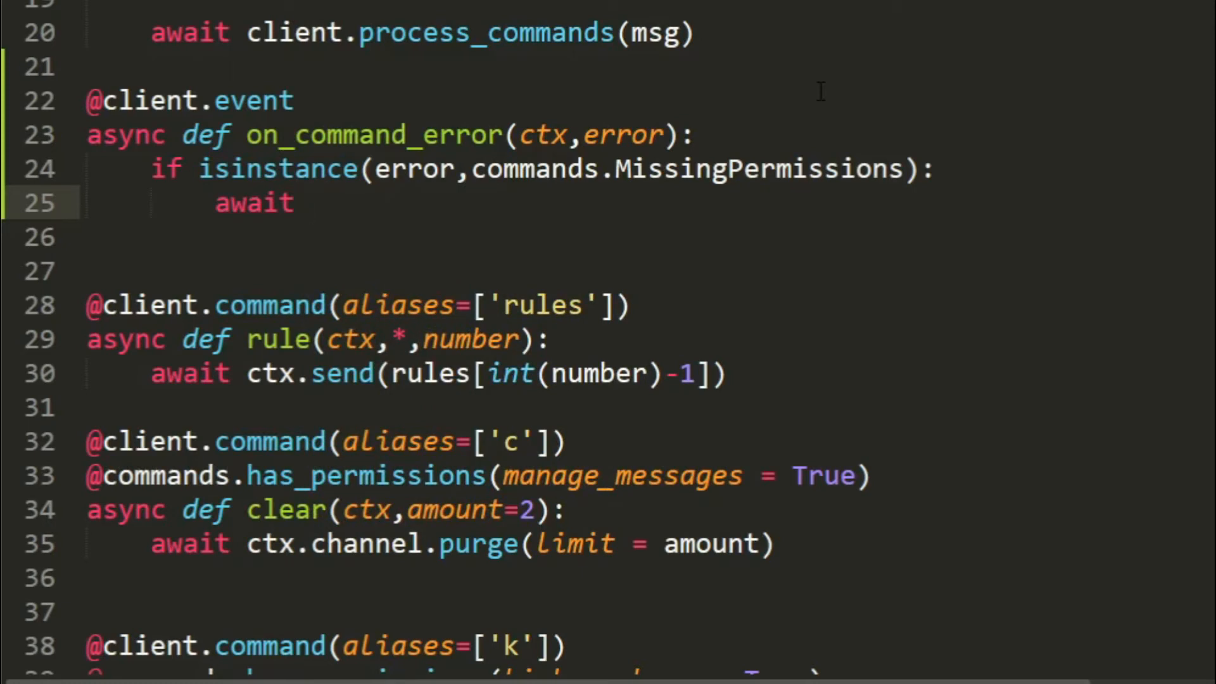
{"action": "type", "text": "c"}
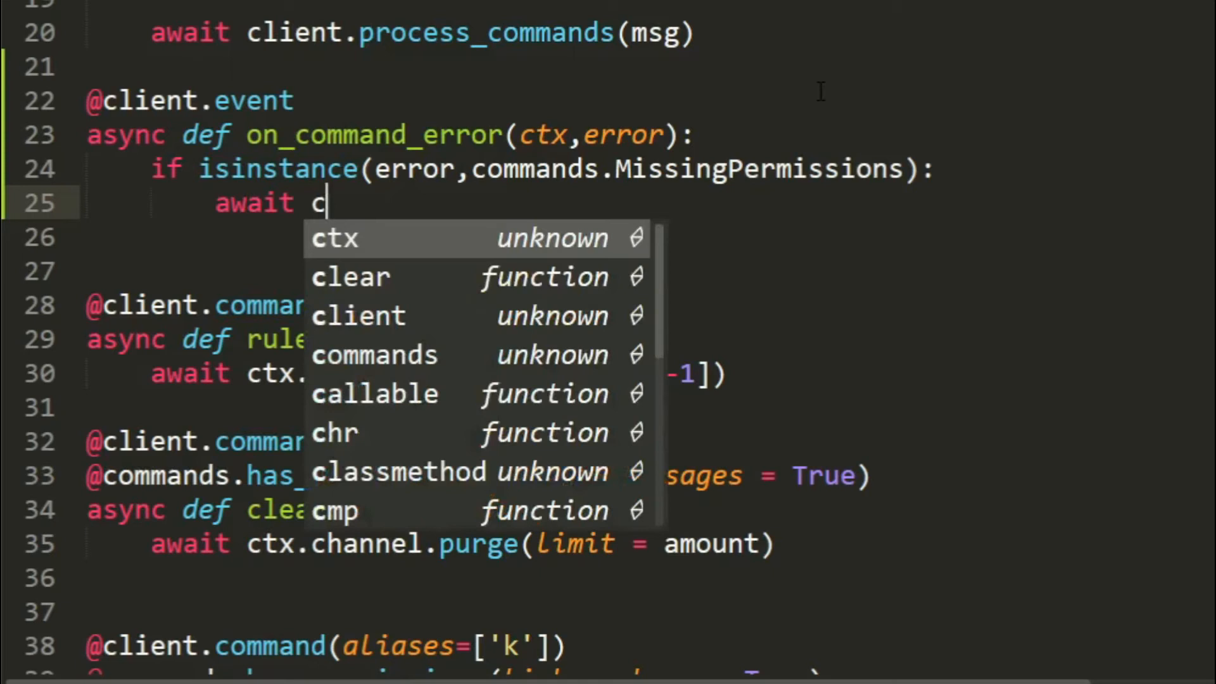
{"action": "type", "text": "tx.send("}
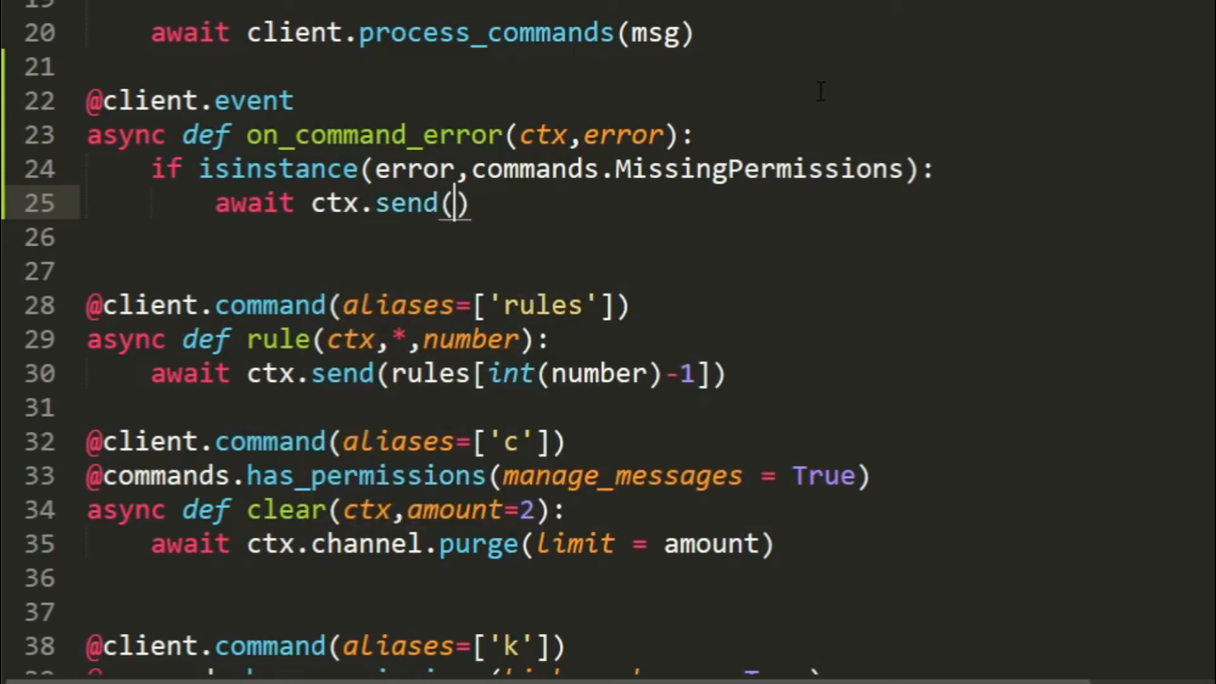
{"action": "type", "text": "\"You \""}
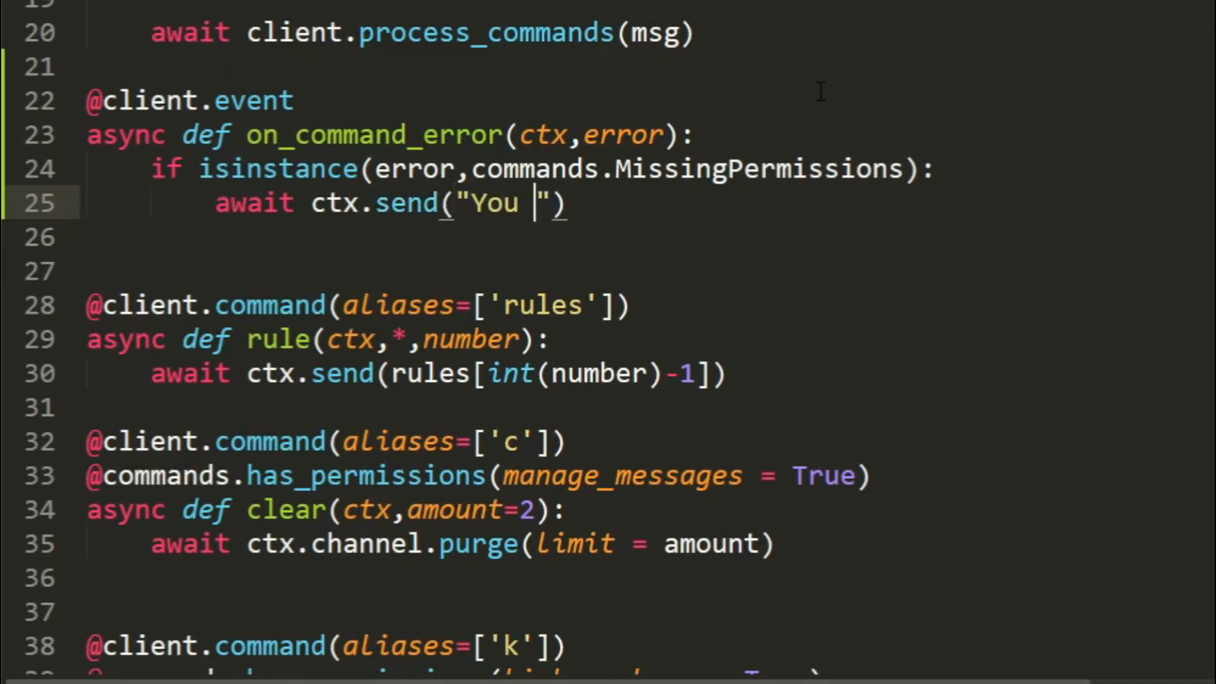
{"action": "type", "text": "can't do that"}
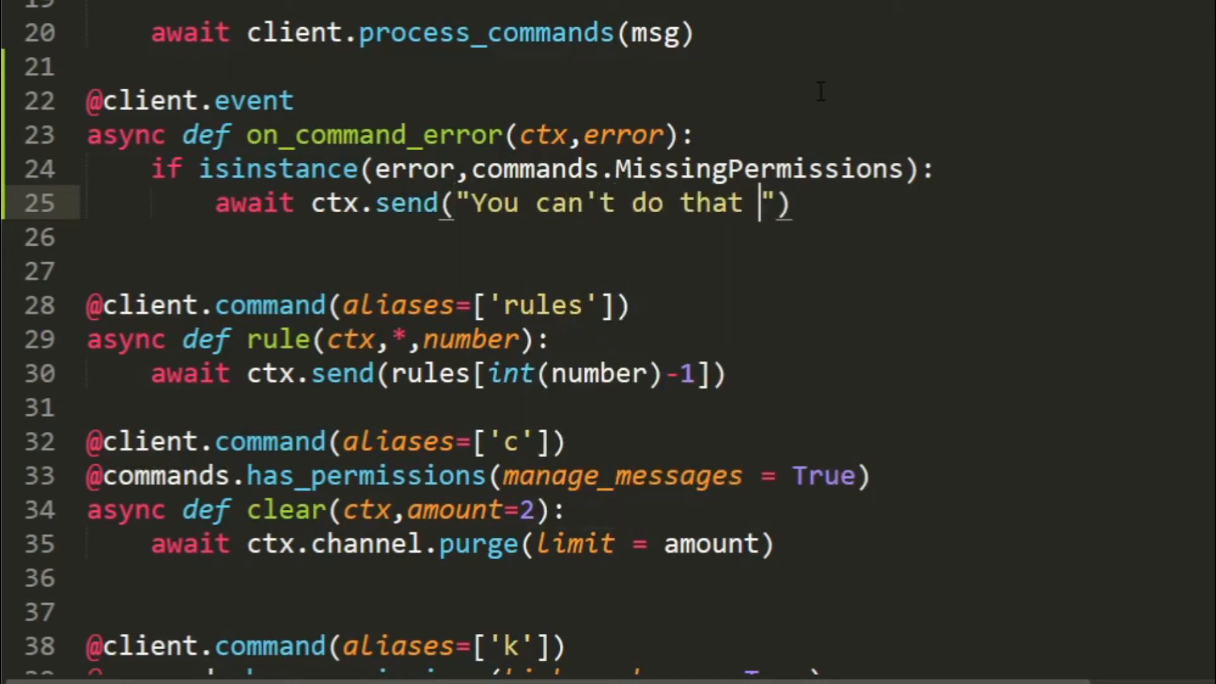
{"action": "type", "text": ";-;"}
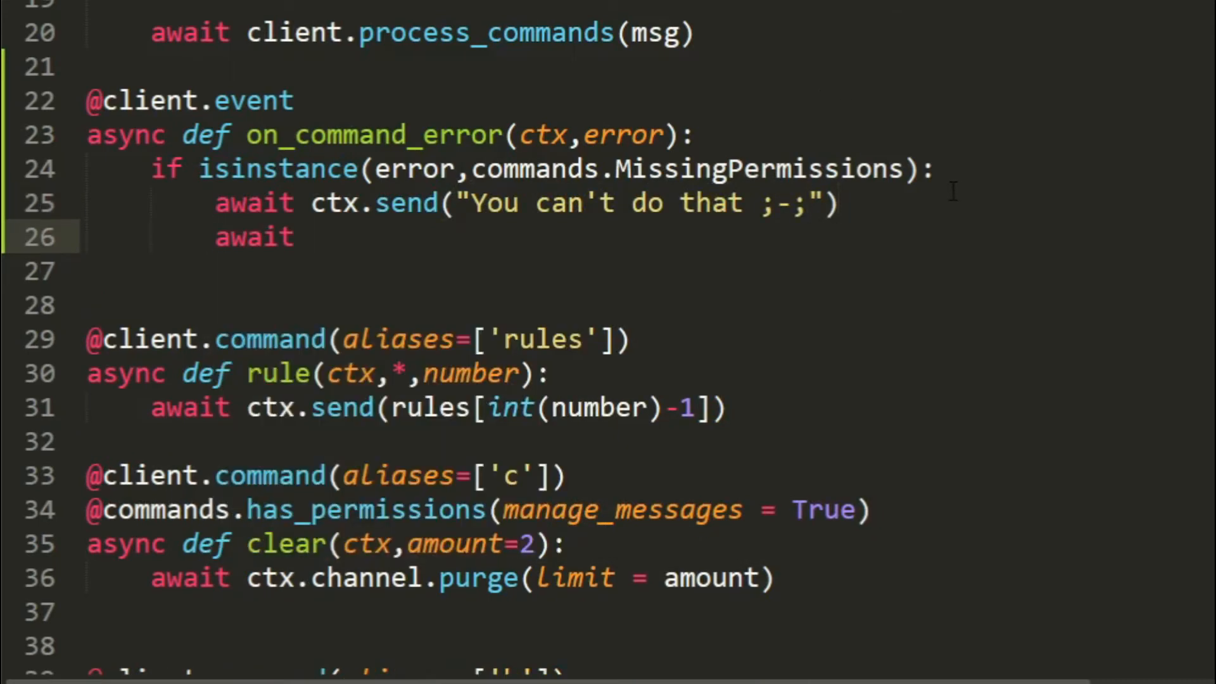
Step: Add await ctx.message.delete() below the reply line
{"action": "type", "text": "ct"}
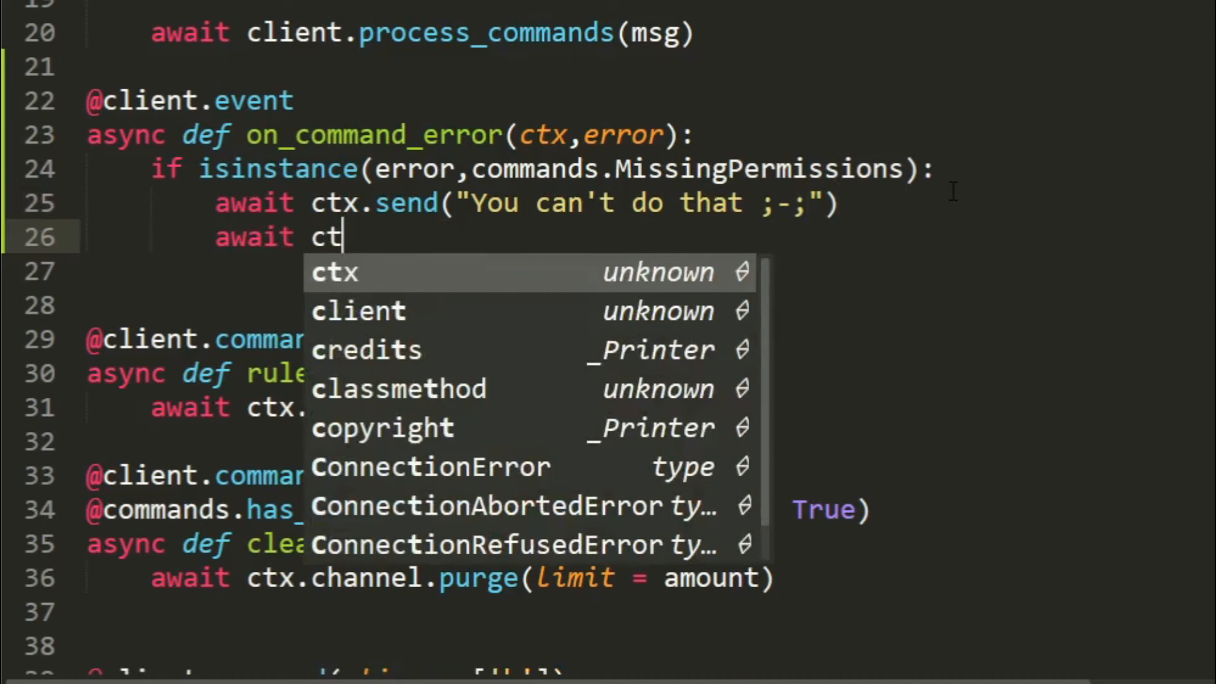
{"action": "type", "text": ".mess"}
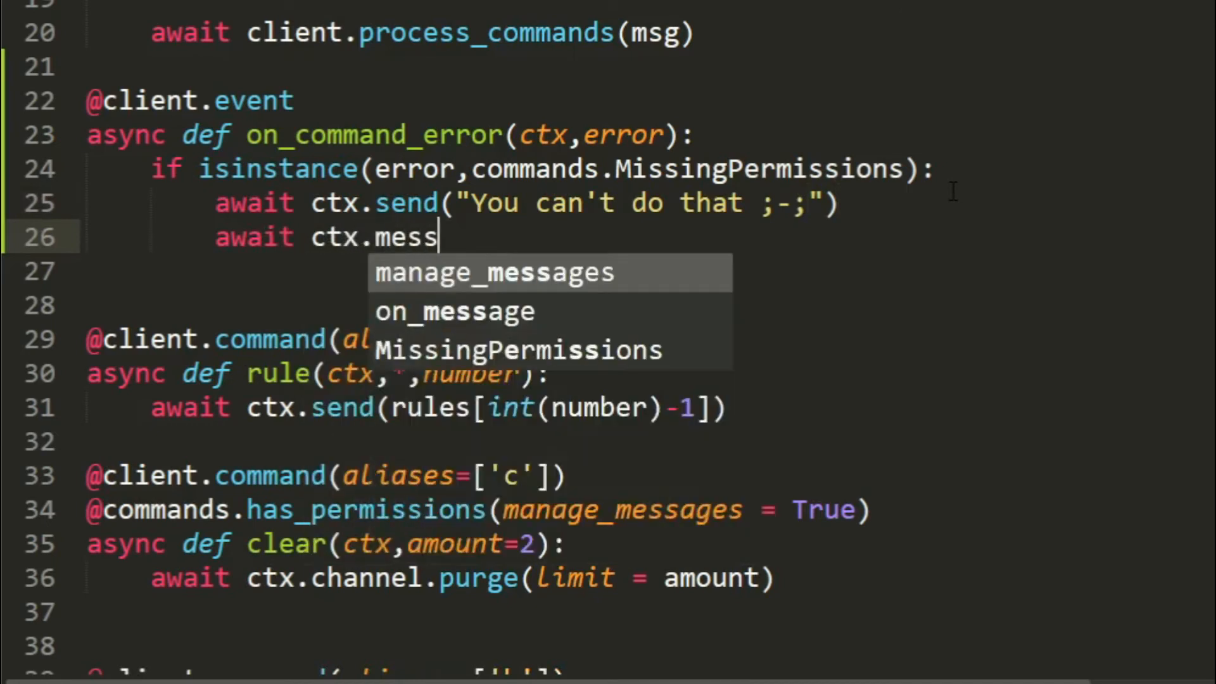
{"action": "type", "text": "ag"}
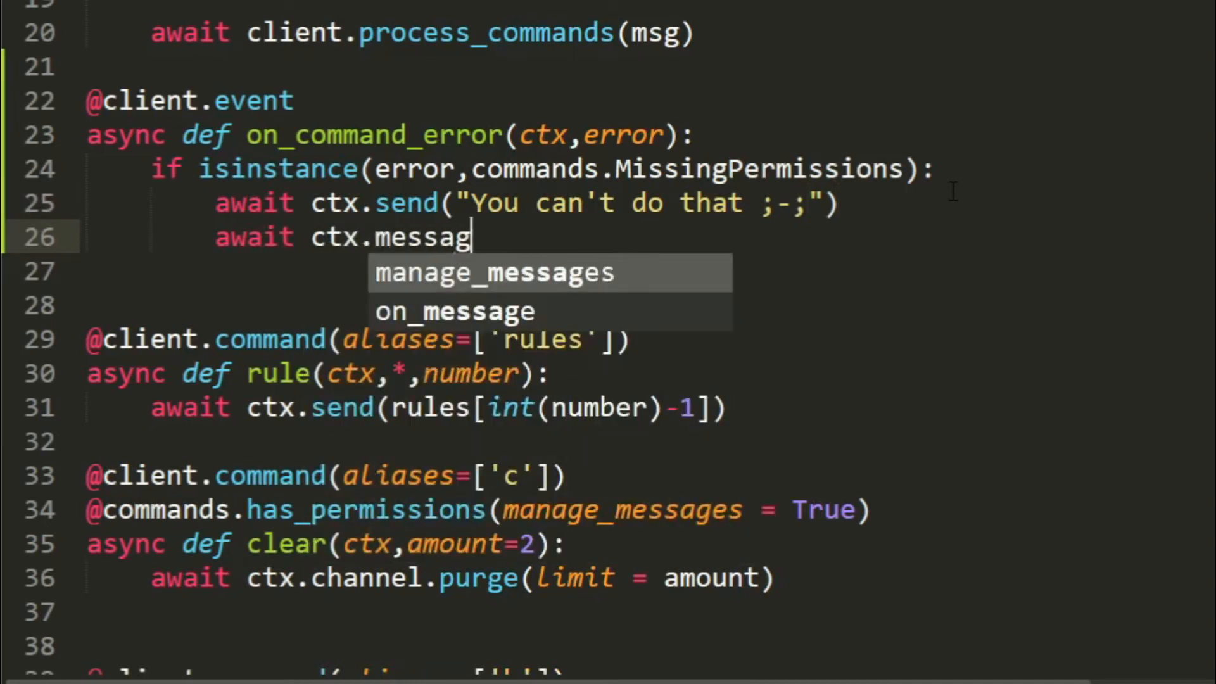
{"action": "type", "text": "e.delete("}
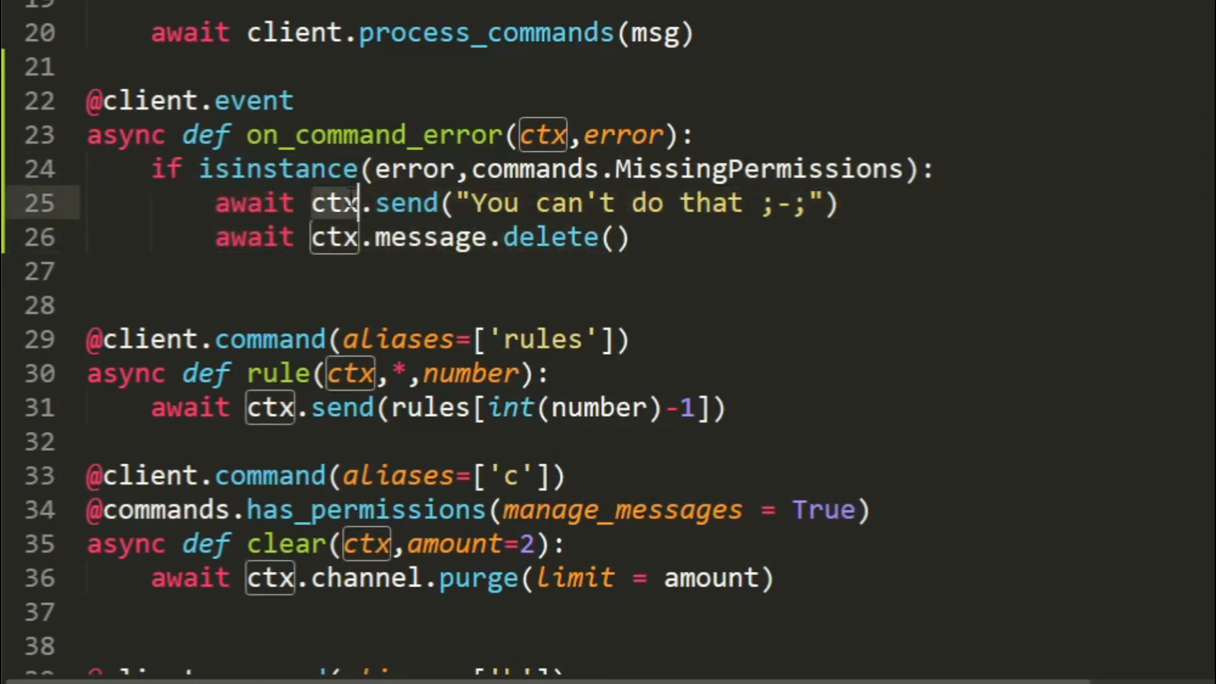
{"action": "scroll", "scroll_direction": "down", "scroll_amount": 3}
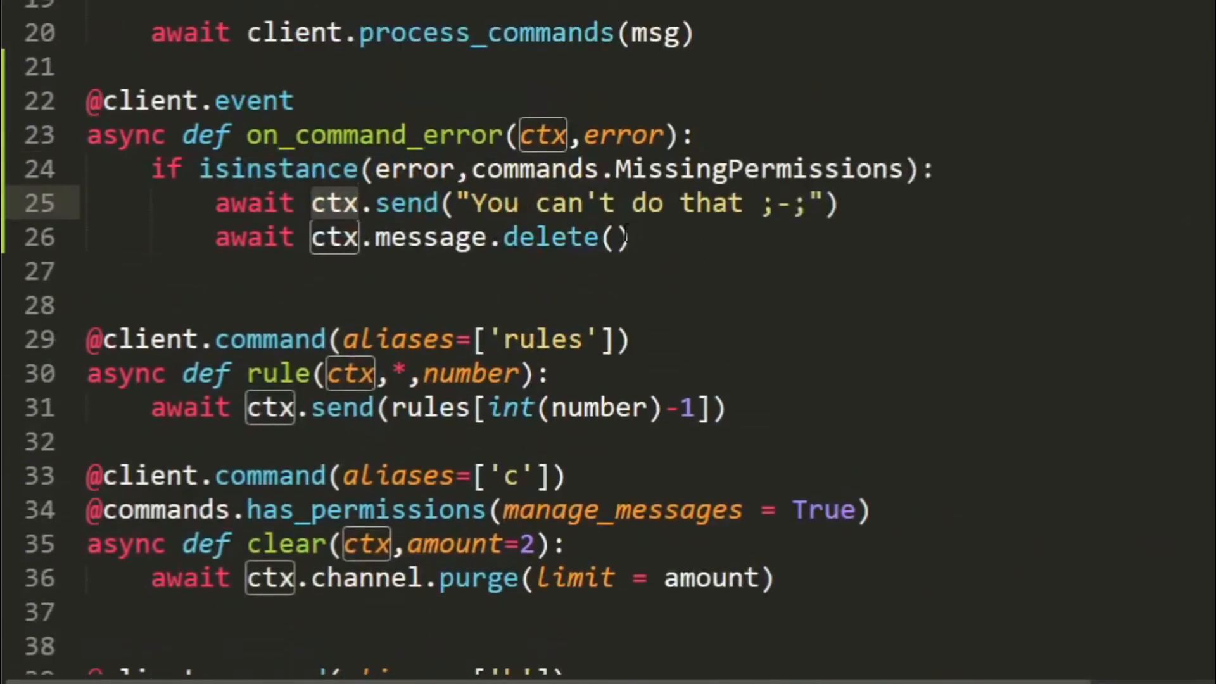
{"action": "scroll", "scroll_direction": "down", "scroll_amount": 3}
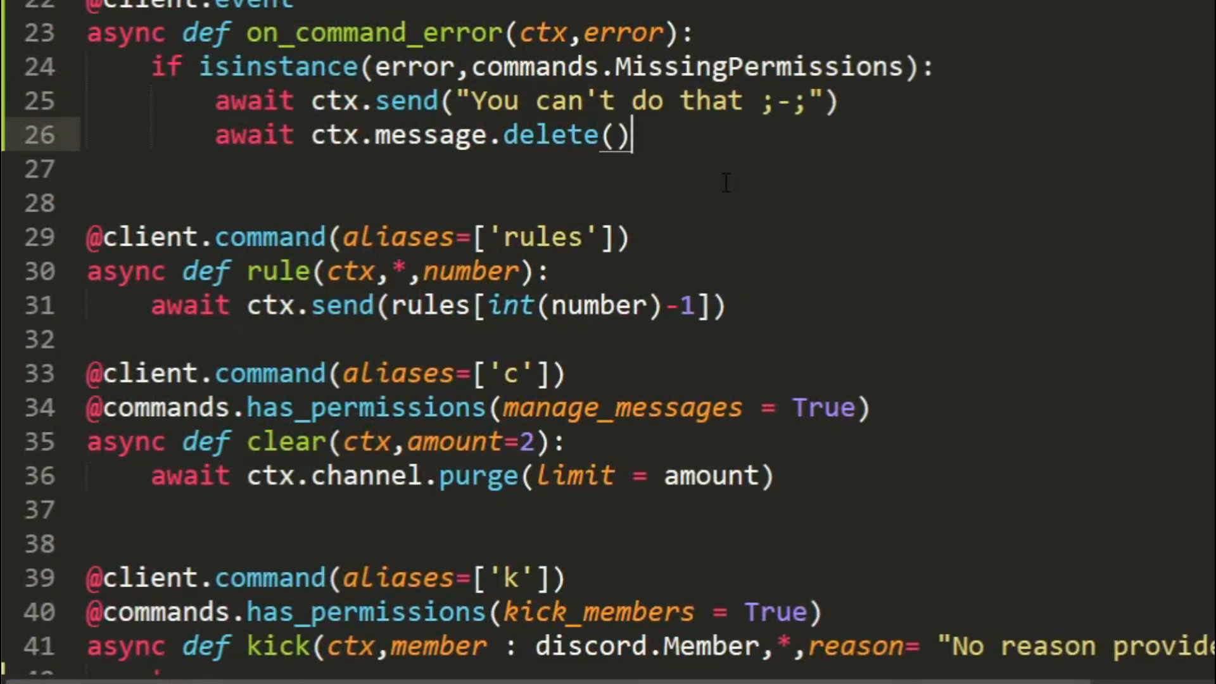
Step: Start an elif check for commands.MissingRe… and select the error name in the traceback
{"action": "type", "text": "eli"}
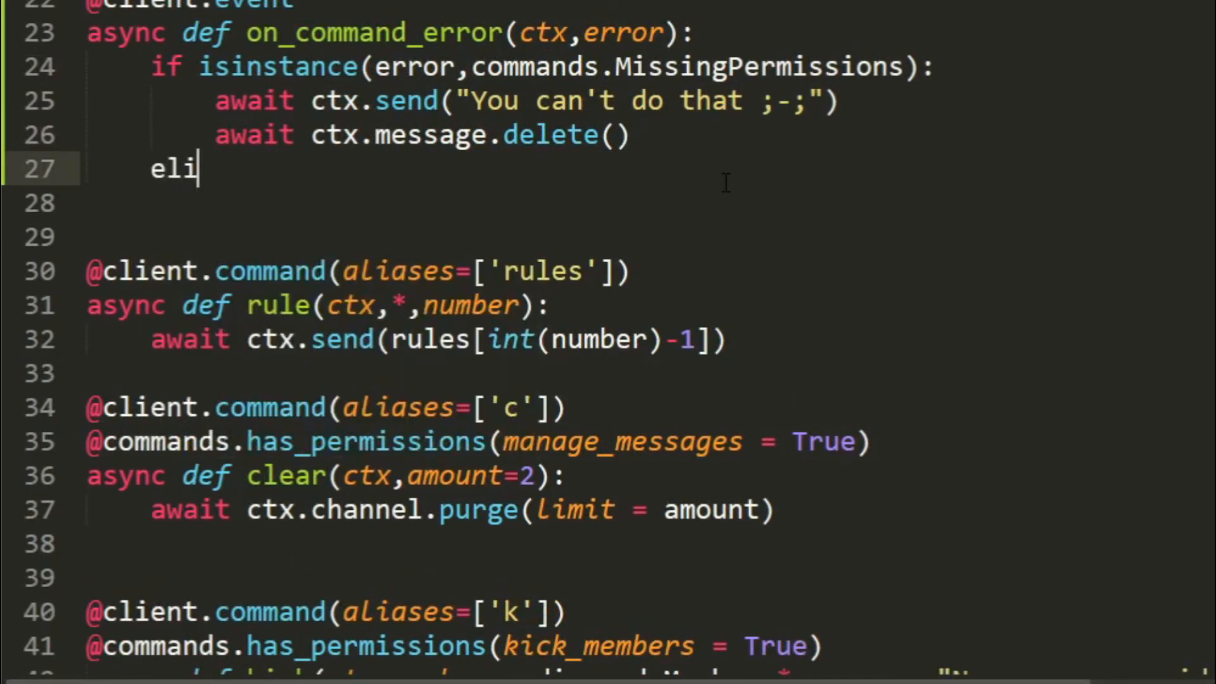
{"action": "key", "text": "BackSpace"}
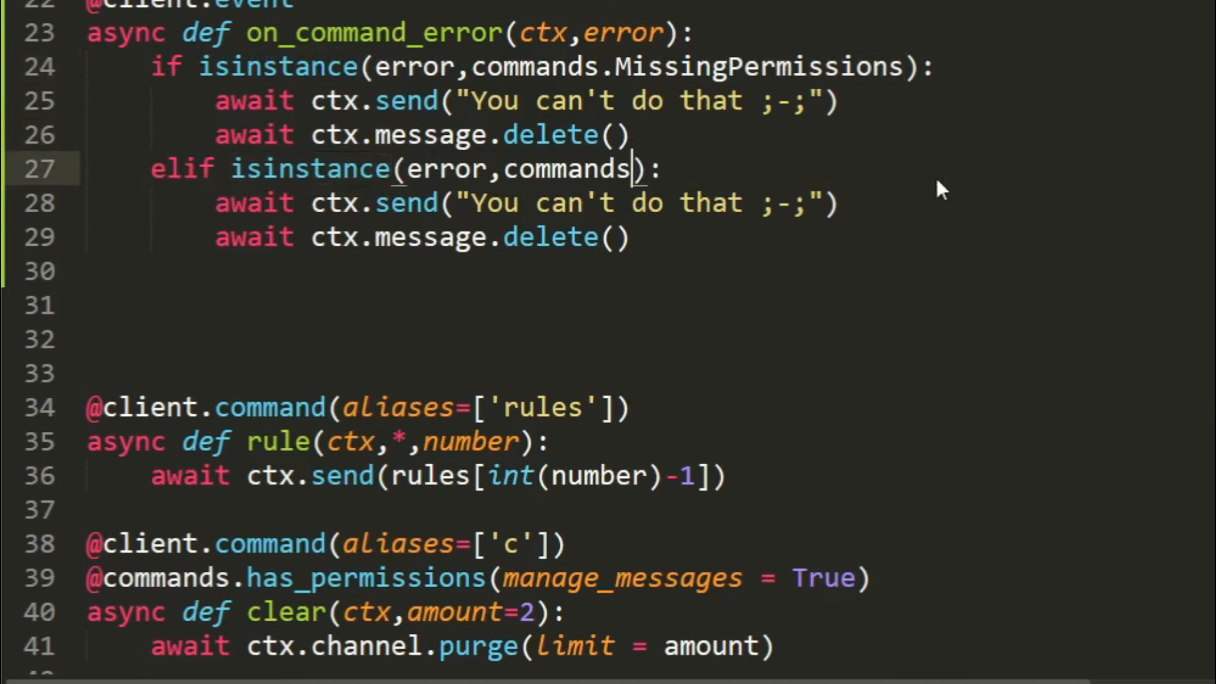
{"action": "type", "text": "MissingA"}
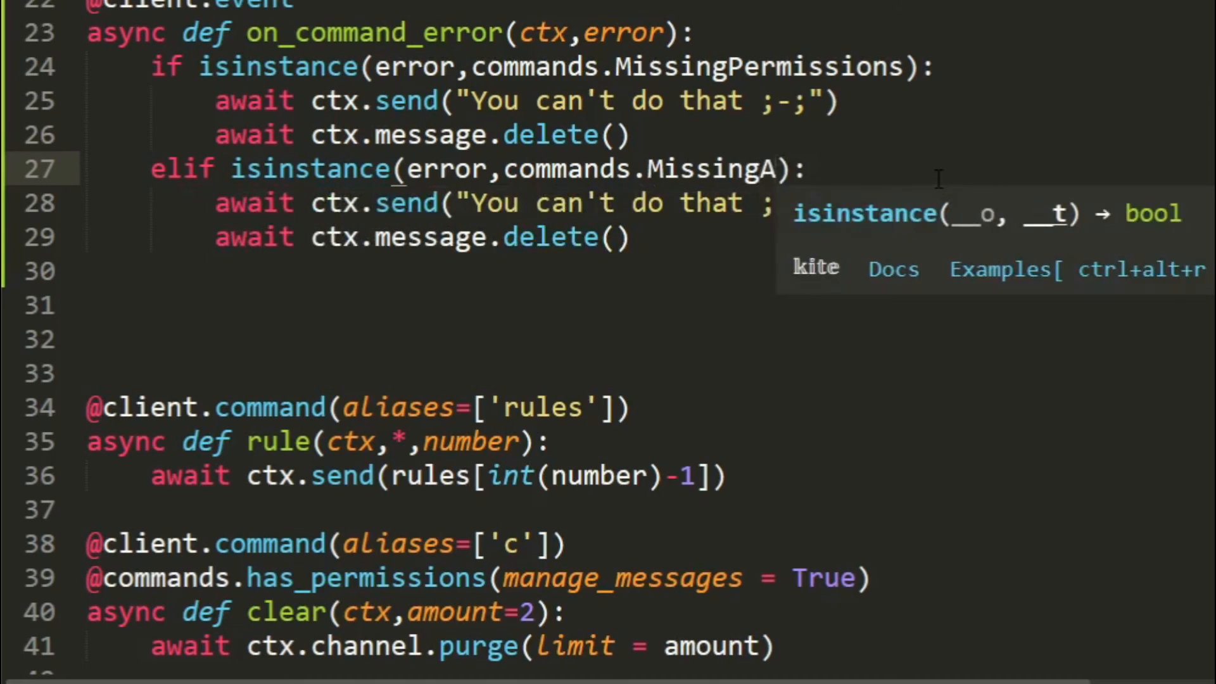
{"action": "type", "text": "Re"}
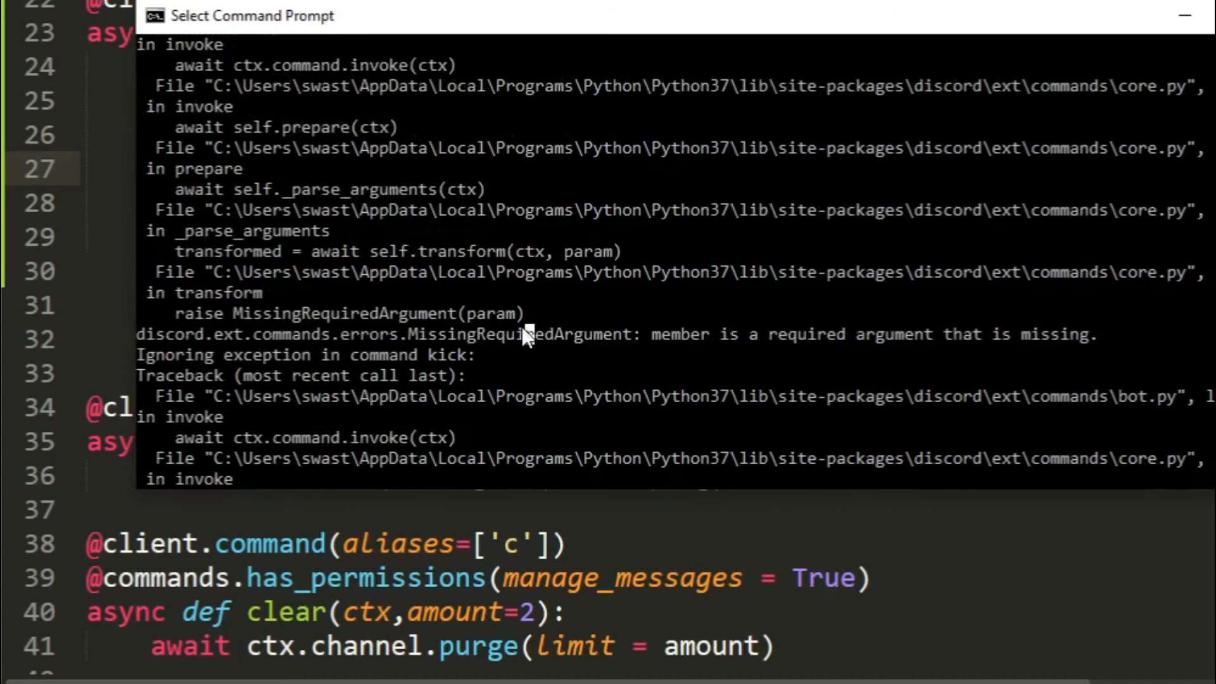
{"action": "double_click", "coordinate": [519, 334]}
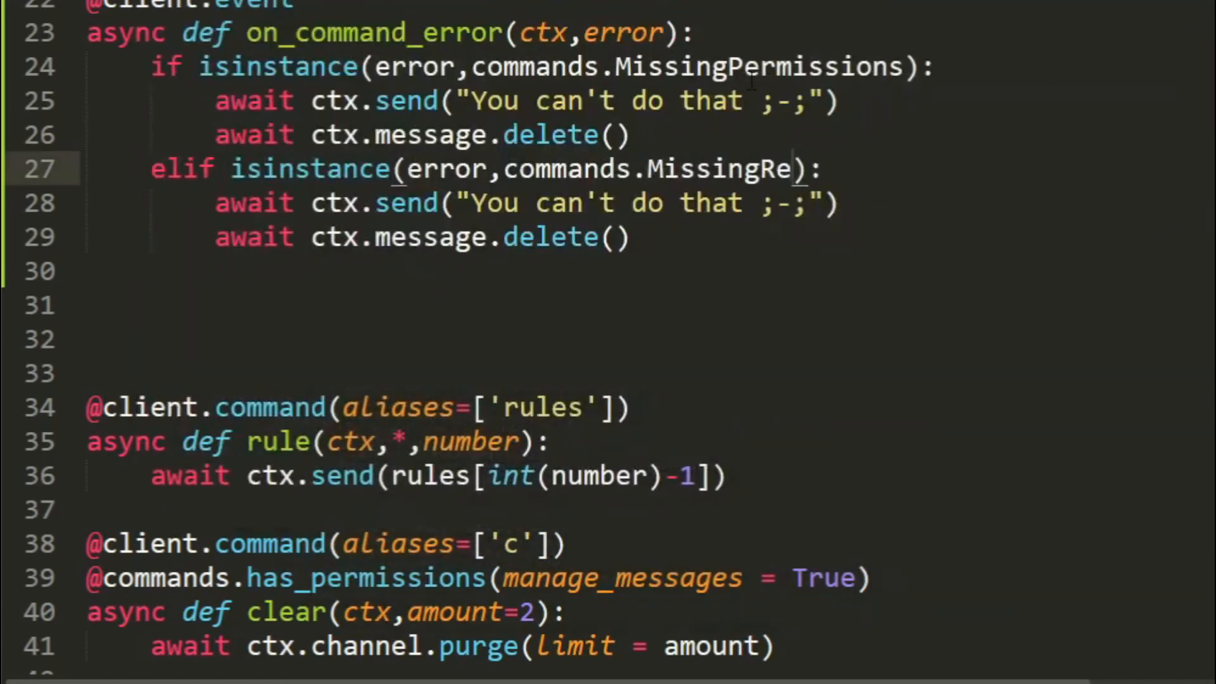
Step: Complete commands.MissingRequiredArgument and set its reply to "Please enter all the required args."
{"action": "type", "text": "quiredArgument"}
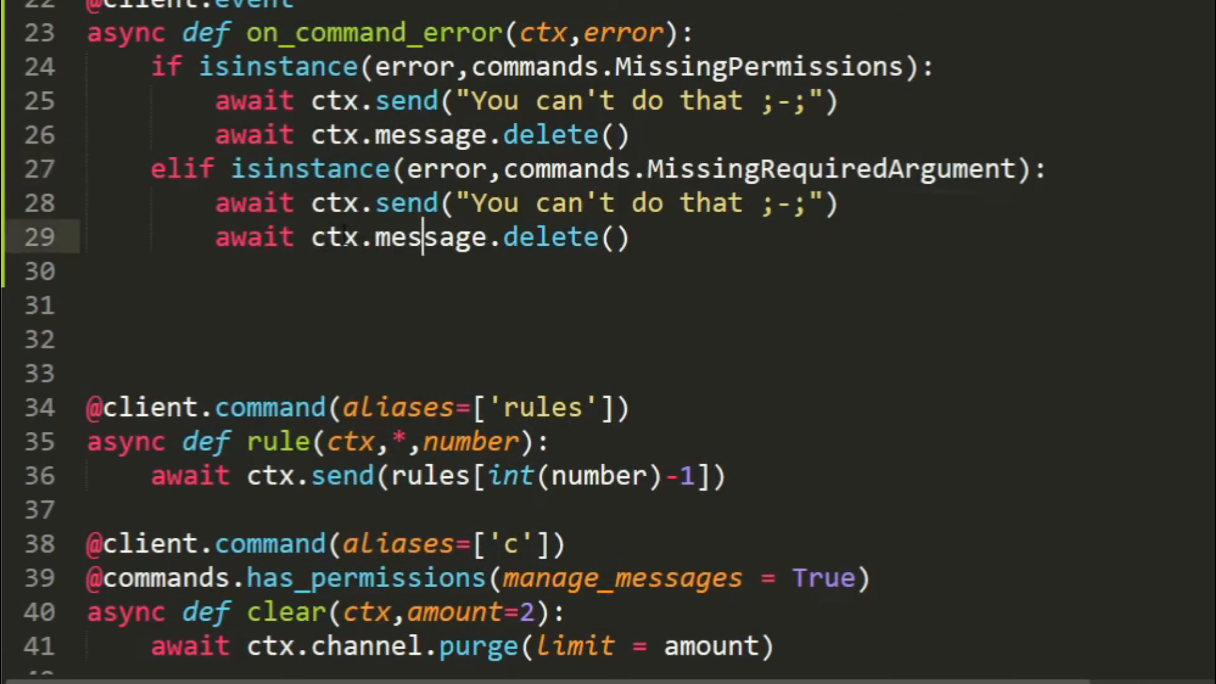
{"action": "left_click", "coordinate": [471, 202]}
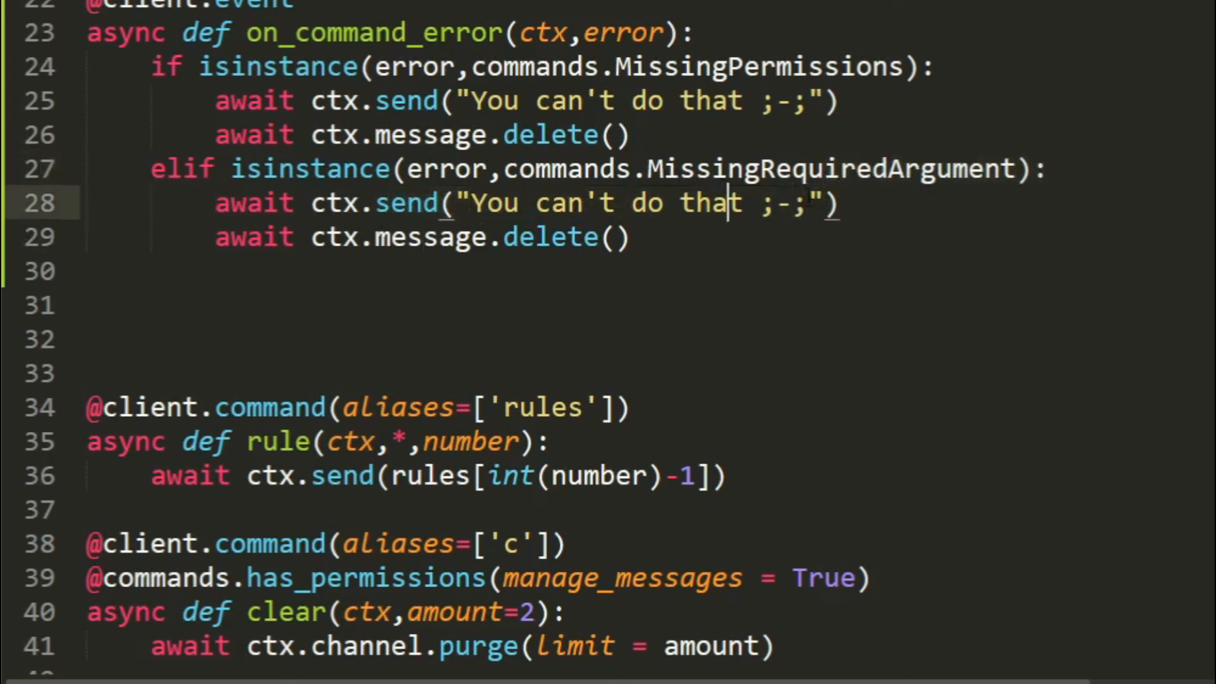
{"action": "type", "text": "Pleas"}
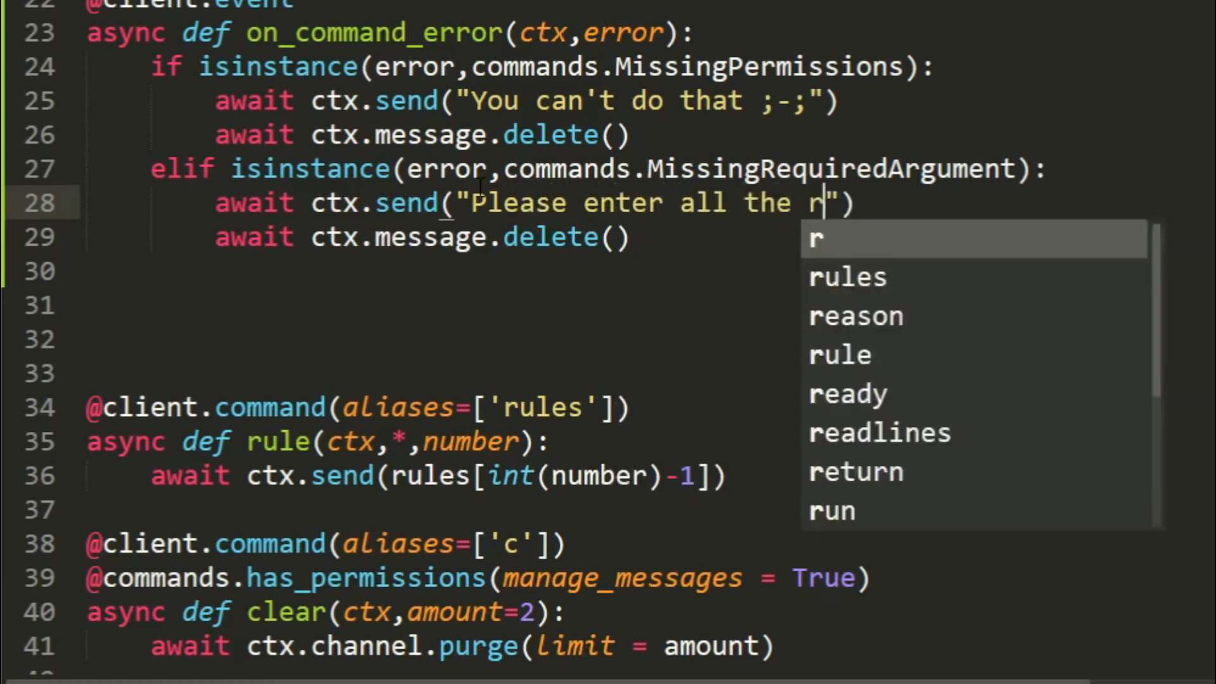
{"action": "type", "text": "equired ar"}
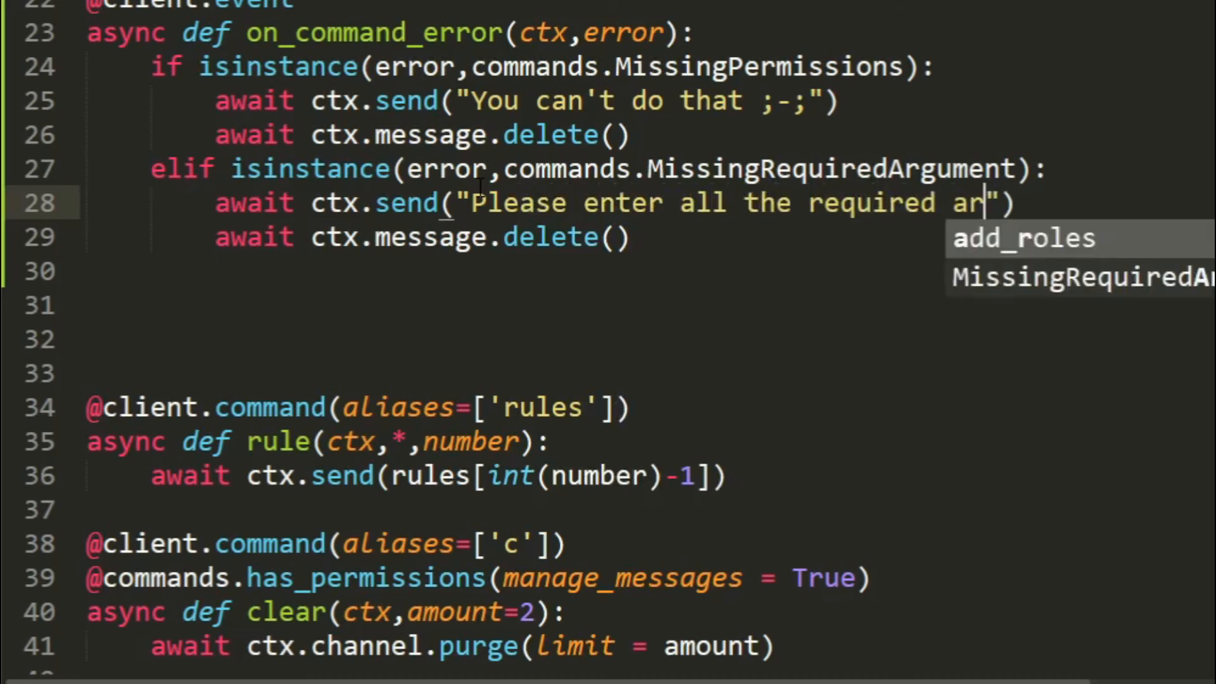
{"action": "type", "text": "gs."}
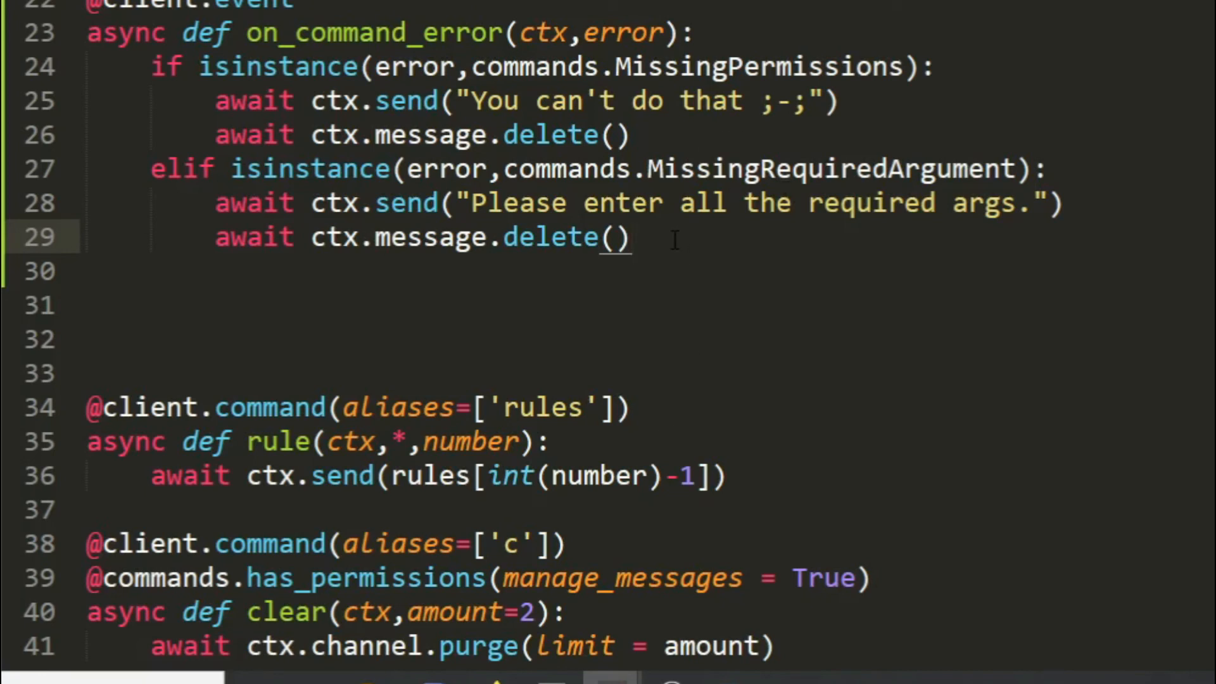
{"action": "mouse_move", "coordinate": [792, 318]}
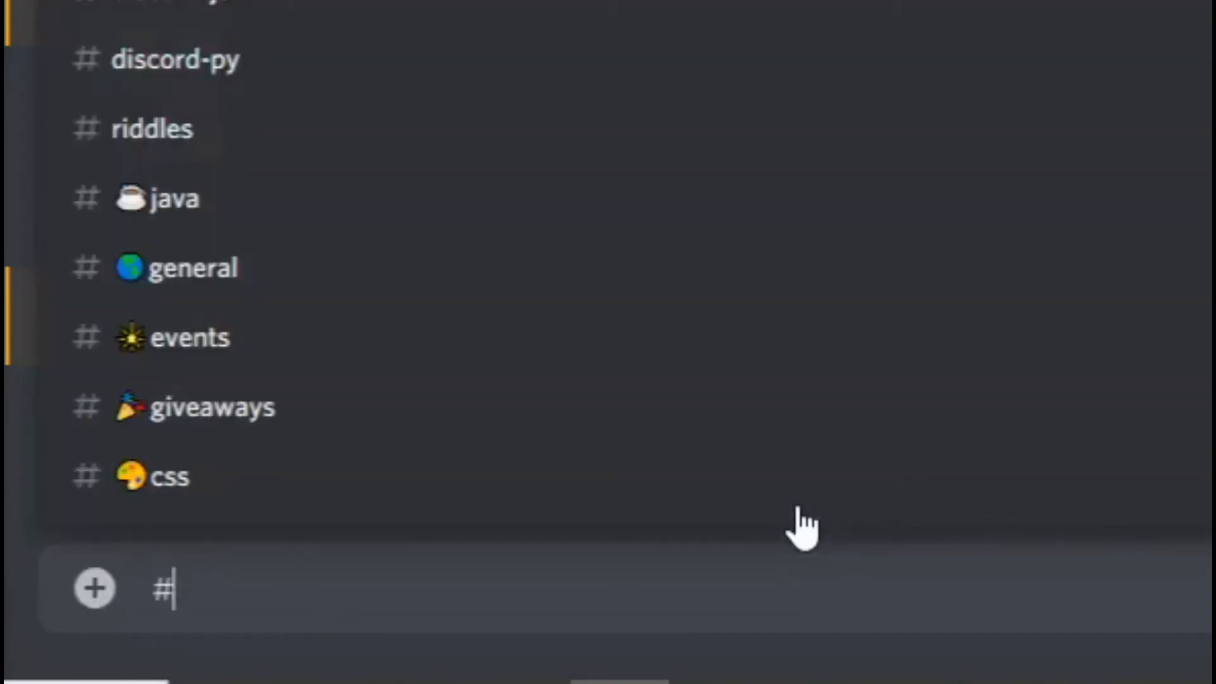
Step: Send a bare #kick in #general and get the bot's required-args reply
{"action": "type", "text": "kick @swas"}
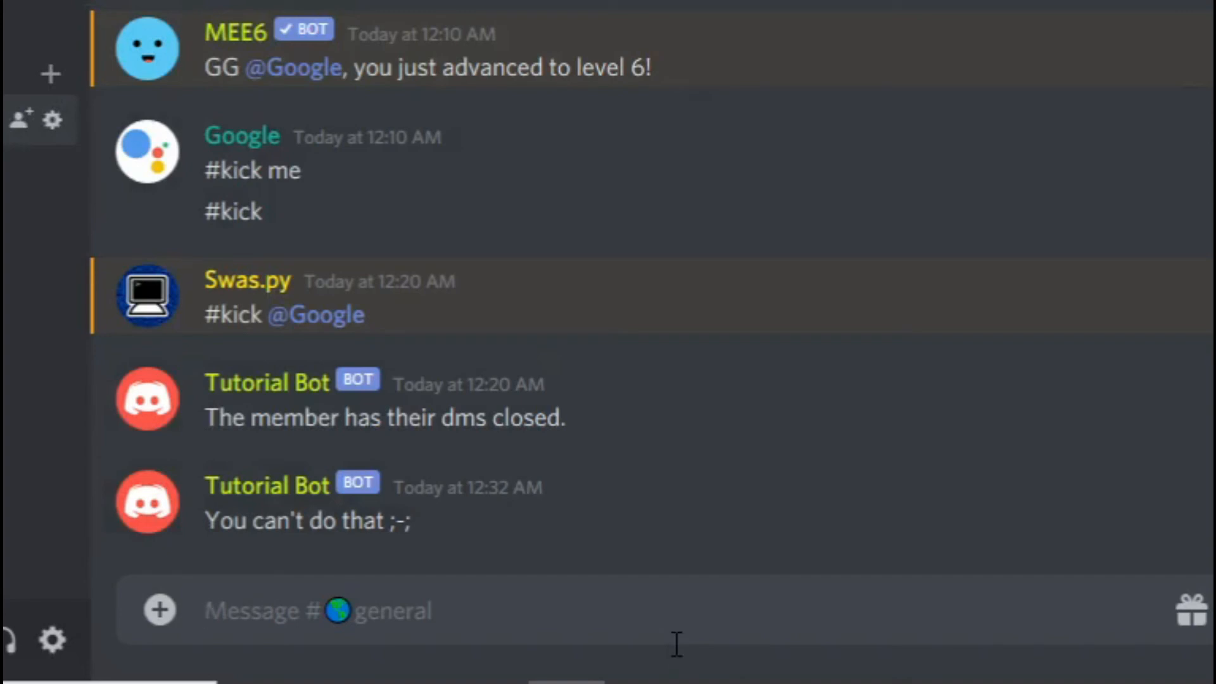
{"action": "type", "text": "#kick"}
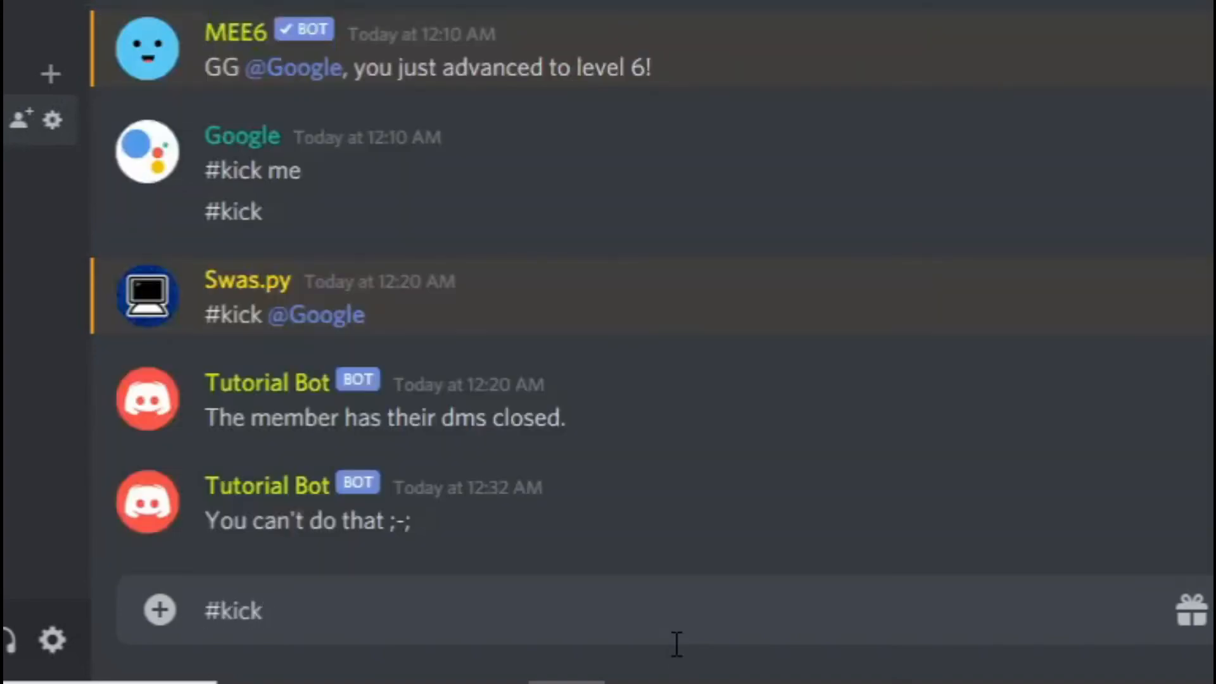
{"action": "key", "text": "enter"}
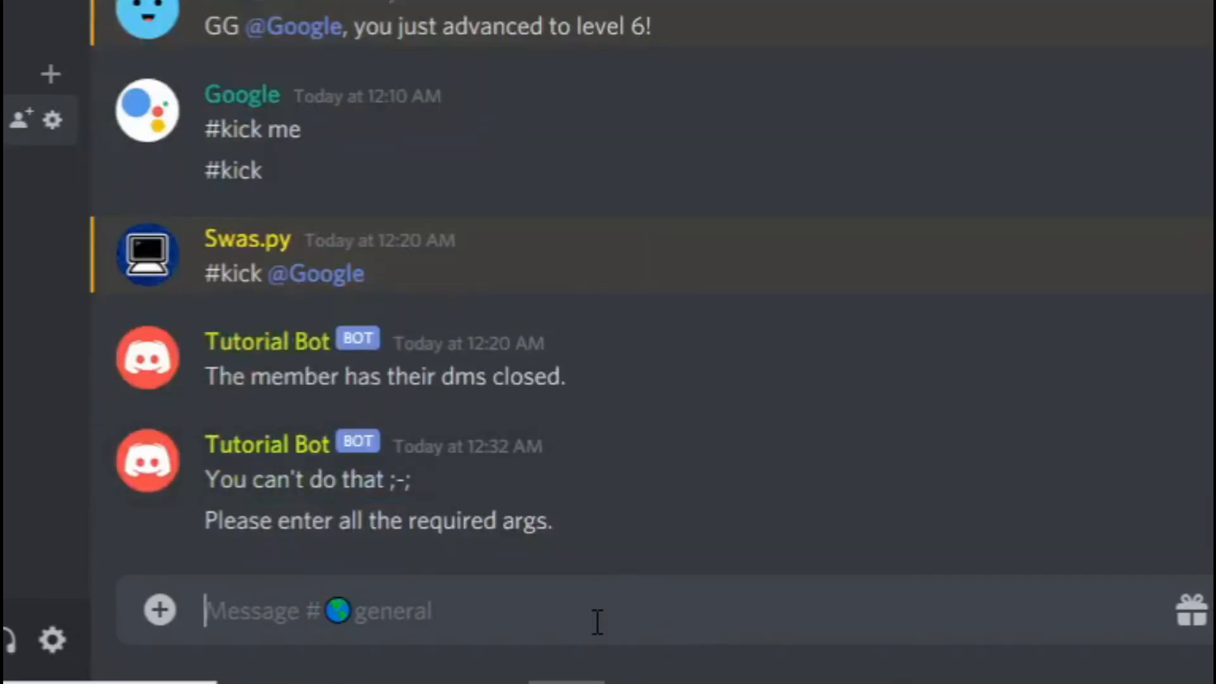
{"action": "mouse_move", "coordinate": [953, 228]}
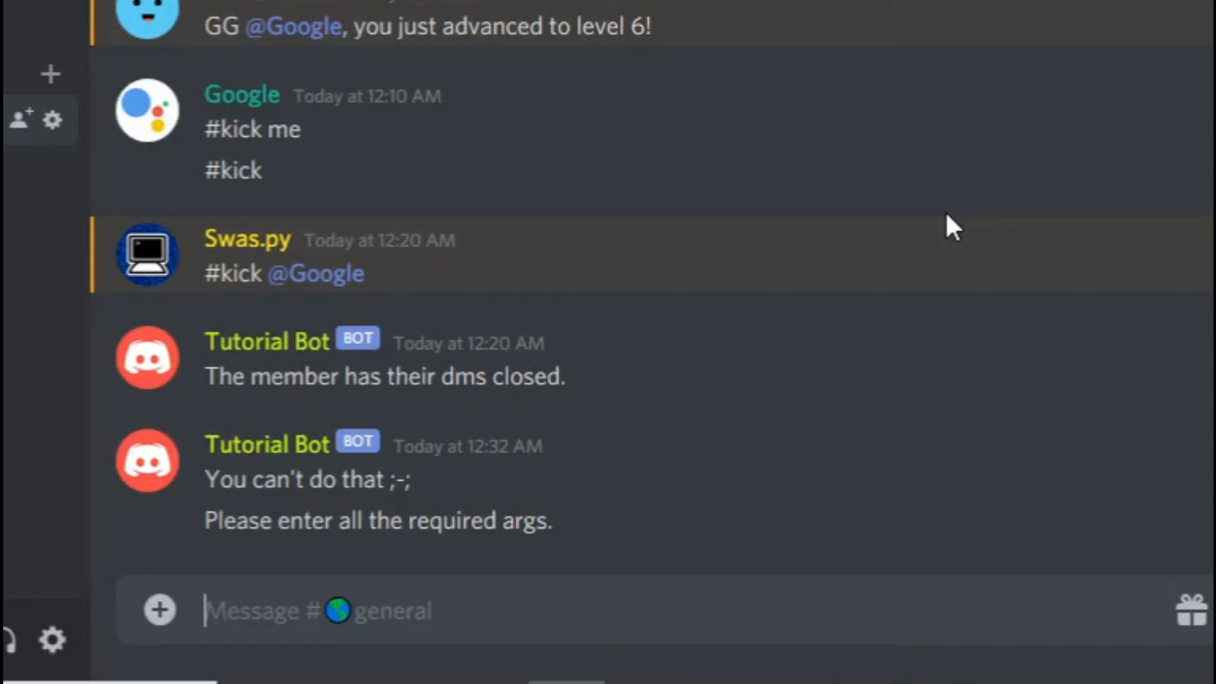
{"action": "mouse_move", "coordinate": [859, 348]}
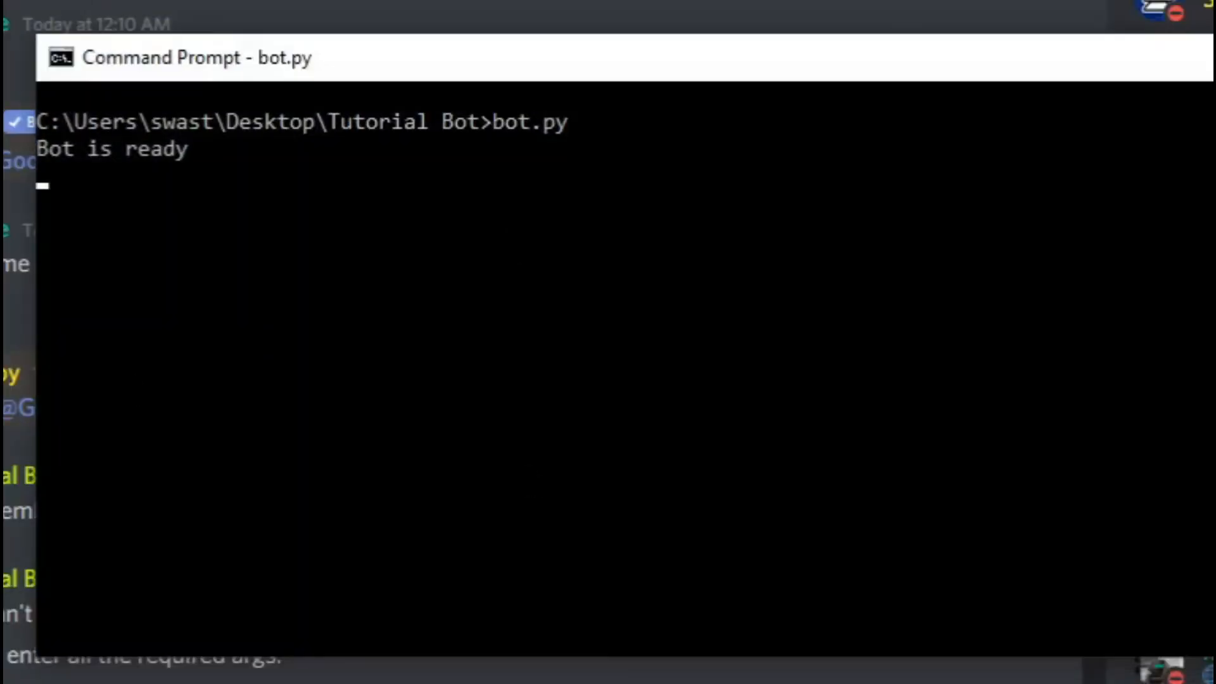
{"action": "mouse_move", "coordinate": [194, 217]}
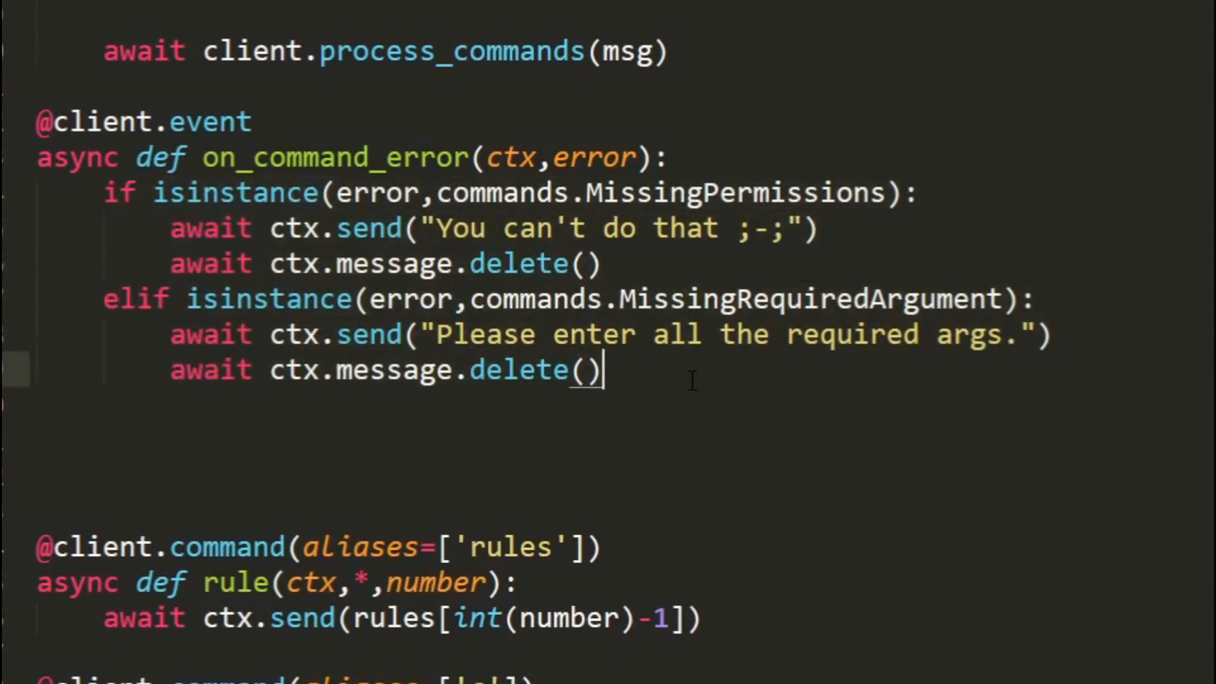
Step: Type 'w' on a new line below the MissingRequiredArgument branch
{"action": "type", "text": "w"}
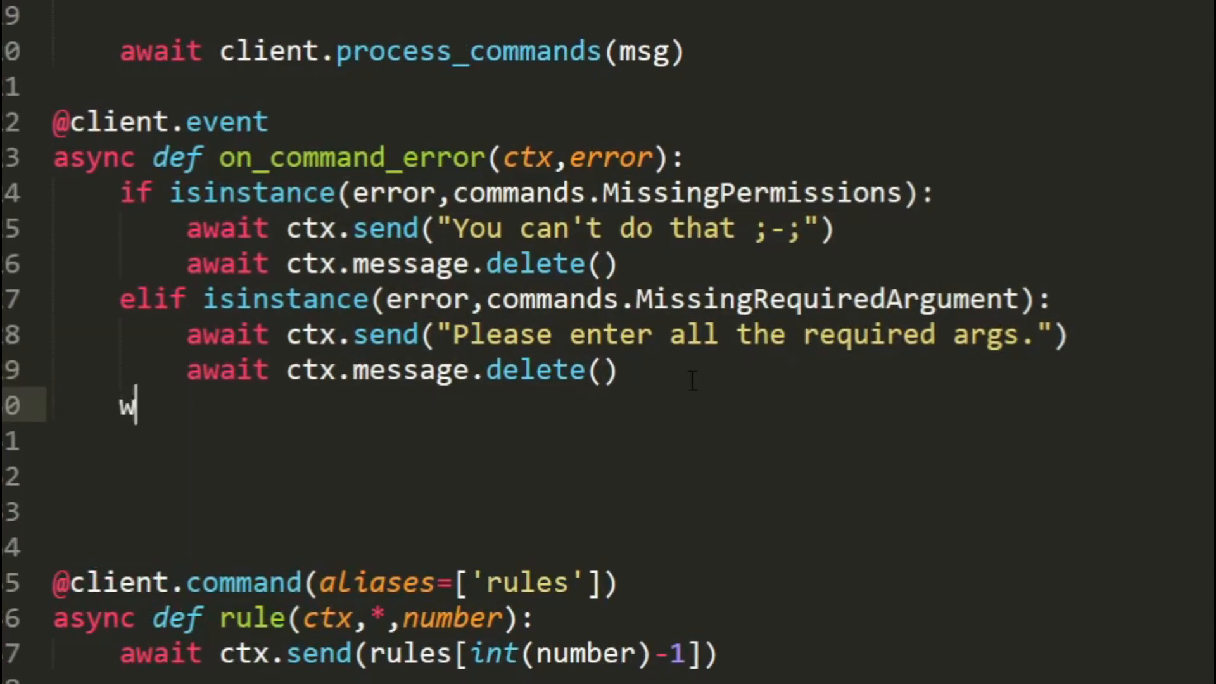